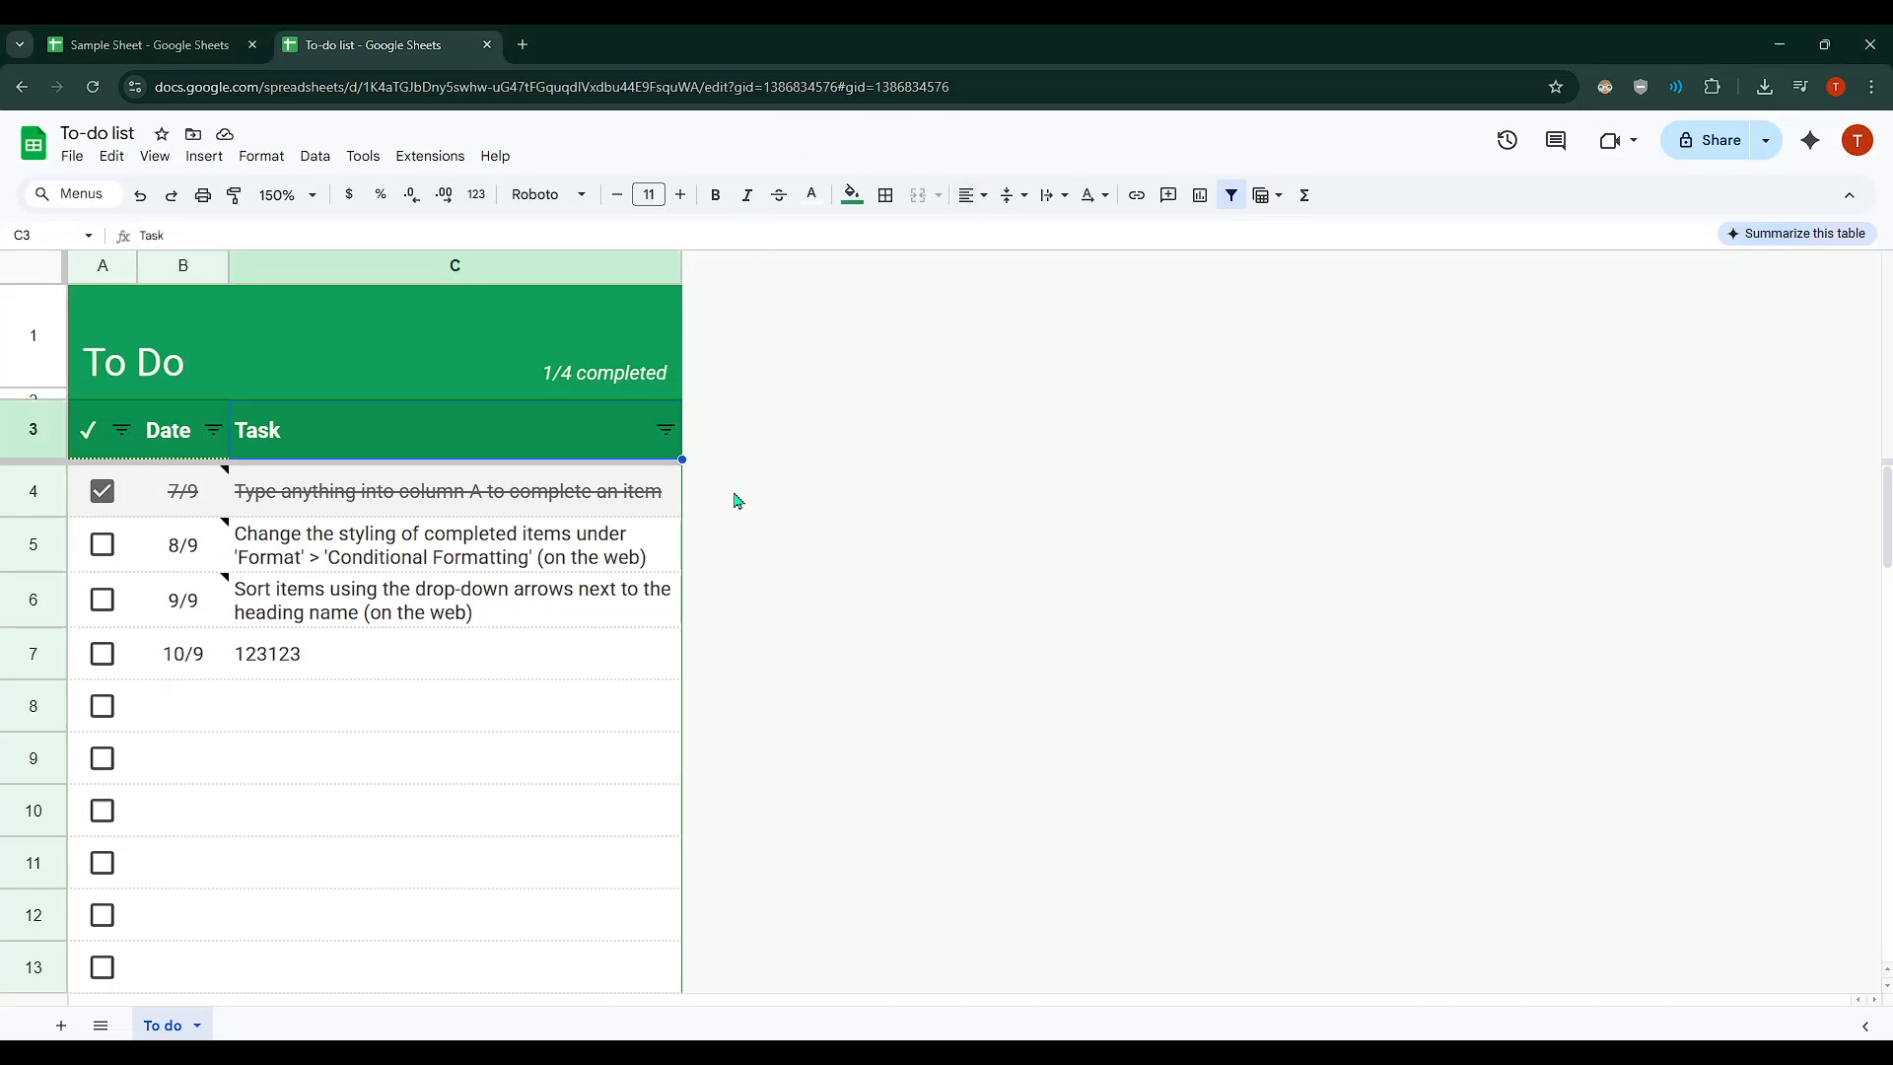
pyautogui.moveTo(785, 574)
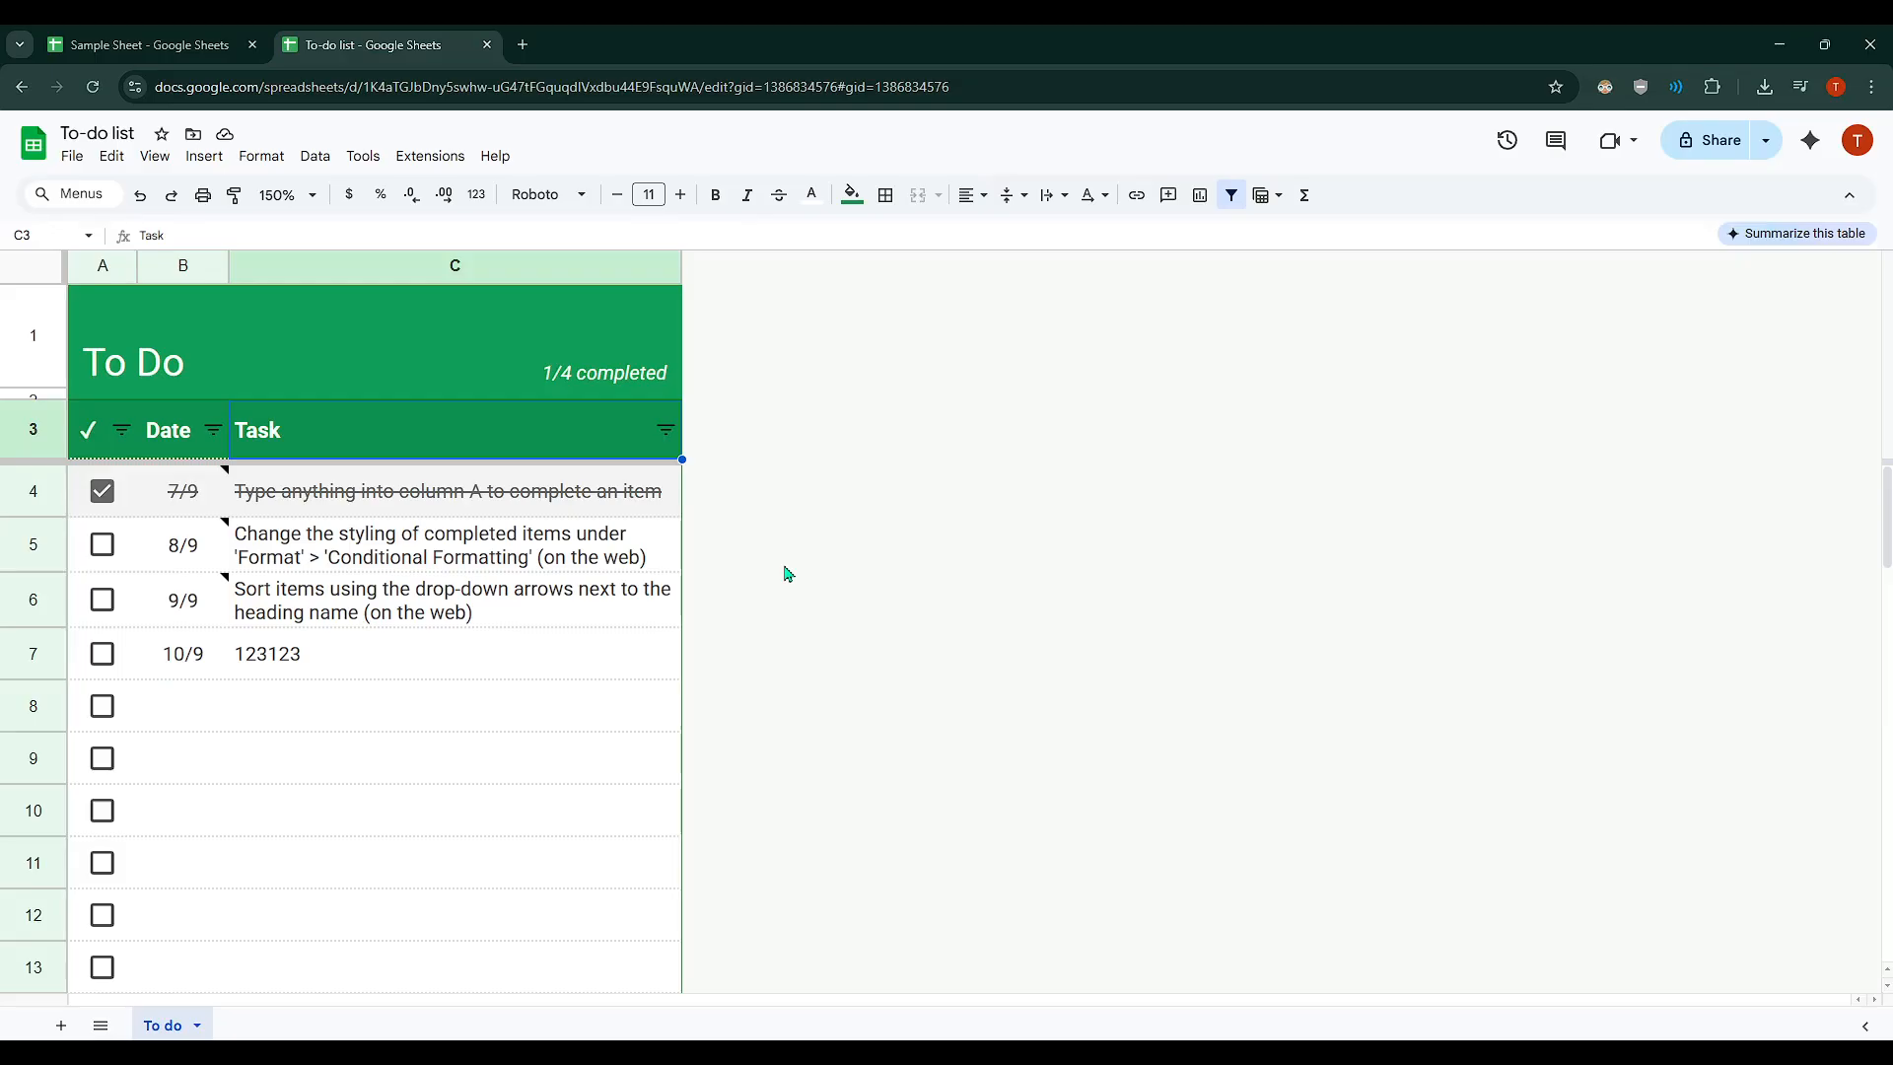
pyautogui.moveTo(665, 728)
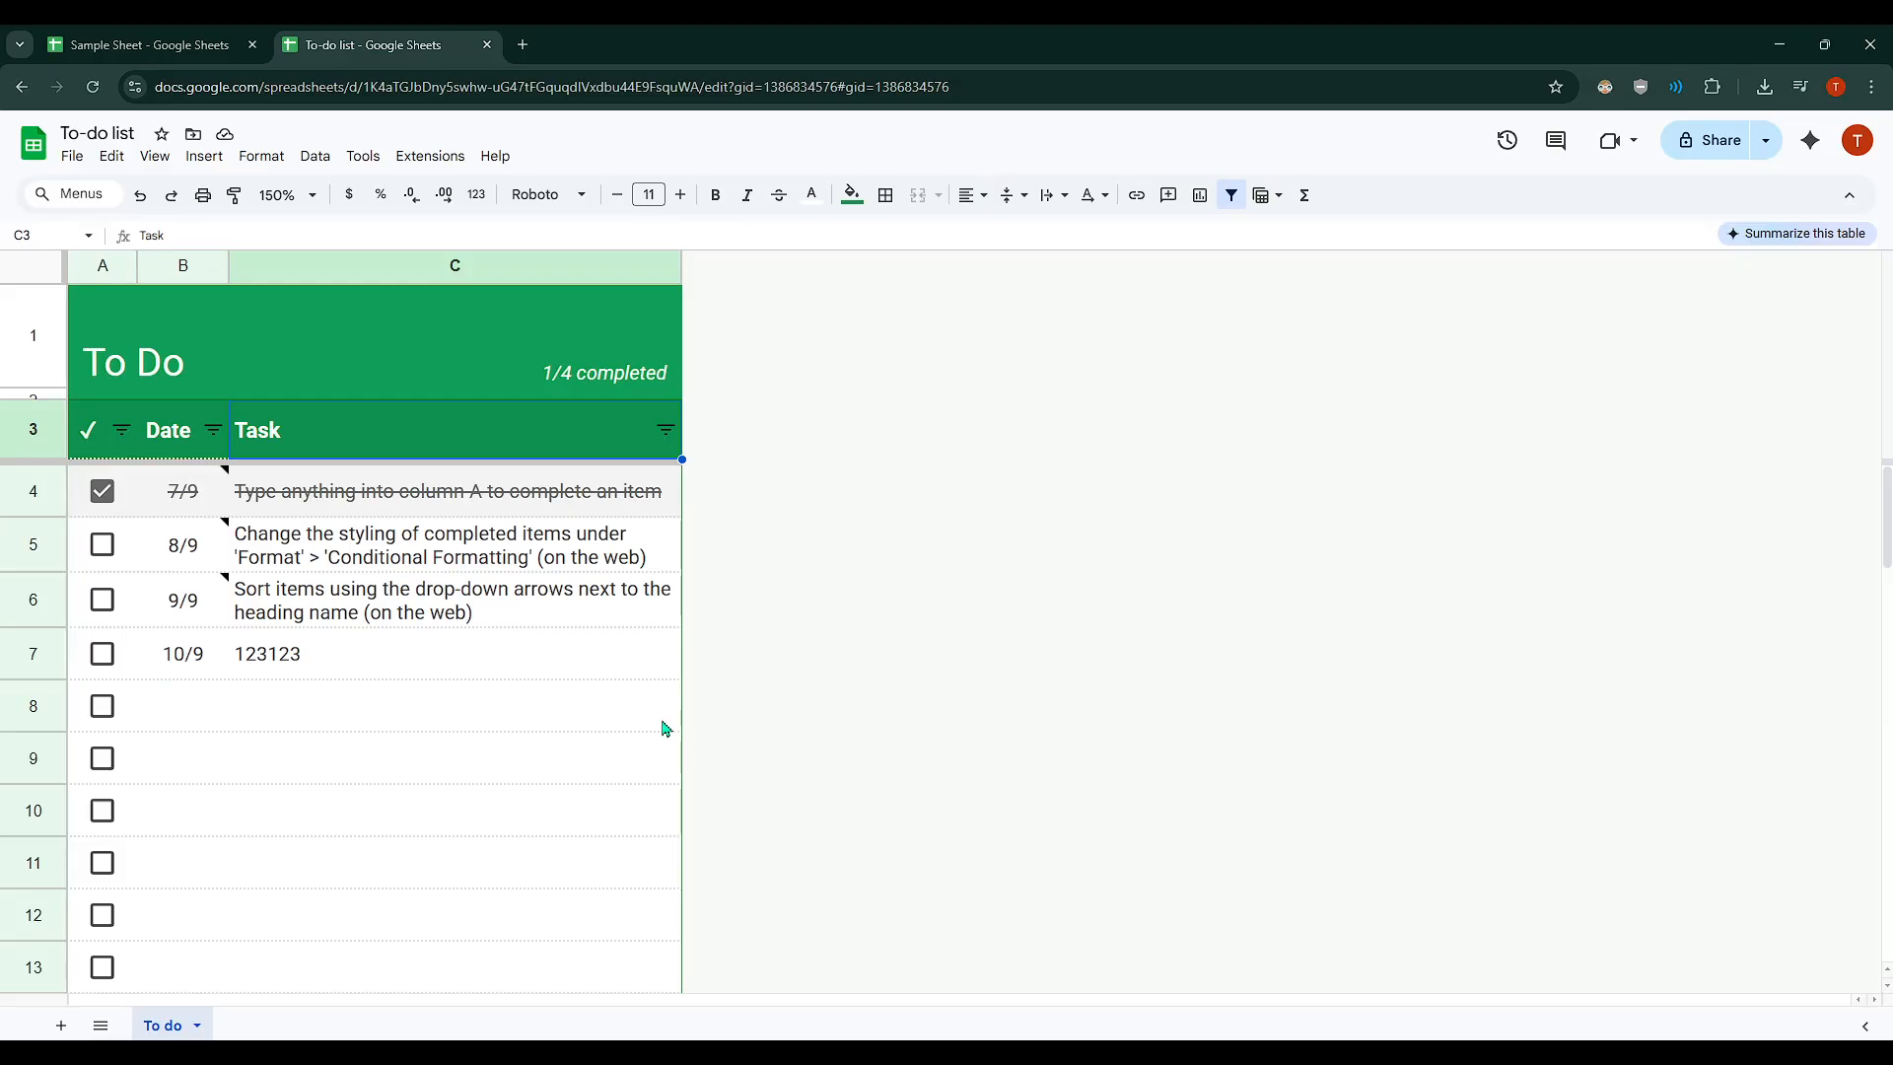
pyautogui.moveTo(582, 717)
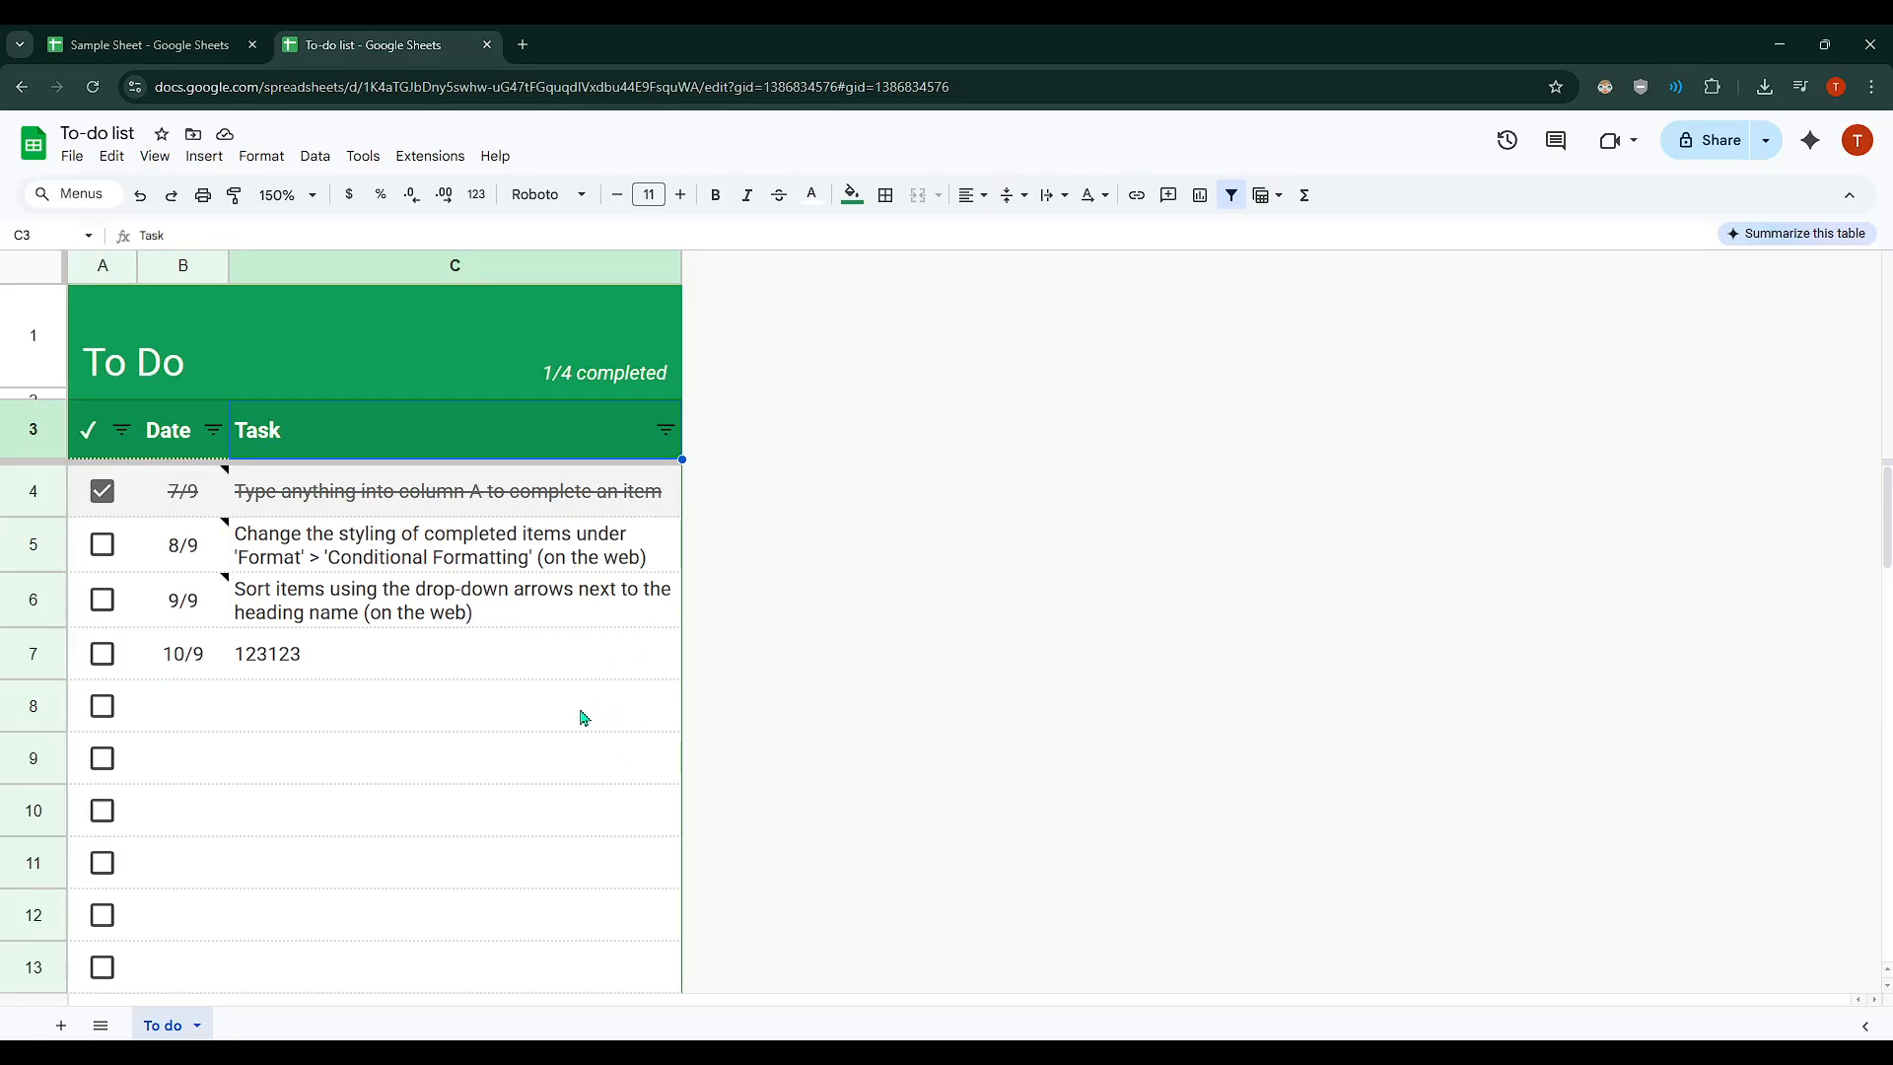
pyautogui.moveTo(673, 739)
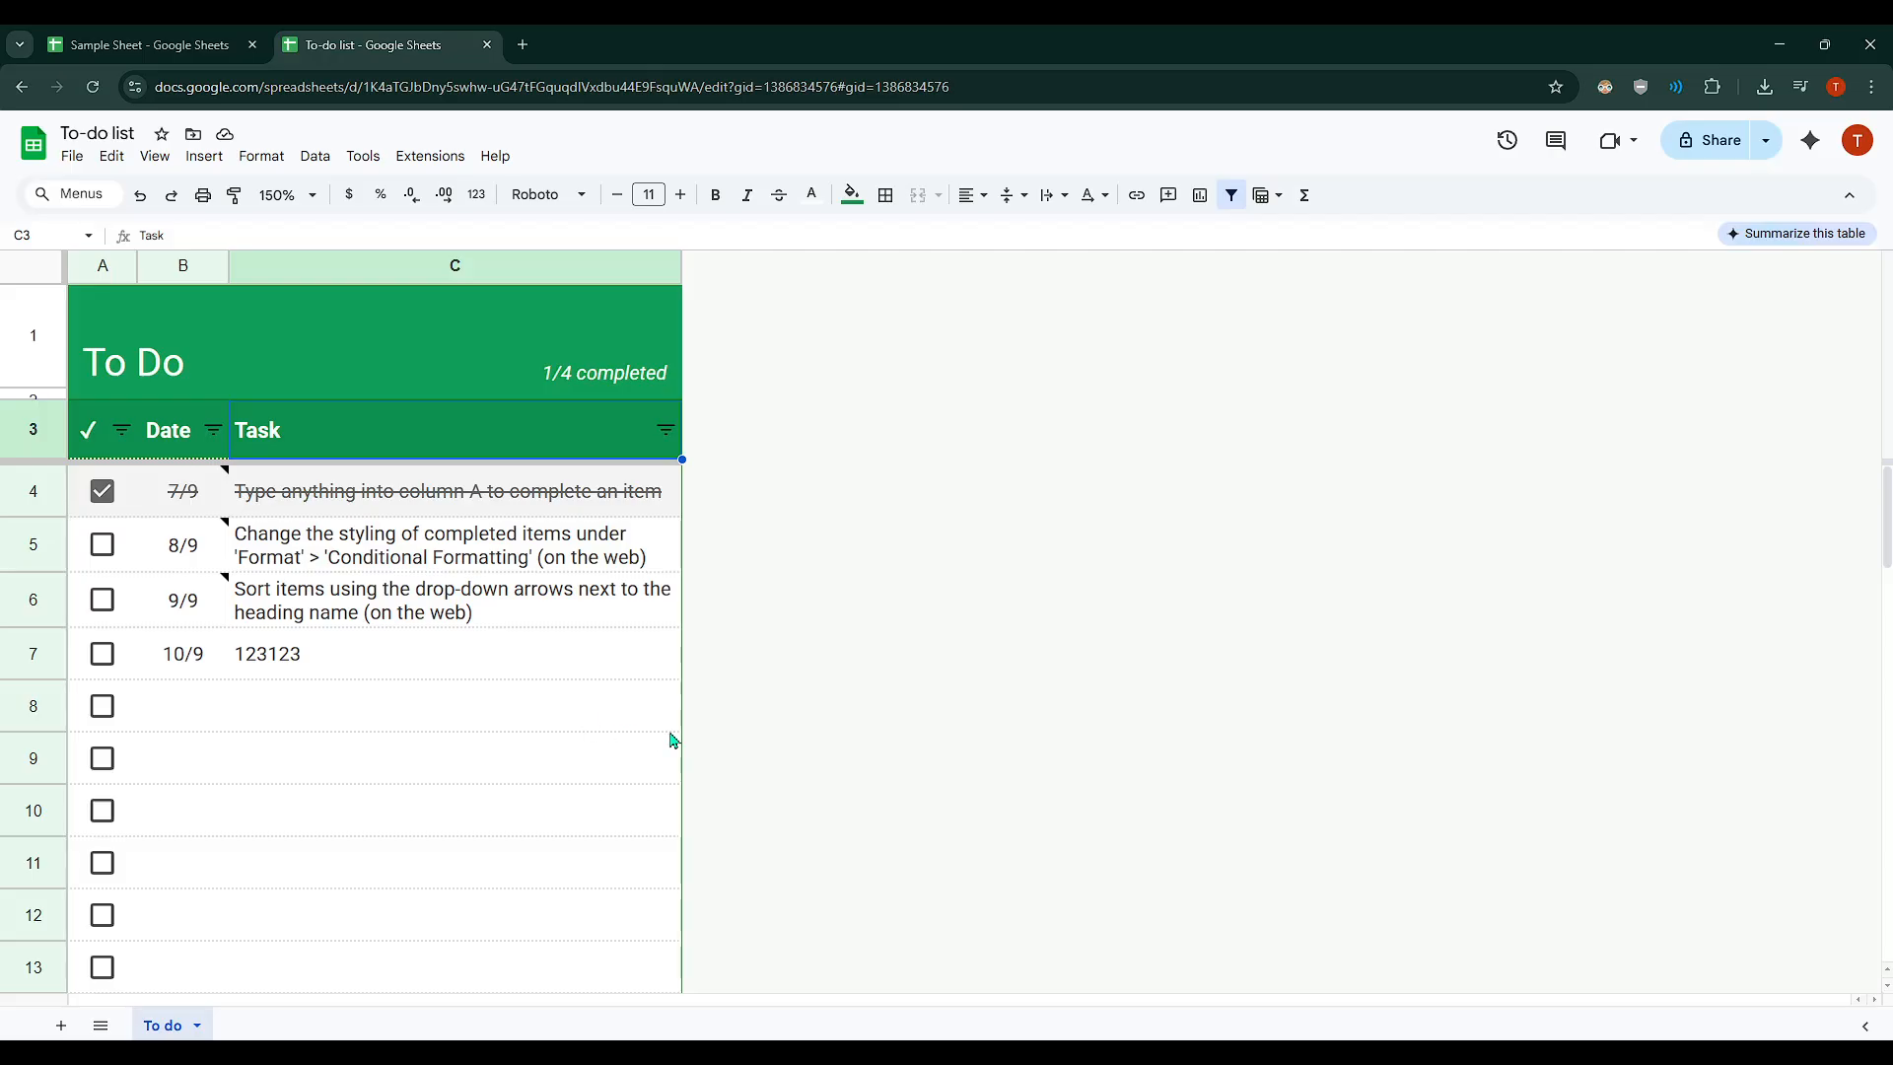
pyautogui.moveTo(179, 447)
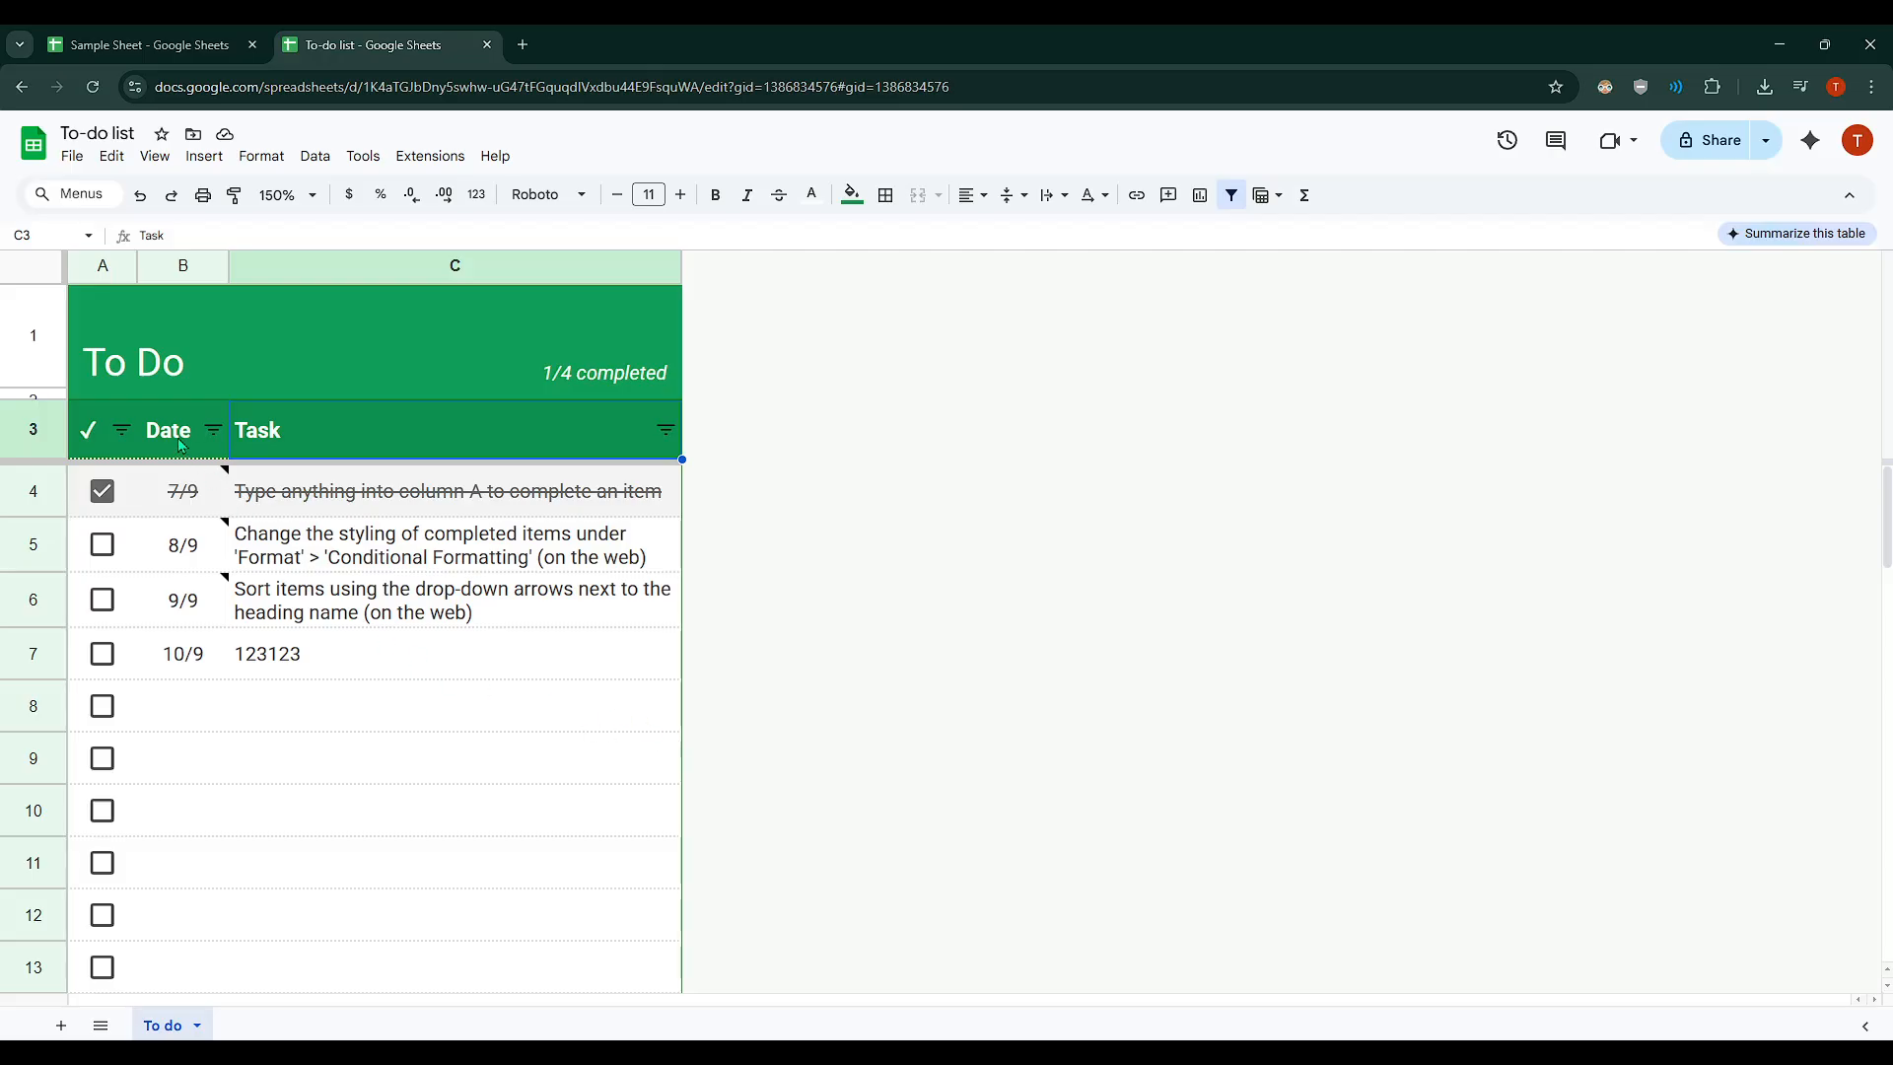
# - From the To-do list sheet, reach the Google Workspace Marketplace via Extensions > Add-ons > Get add-ons
pyautogui.click(181, 544)
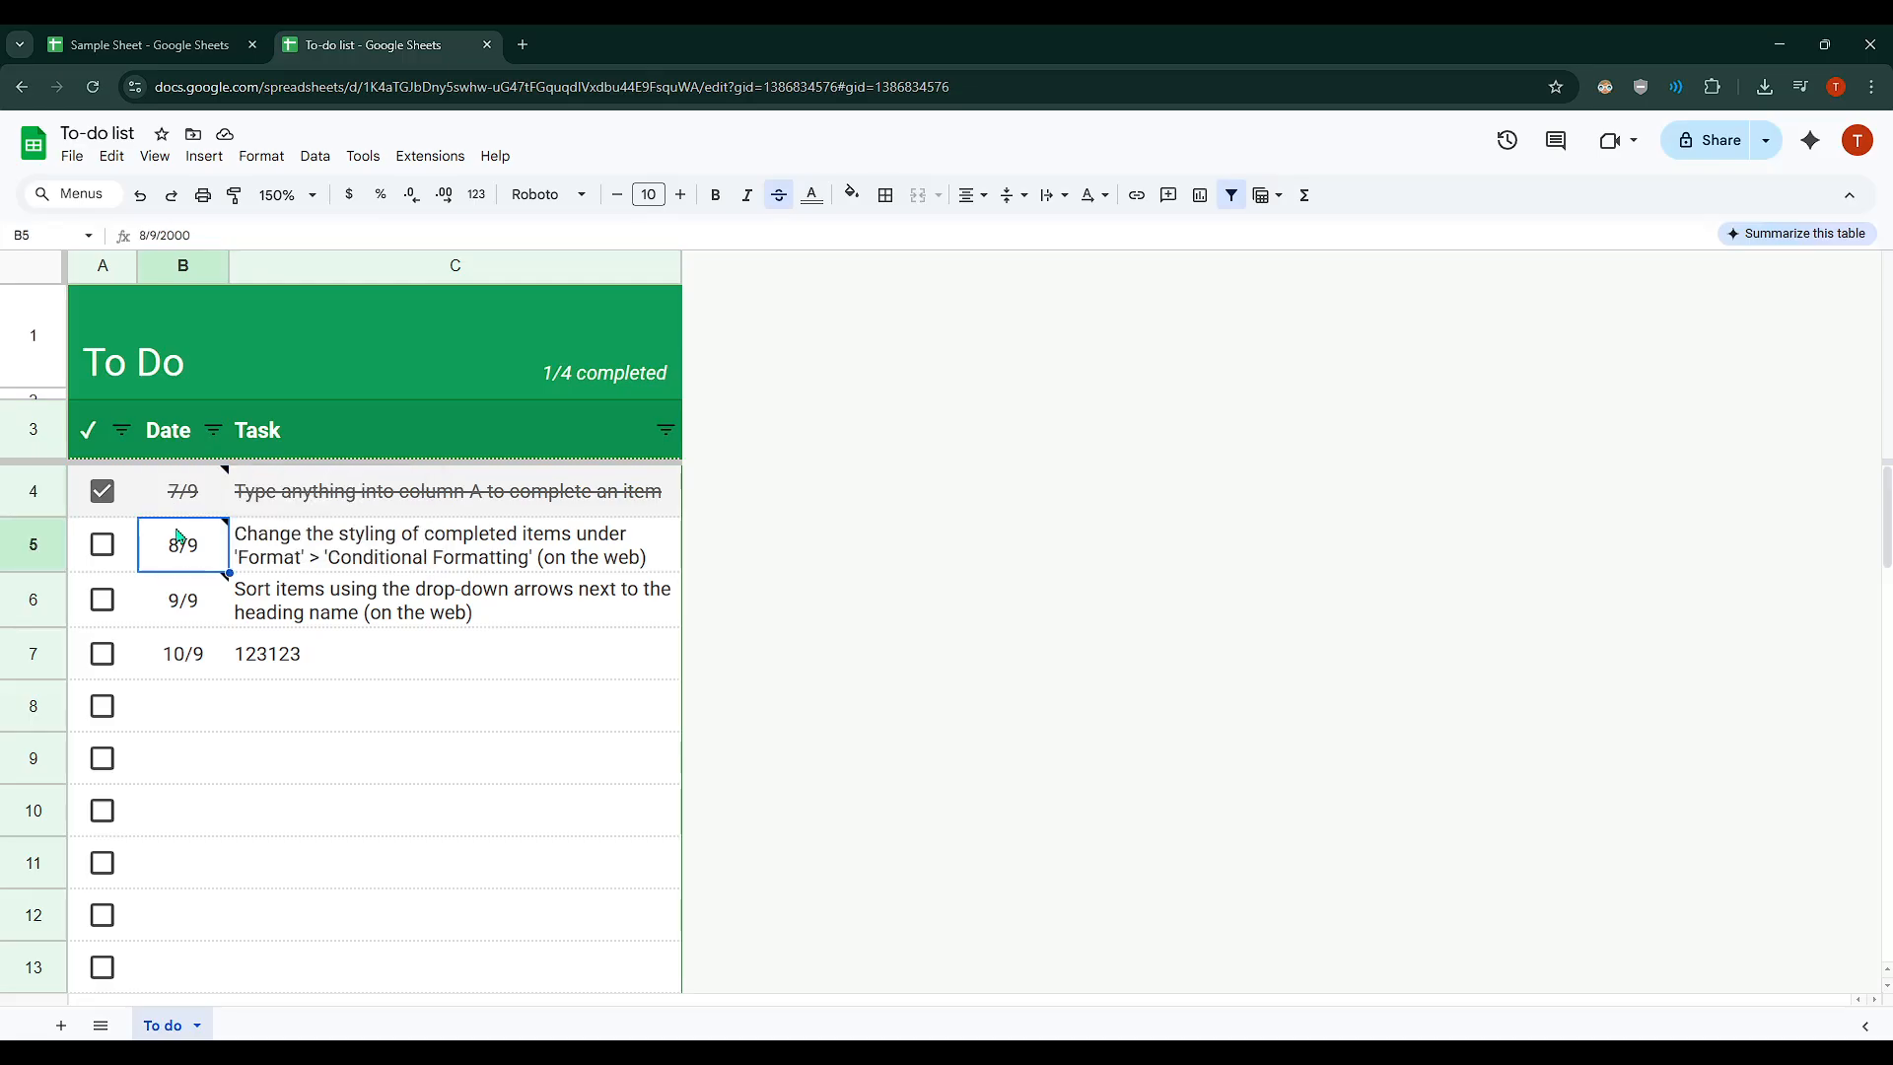
pyautogui.click(181, 599)
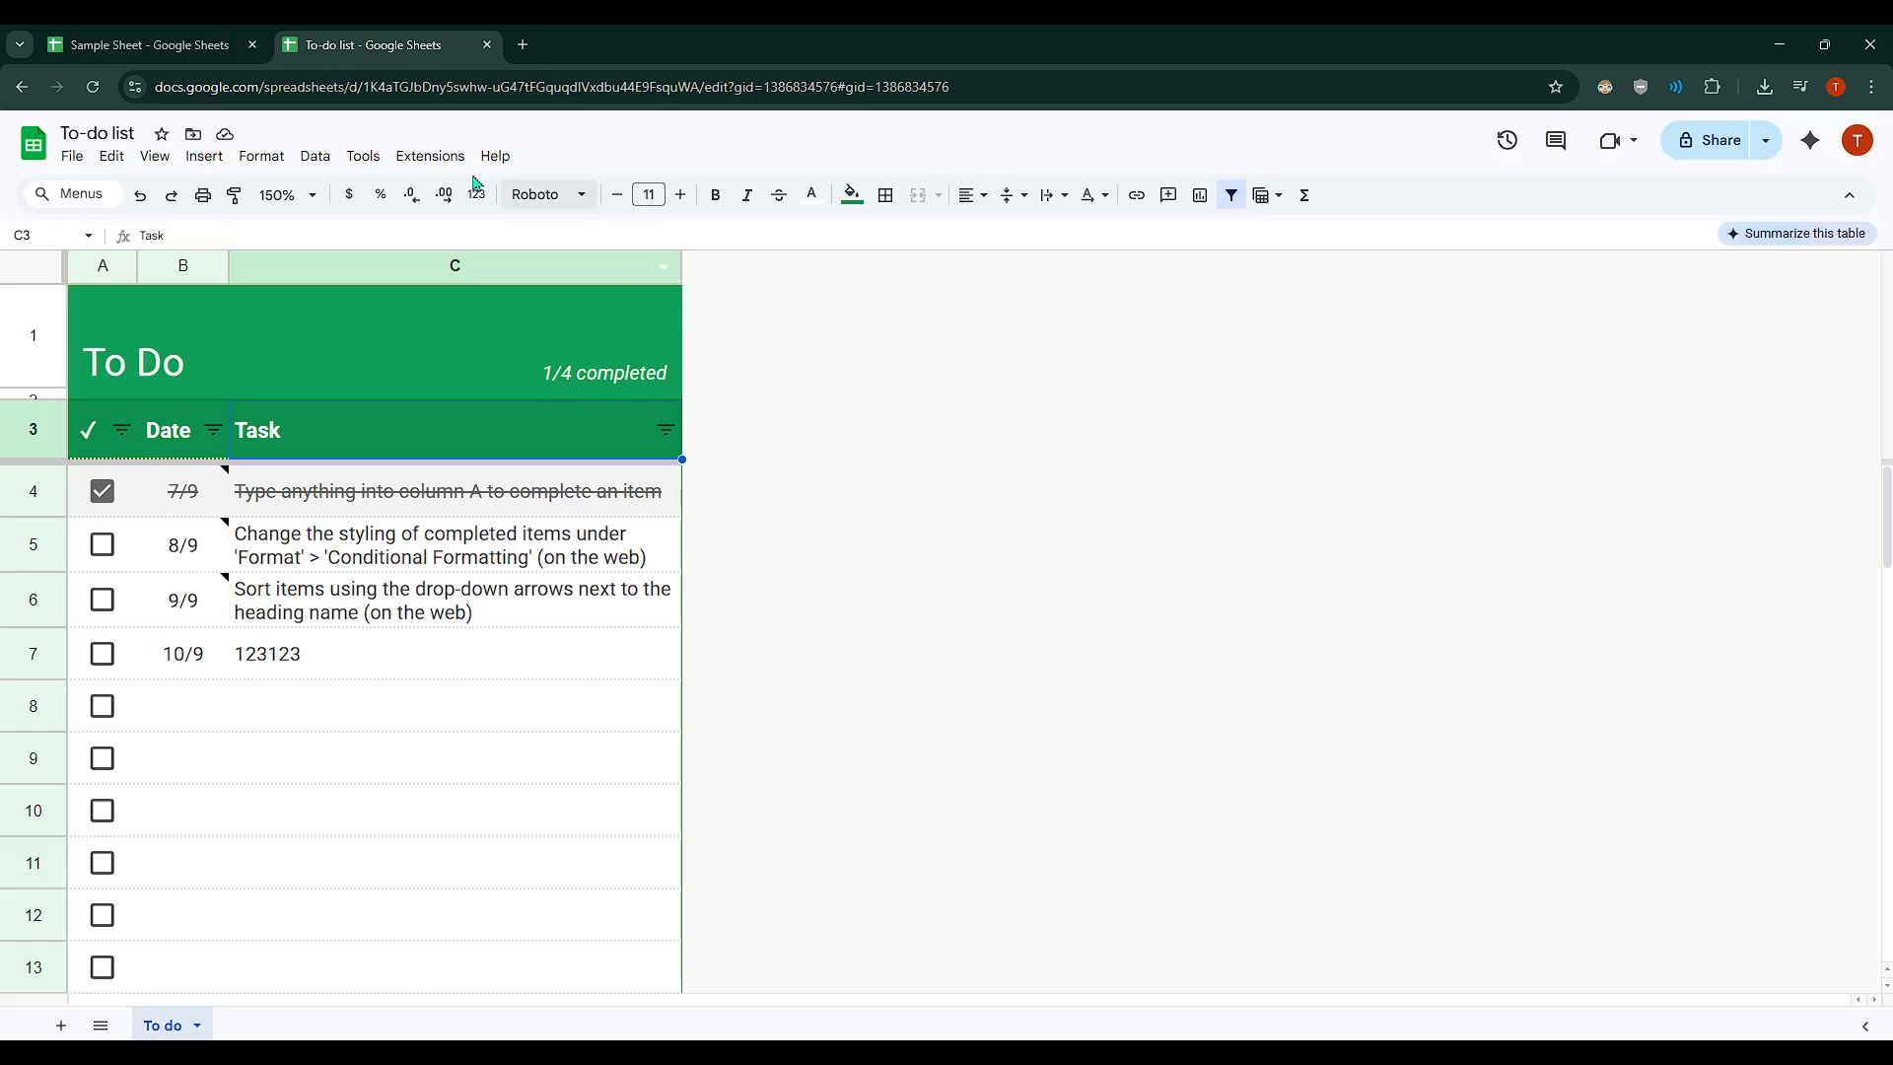
pyautogui.moveTo(363, 156)
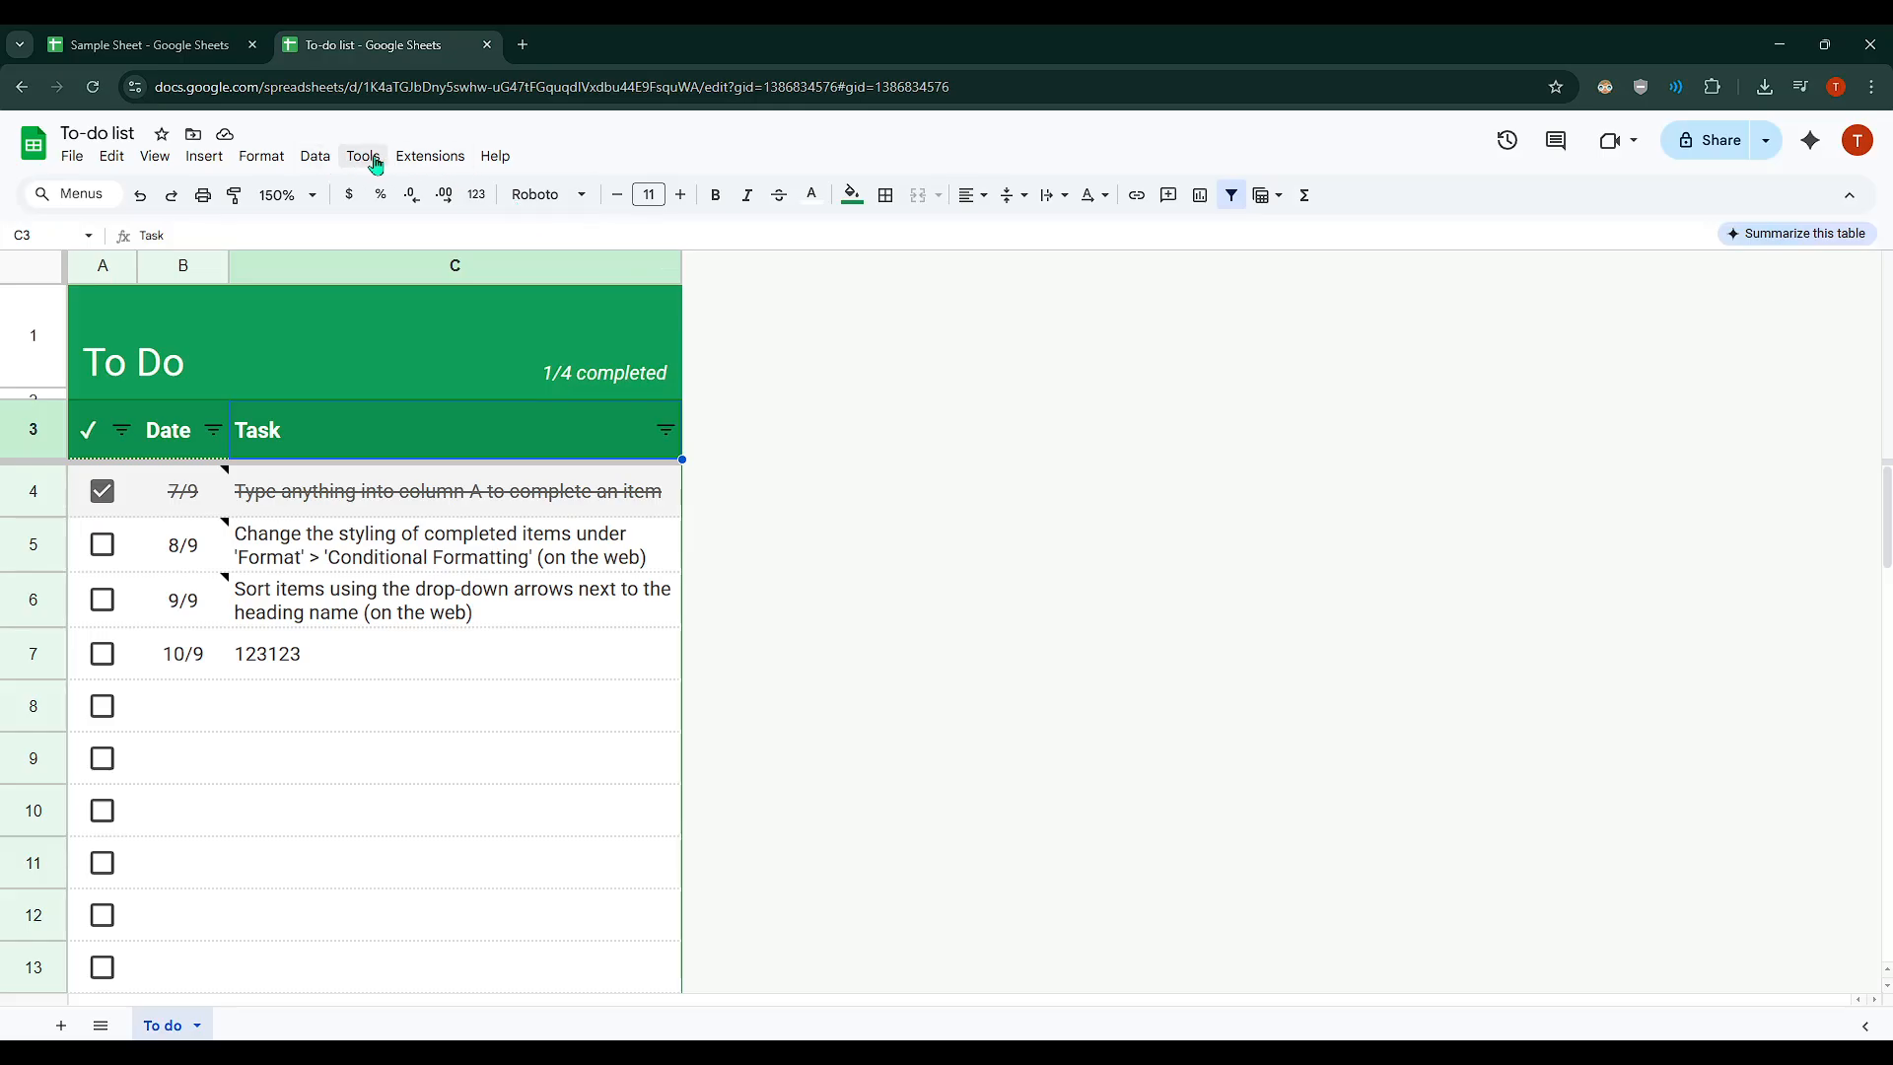
pyautogui.click(430, 156)
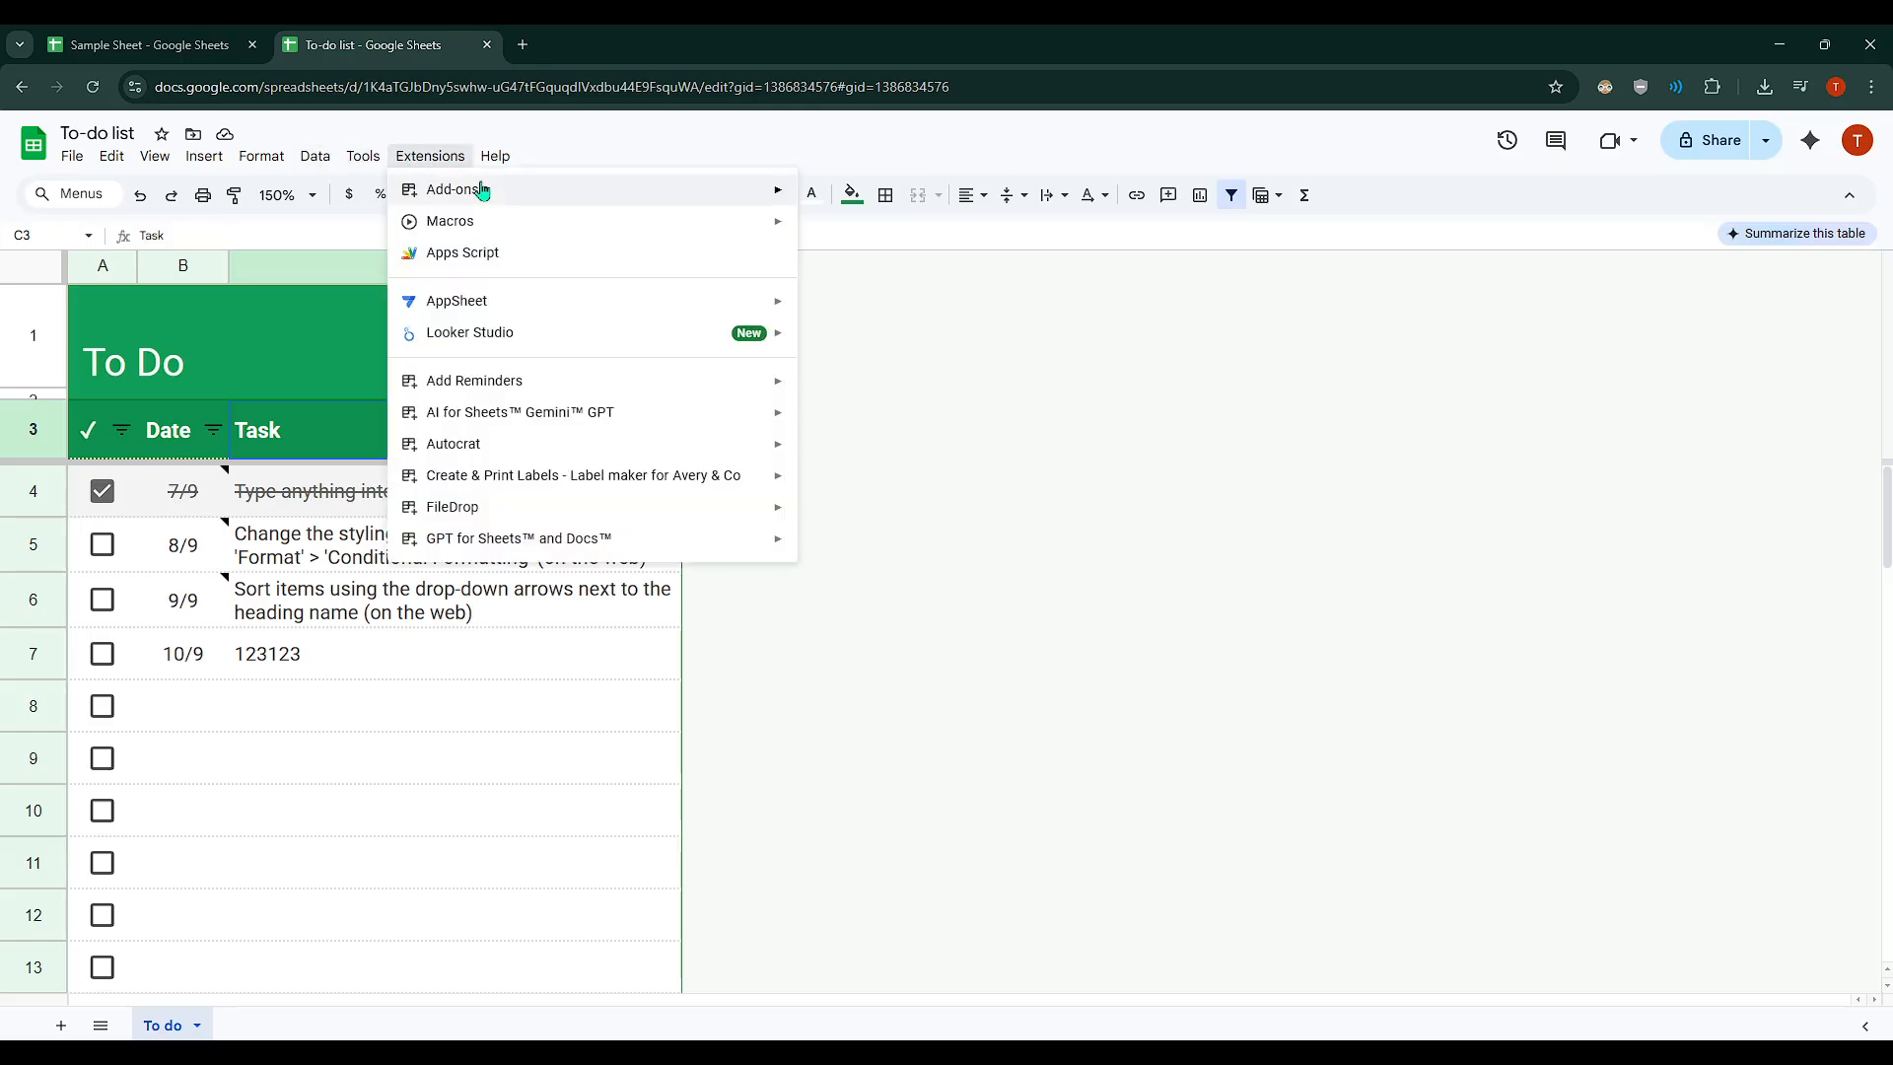
pyautogui.moveTo(454, 190)
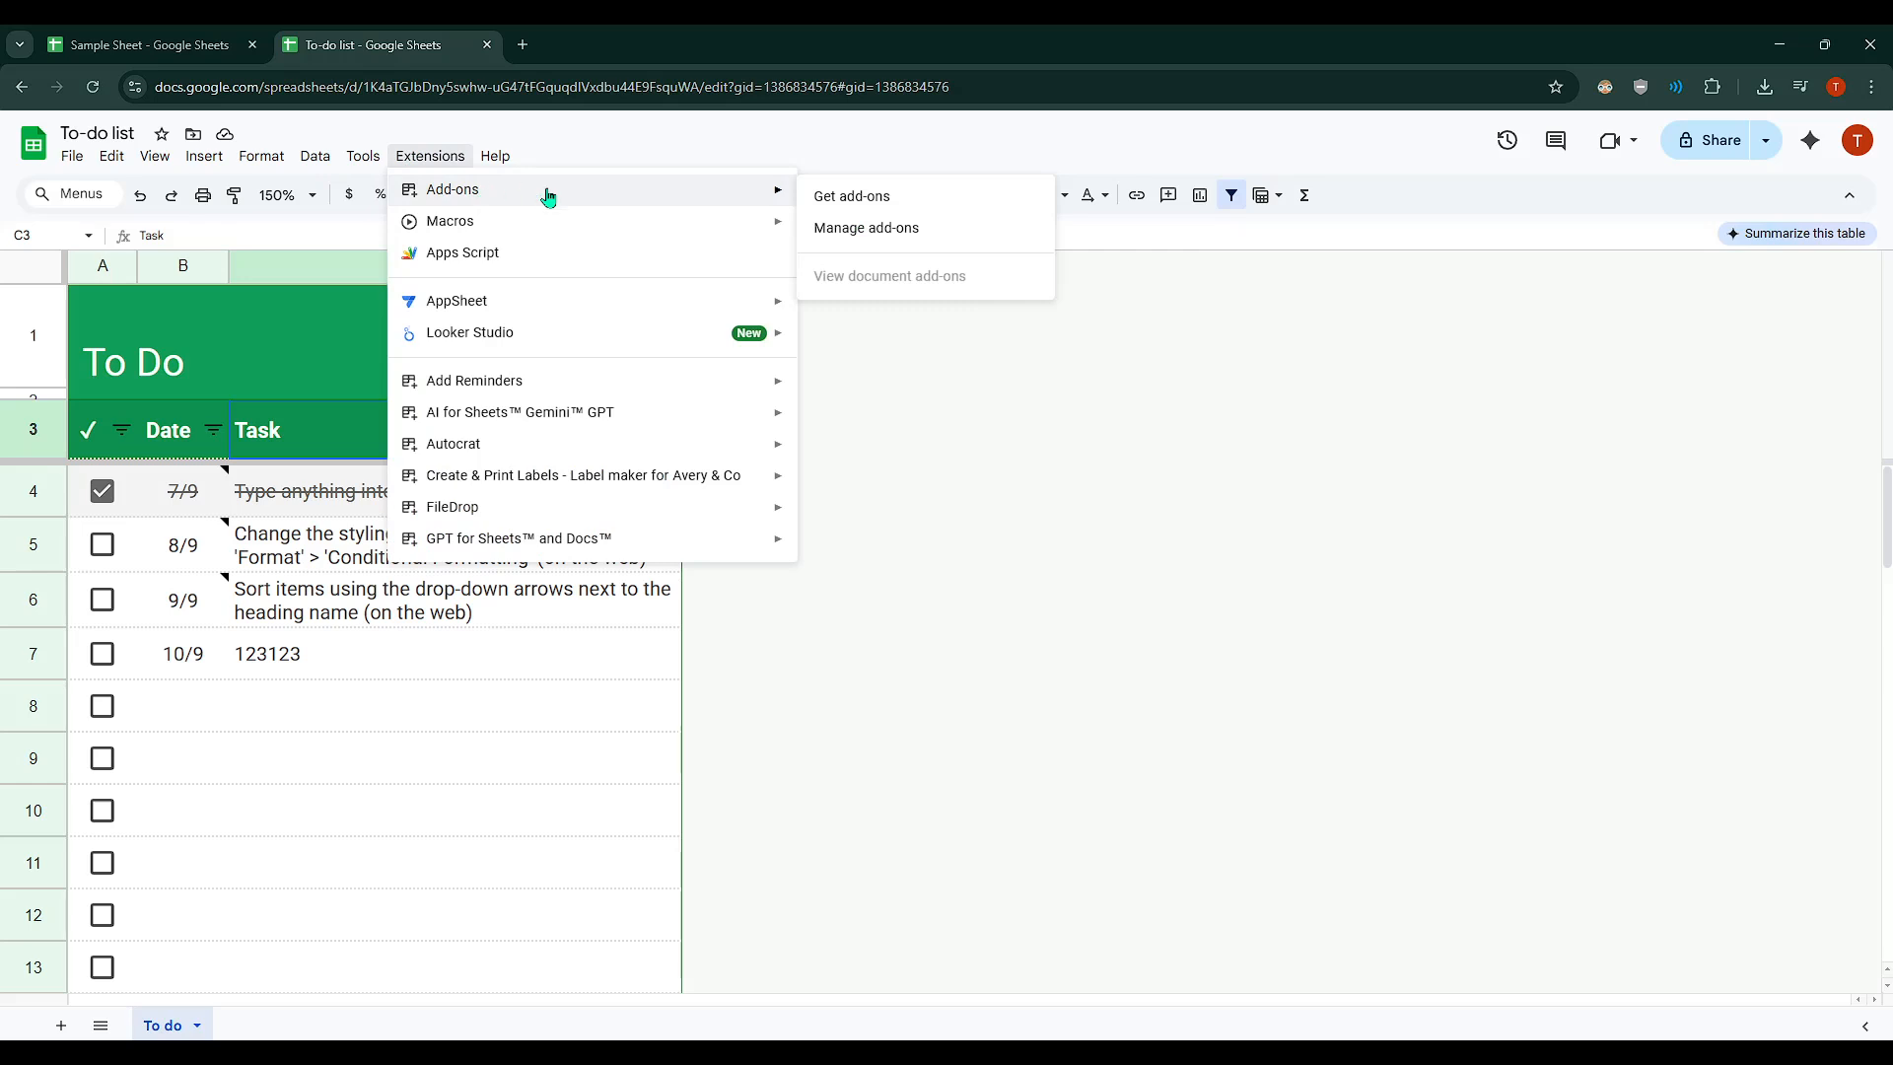
pyautogui.moveTo(852, 195)
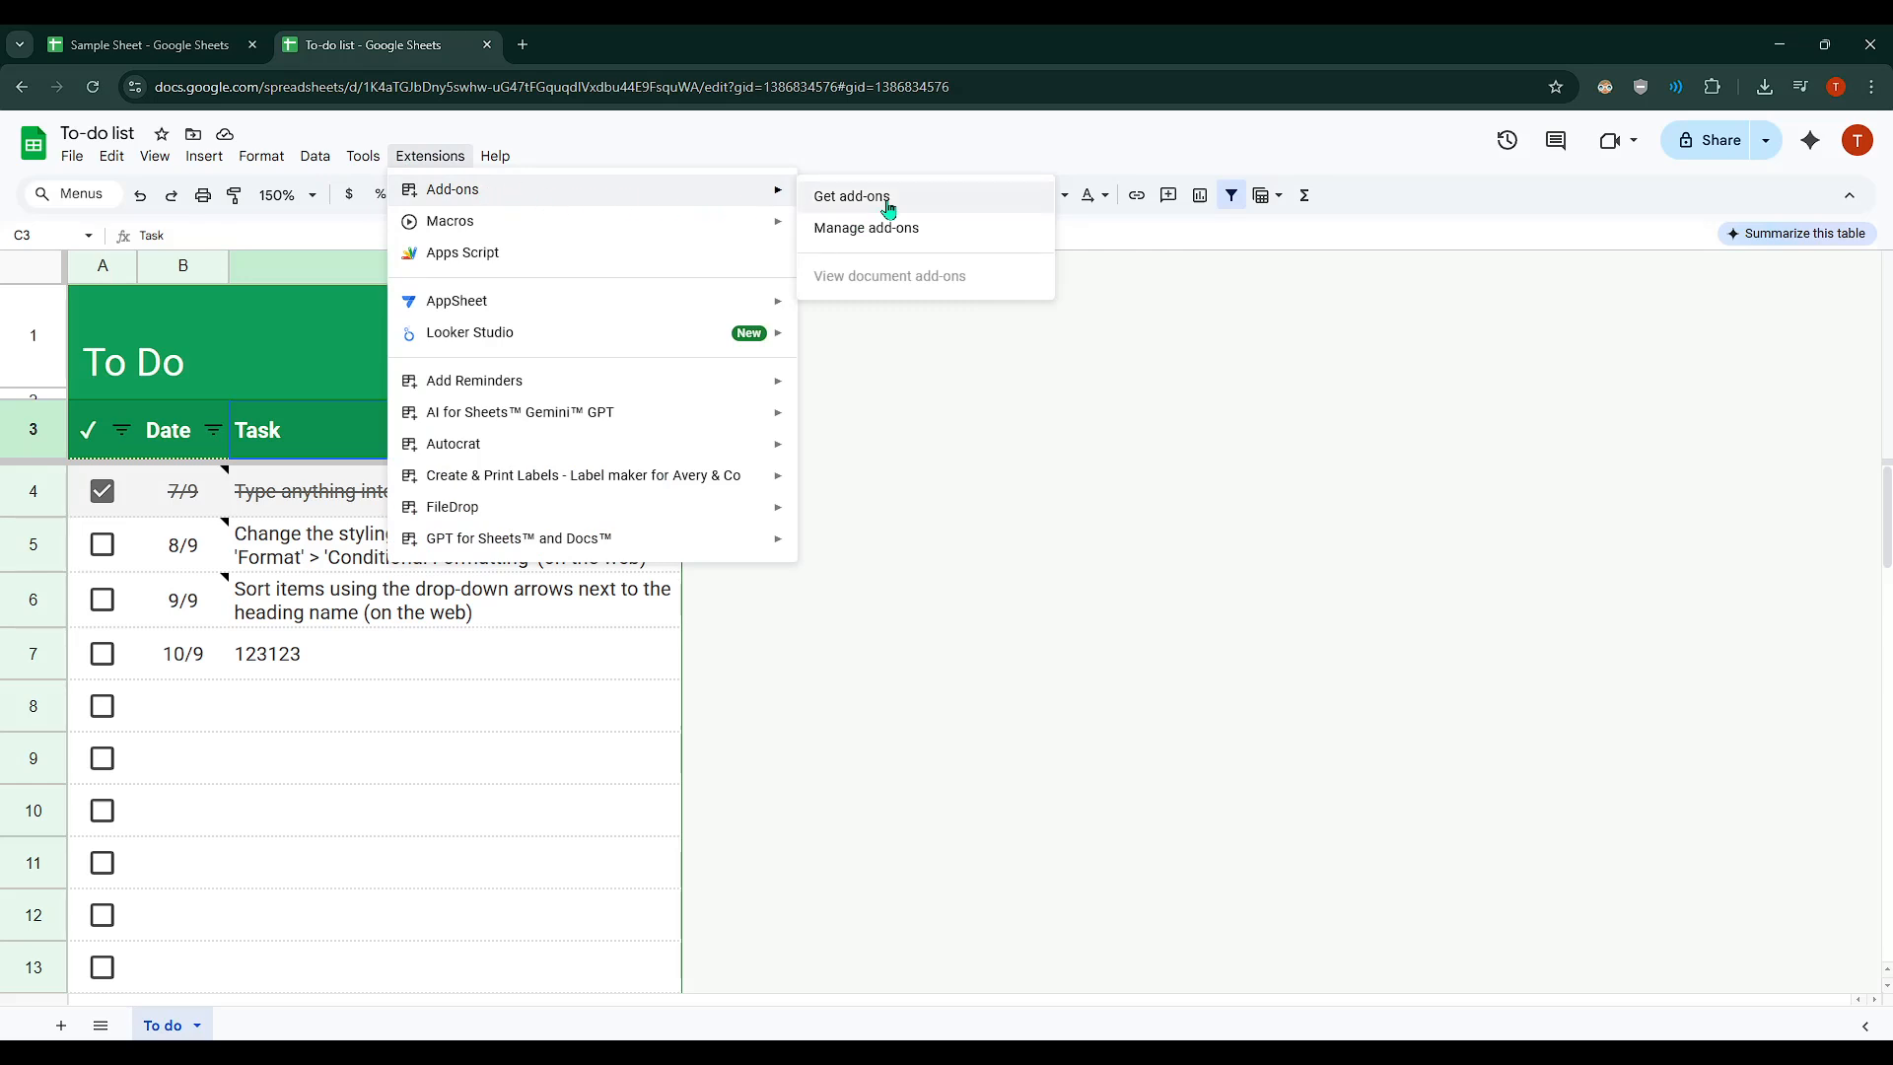
pyautogui.click(852, 195)
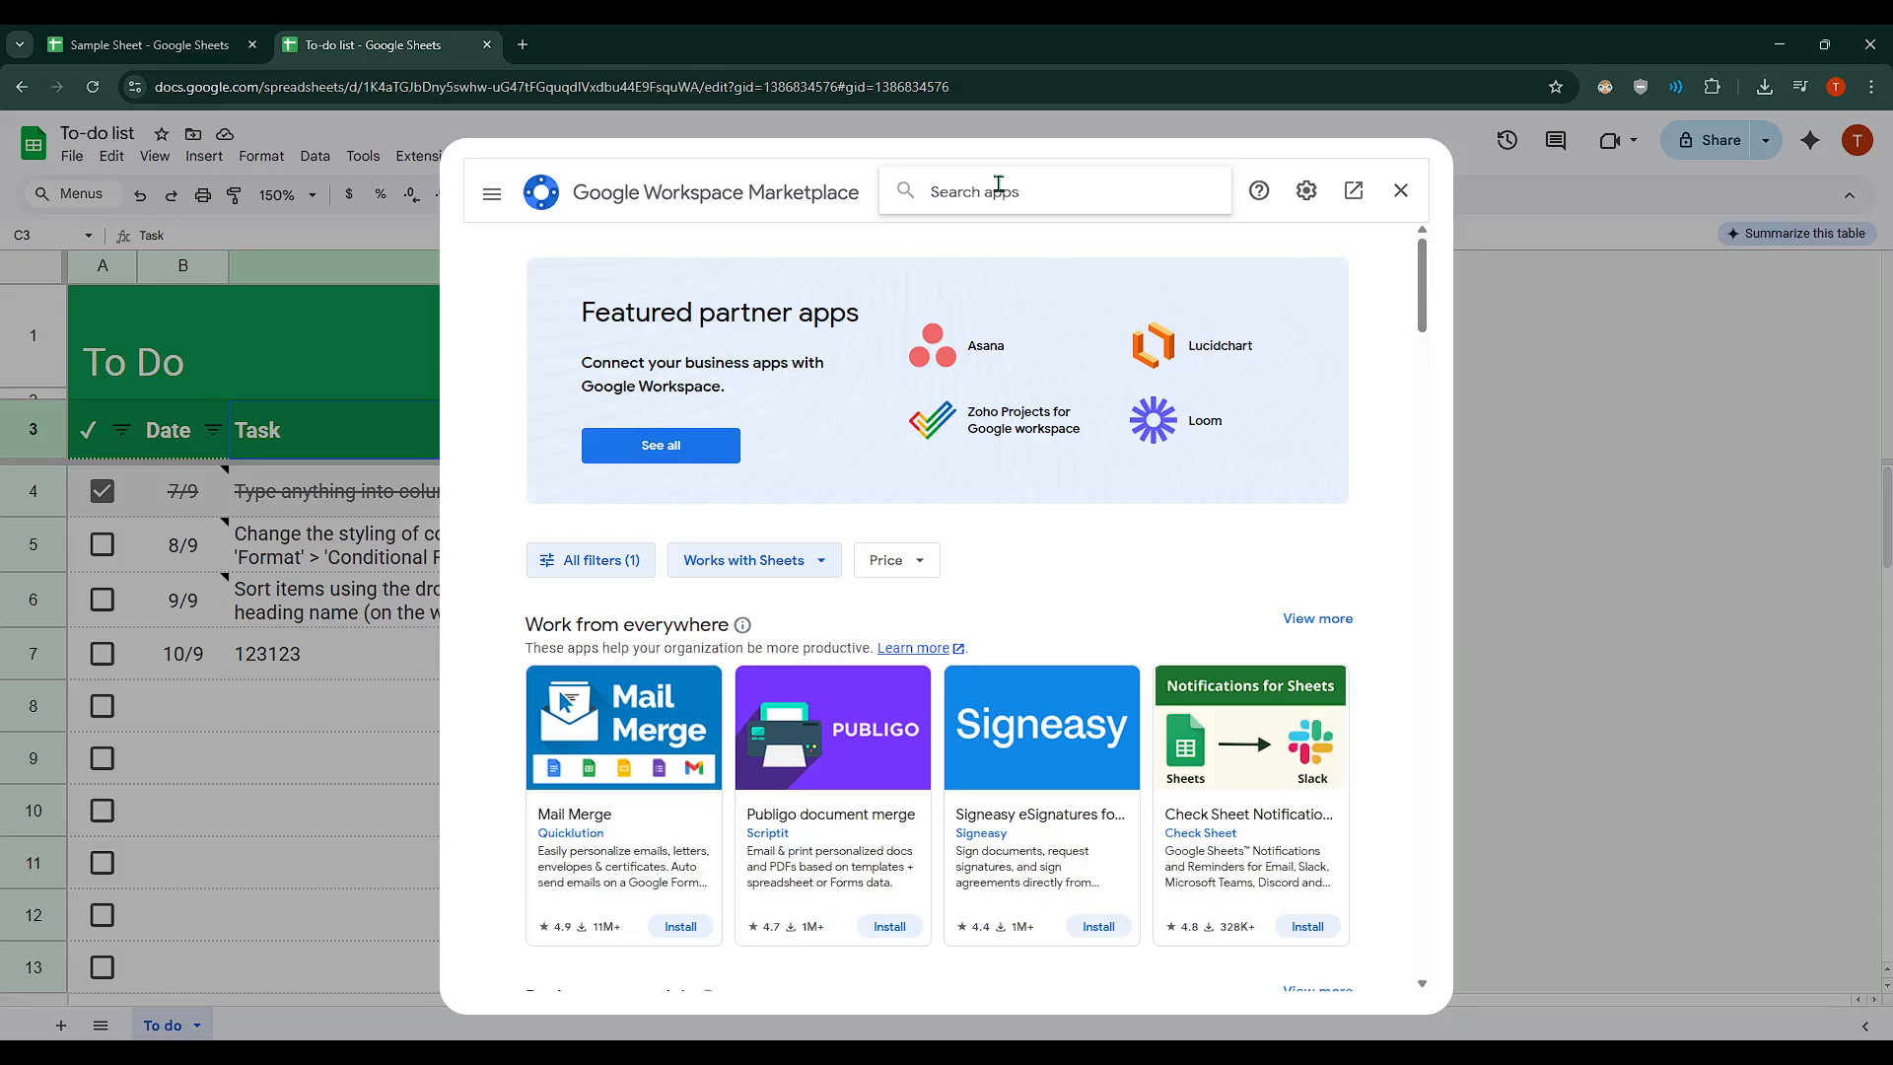
# - Search 'add r', view the already-installed Add Reminders listing, then close the Marketplace
pyautogui.write('add reminders')
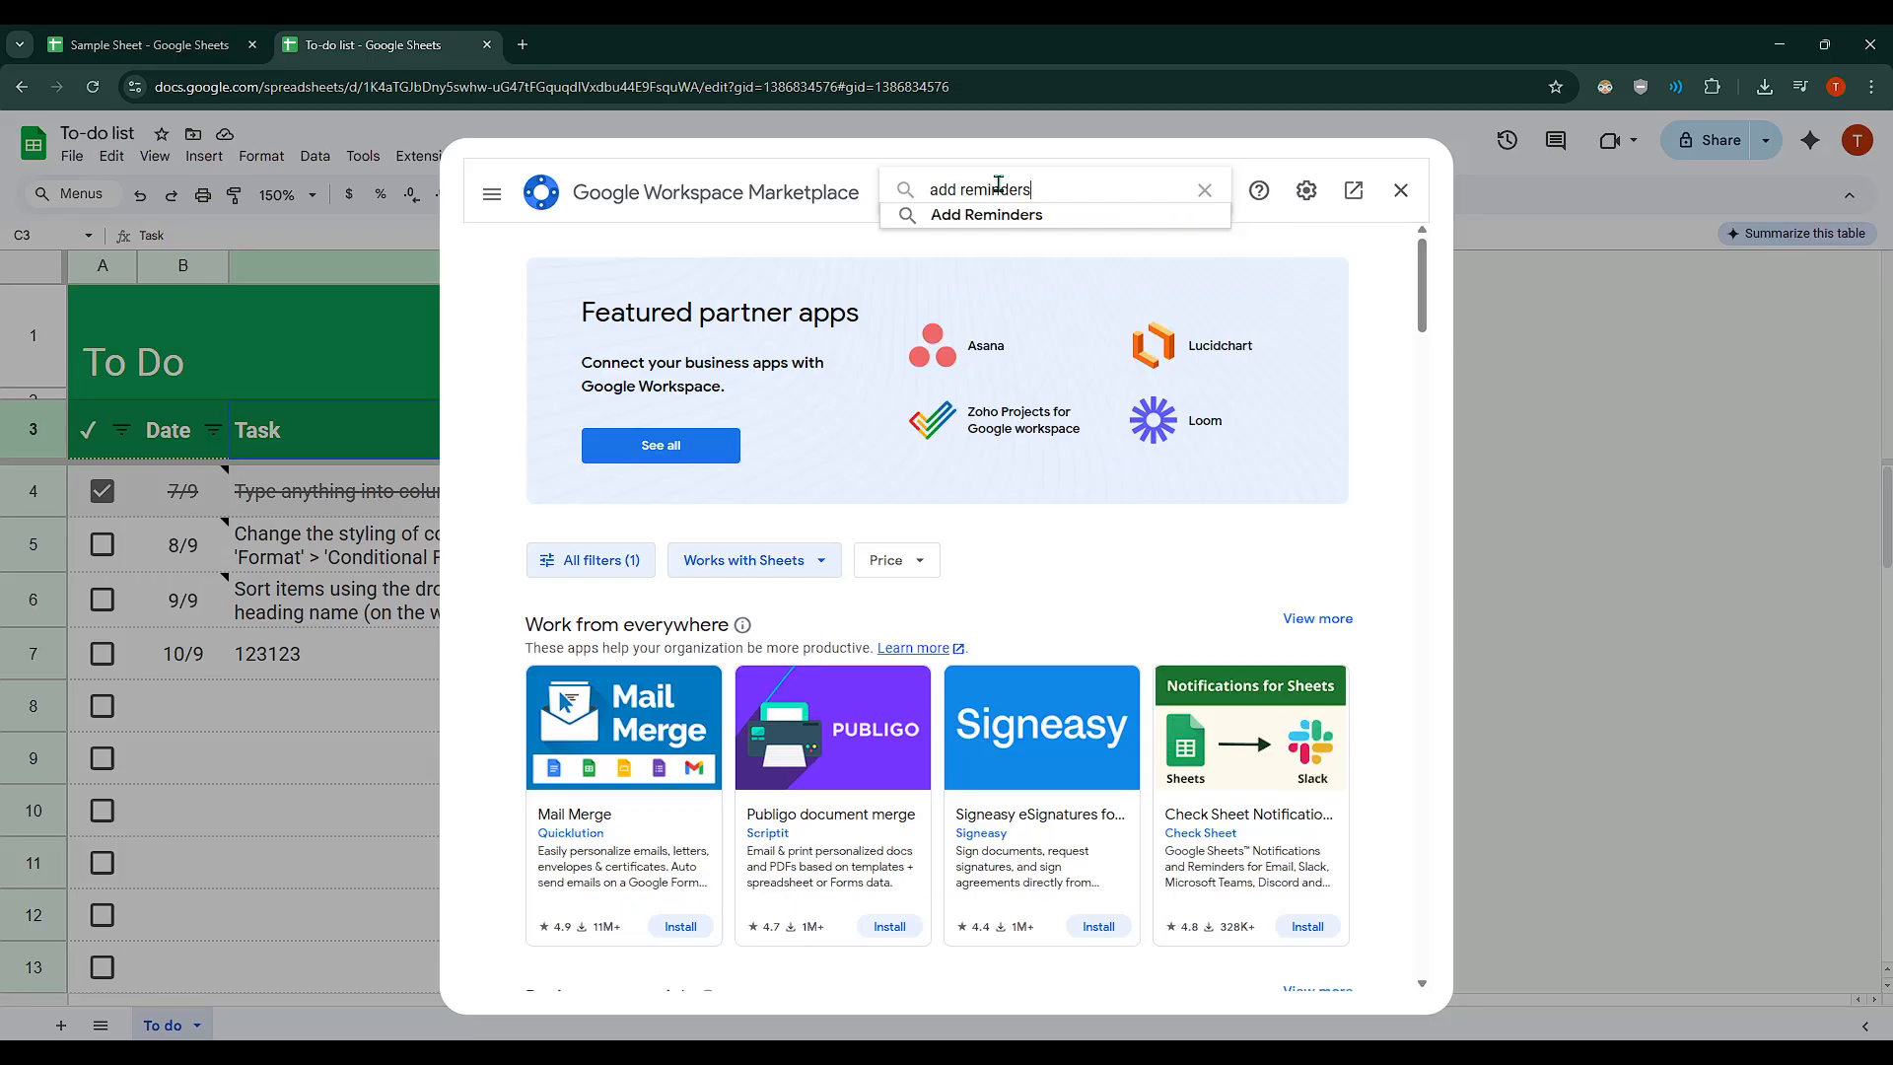
pyautogui.click(986, 213)
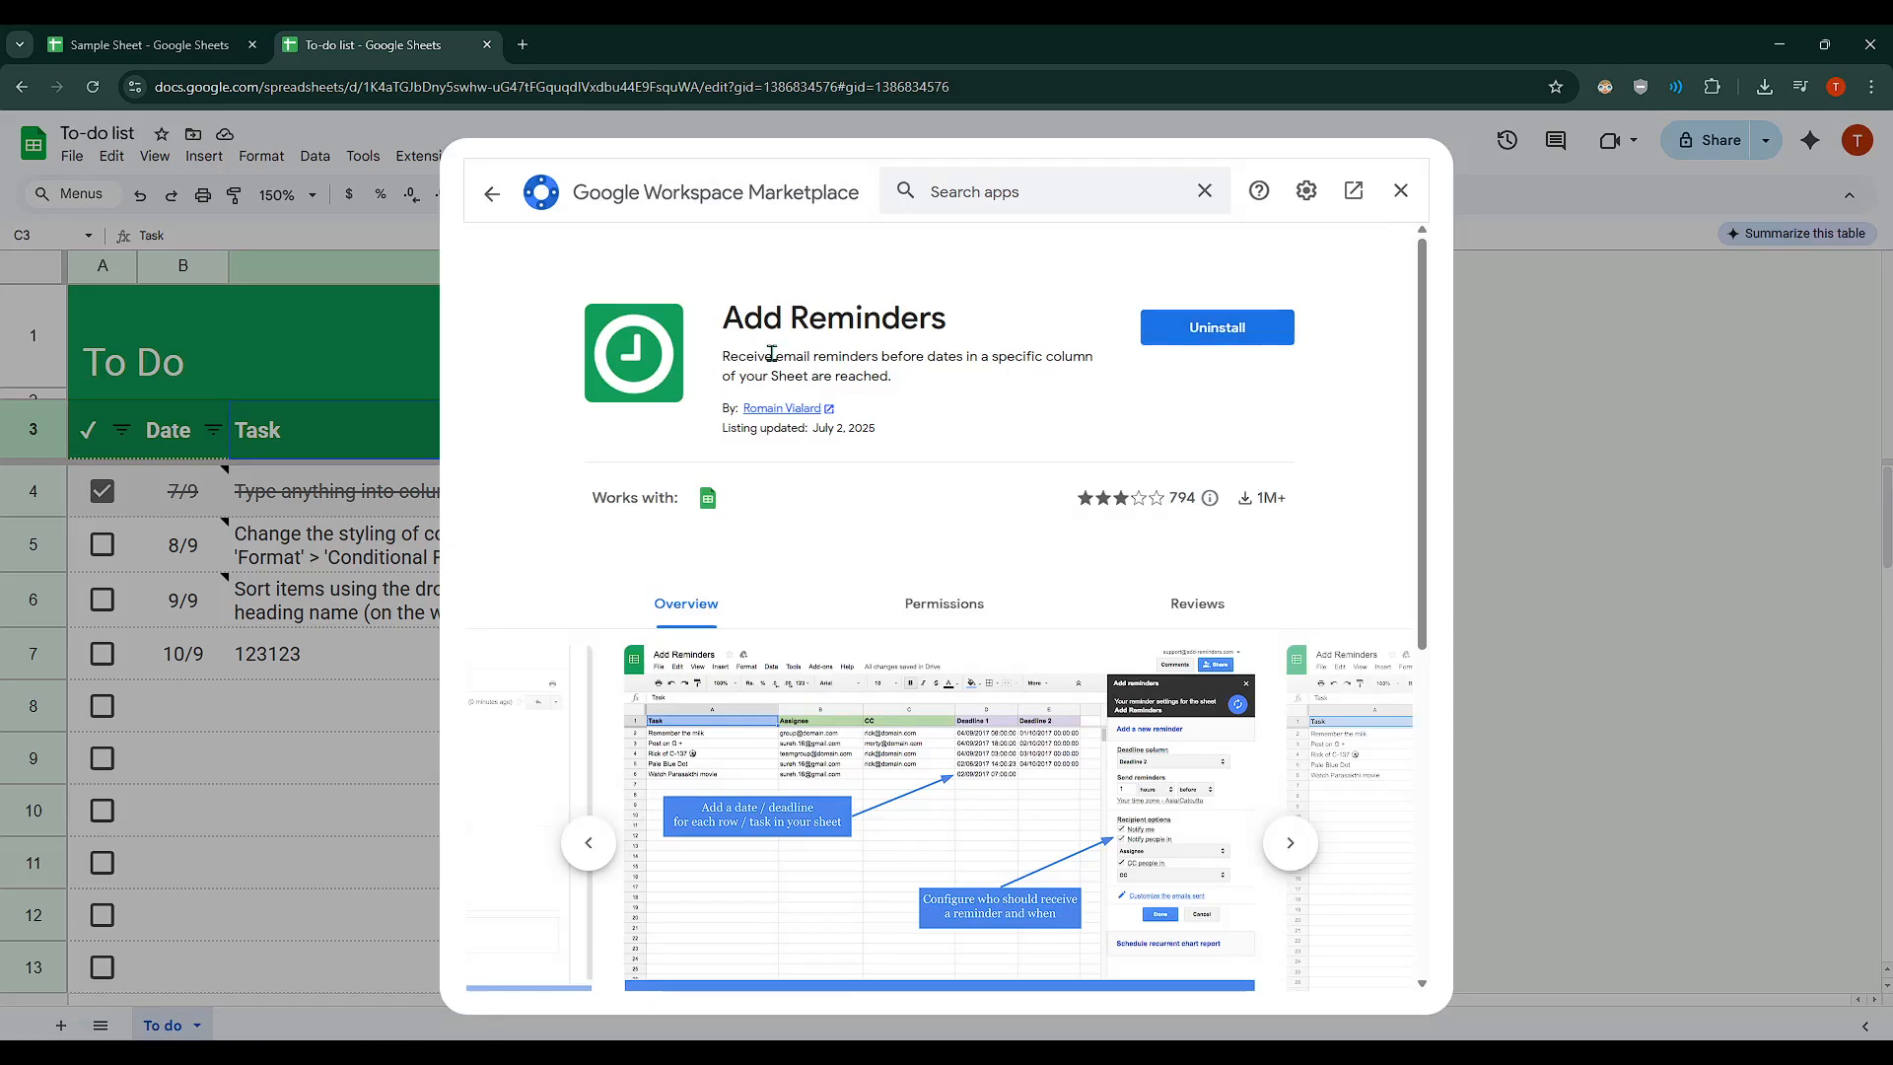
pyautogui.click(1400, 191)
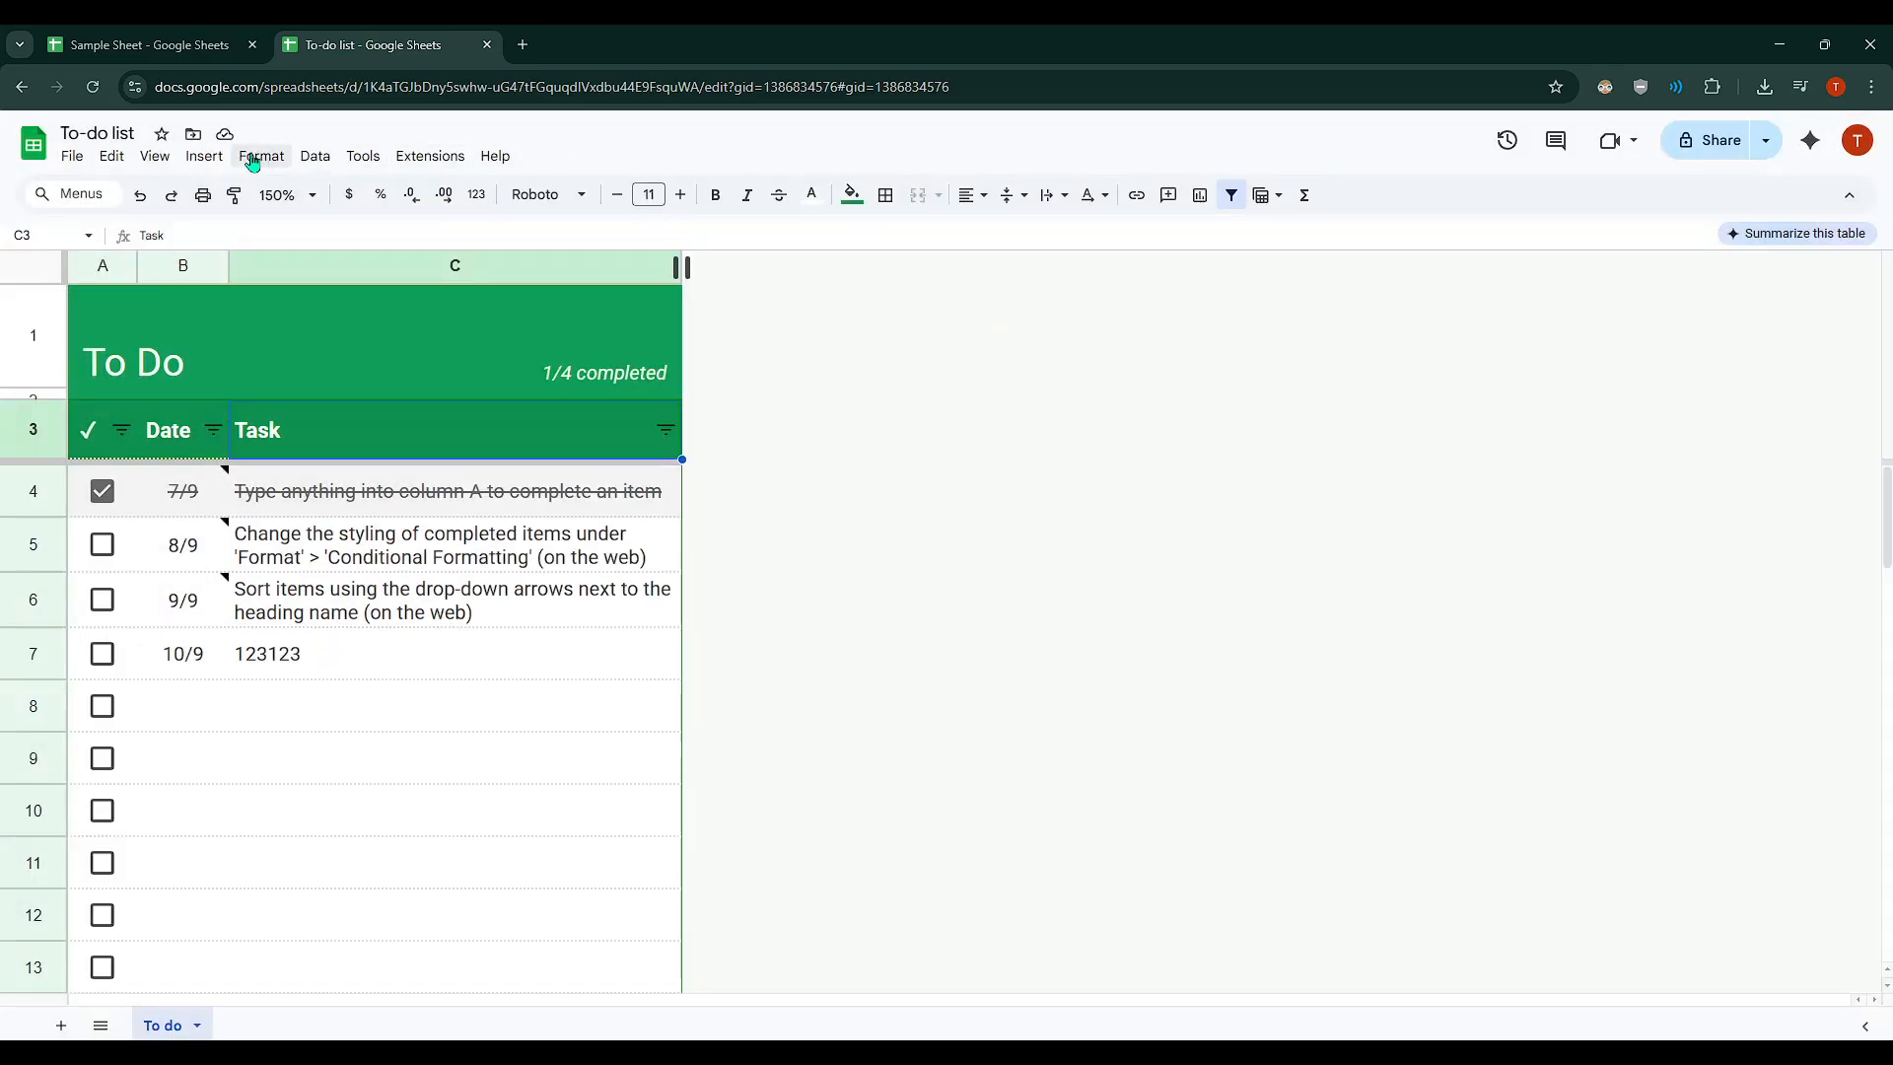
# - Launch Add Reminders' Set up / edit reminders panel from the Extensions menu
pyautogui.click(428, 156)
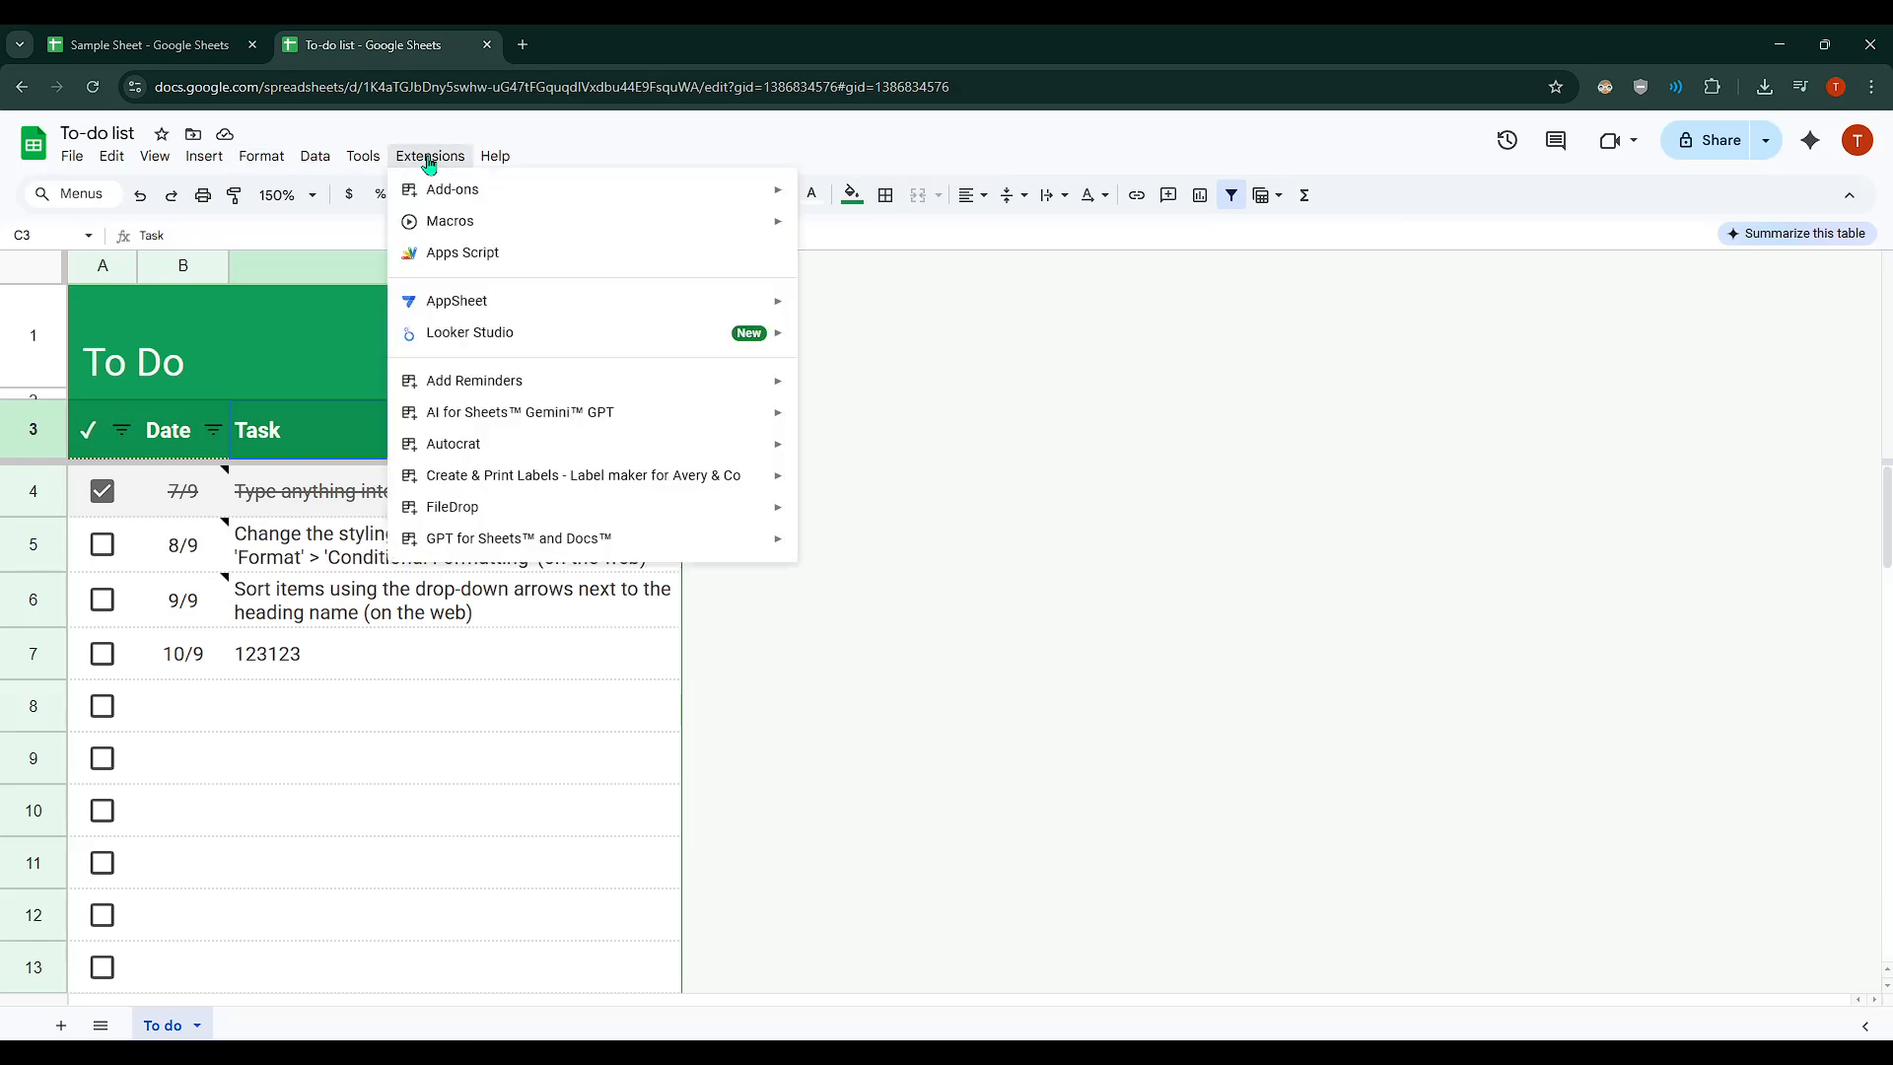
pyautogui.moveTo(495, 387)
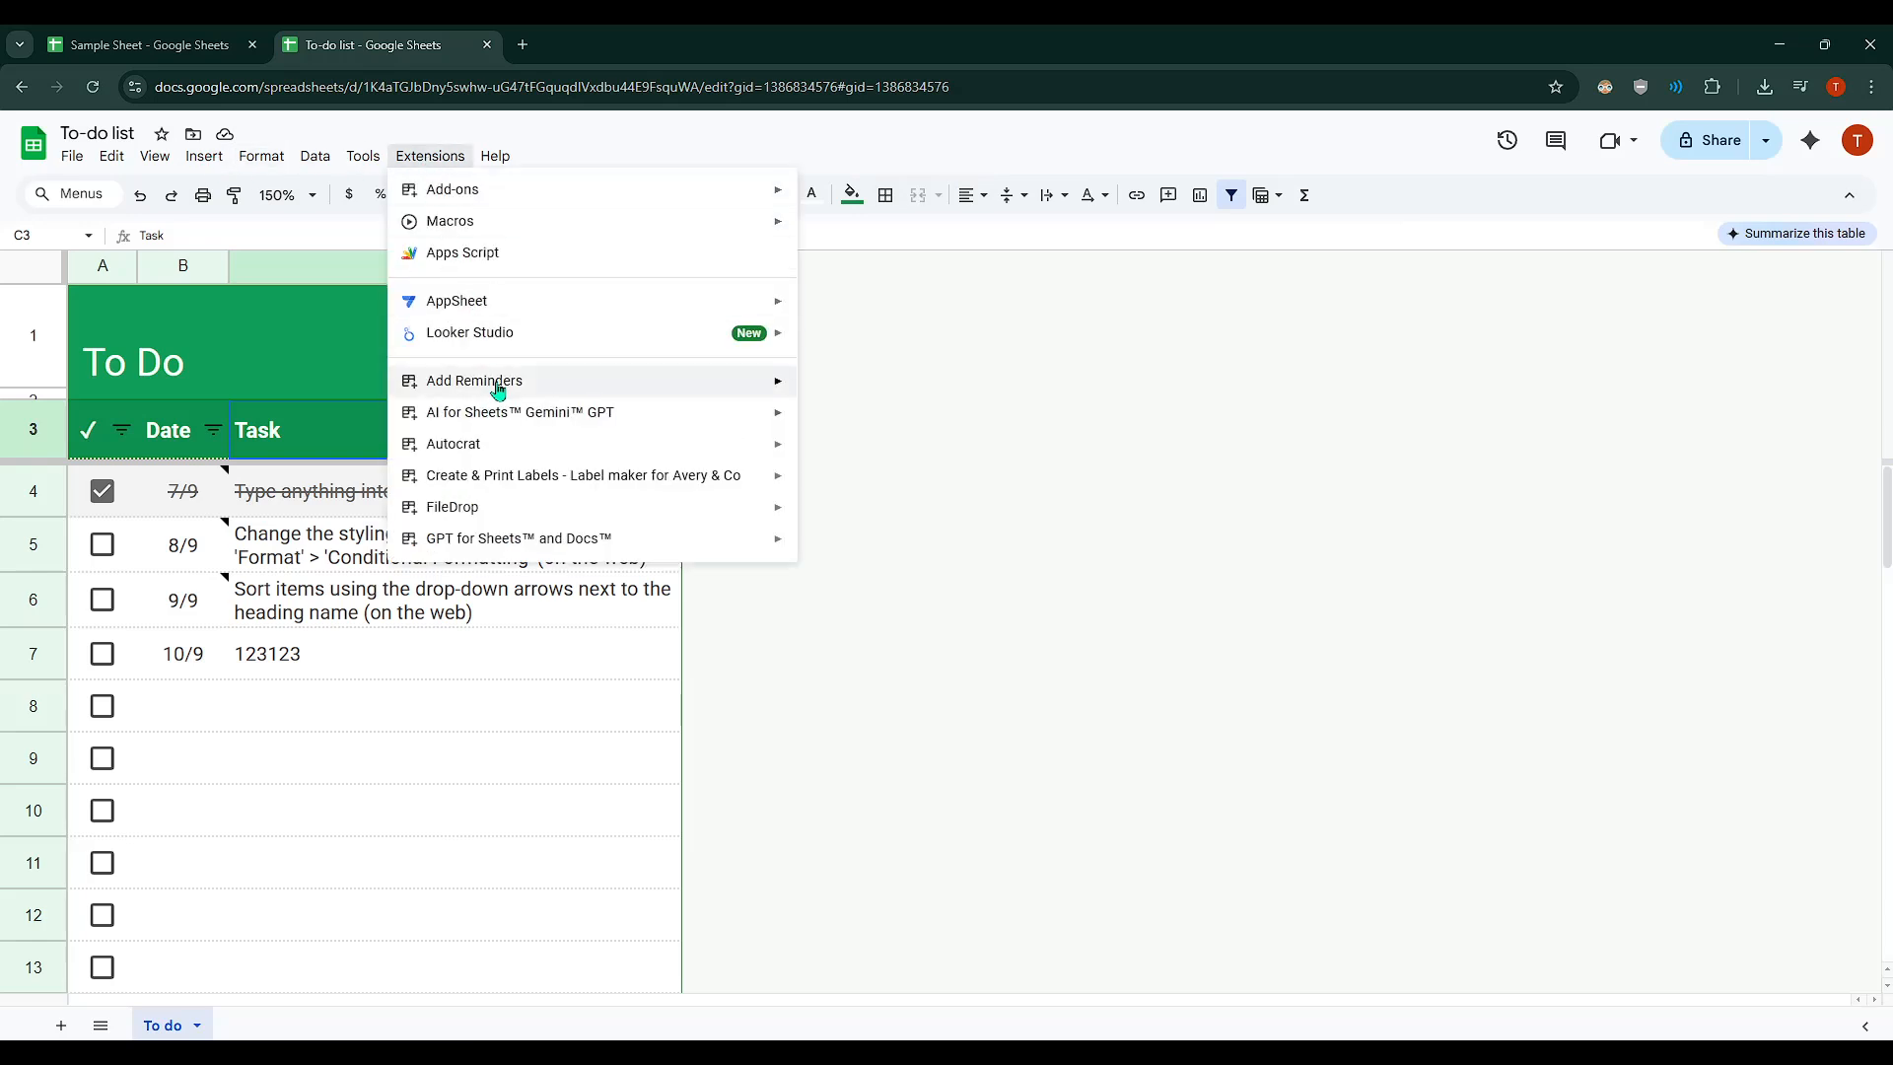
pyautogui.moveTo(473, 381)
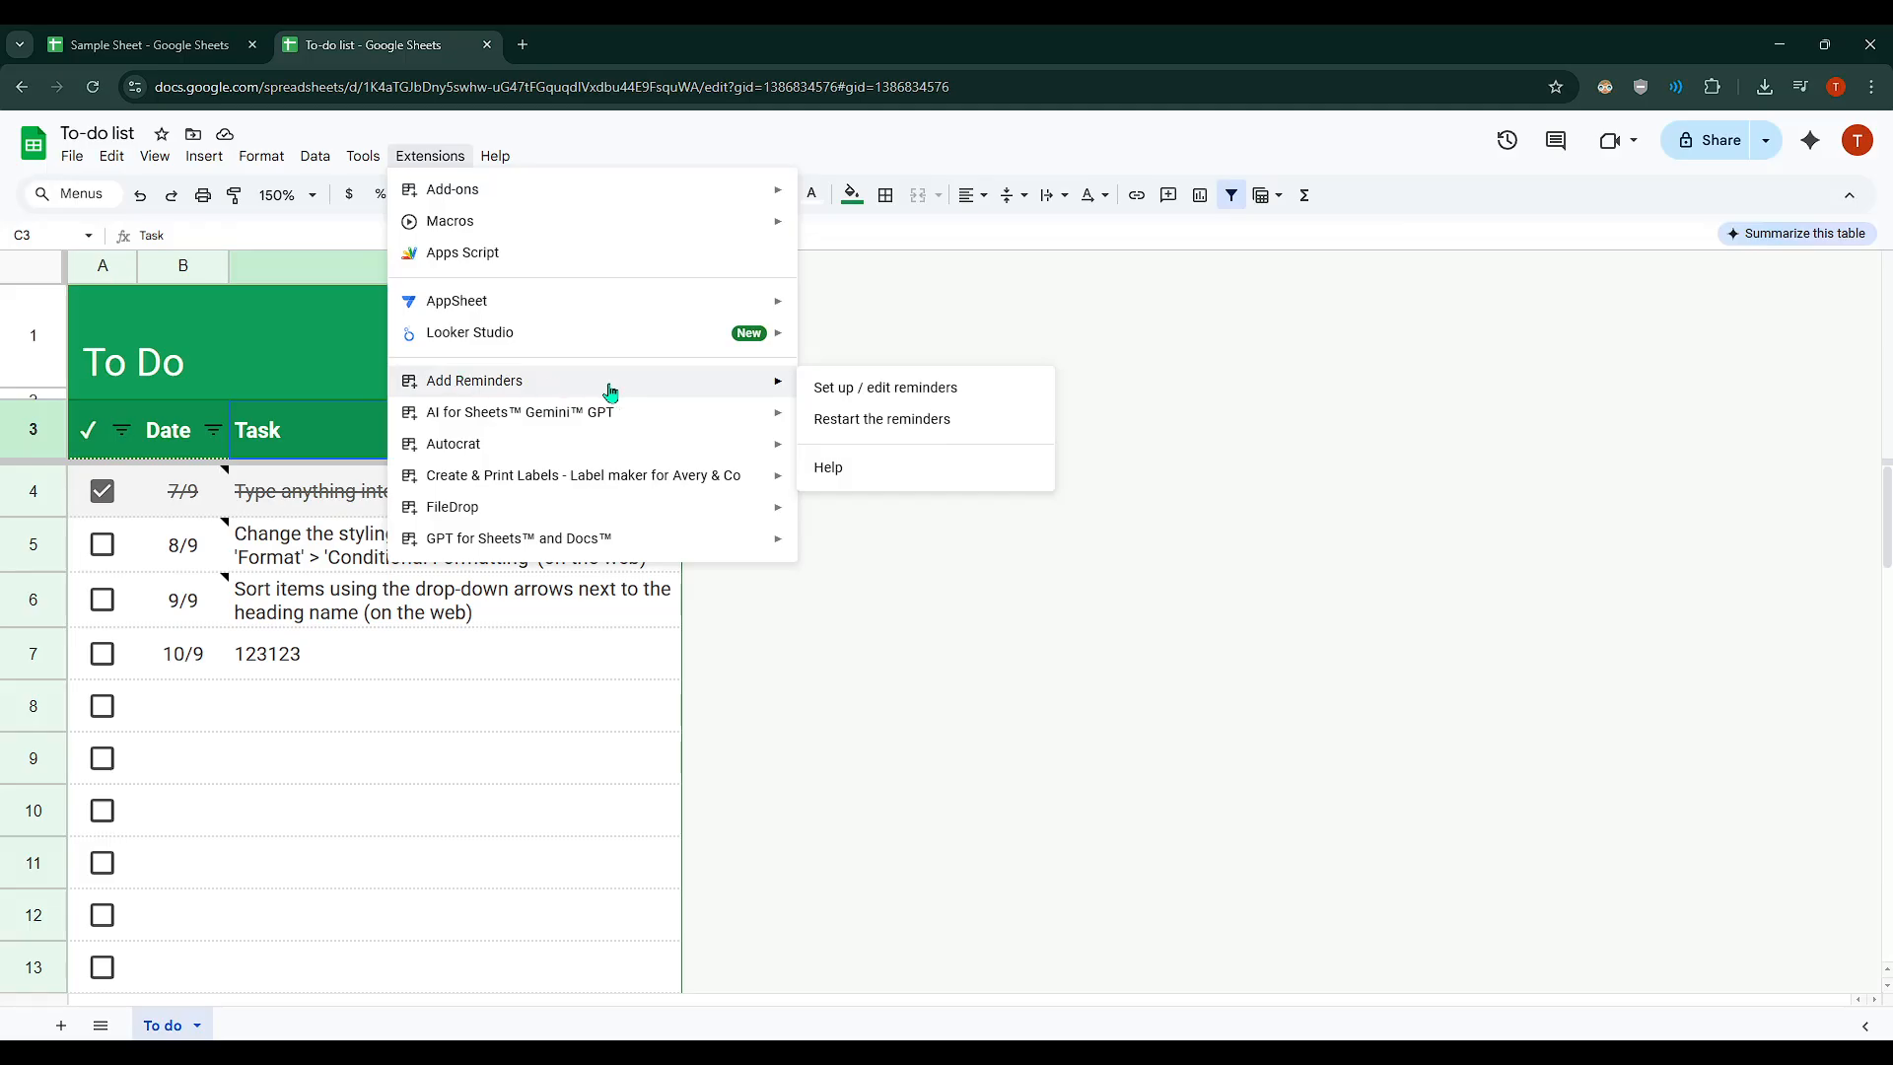
pyautogui.moveTo(870, 388)
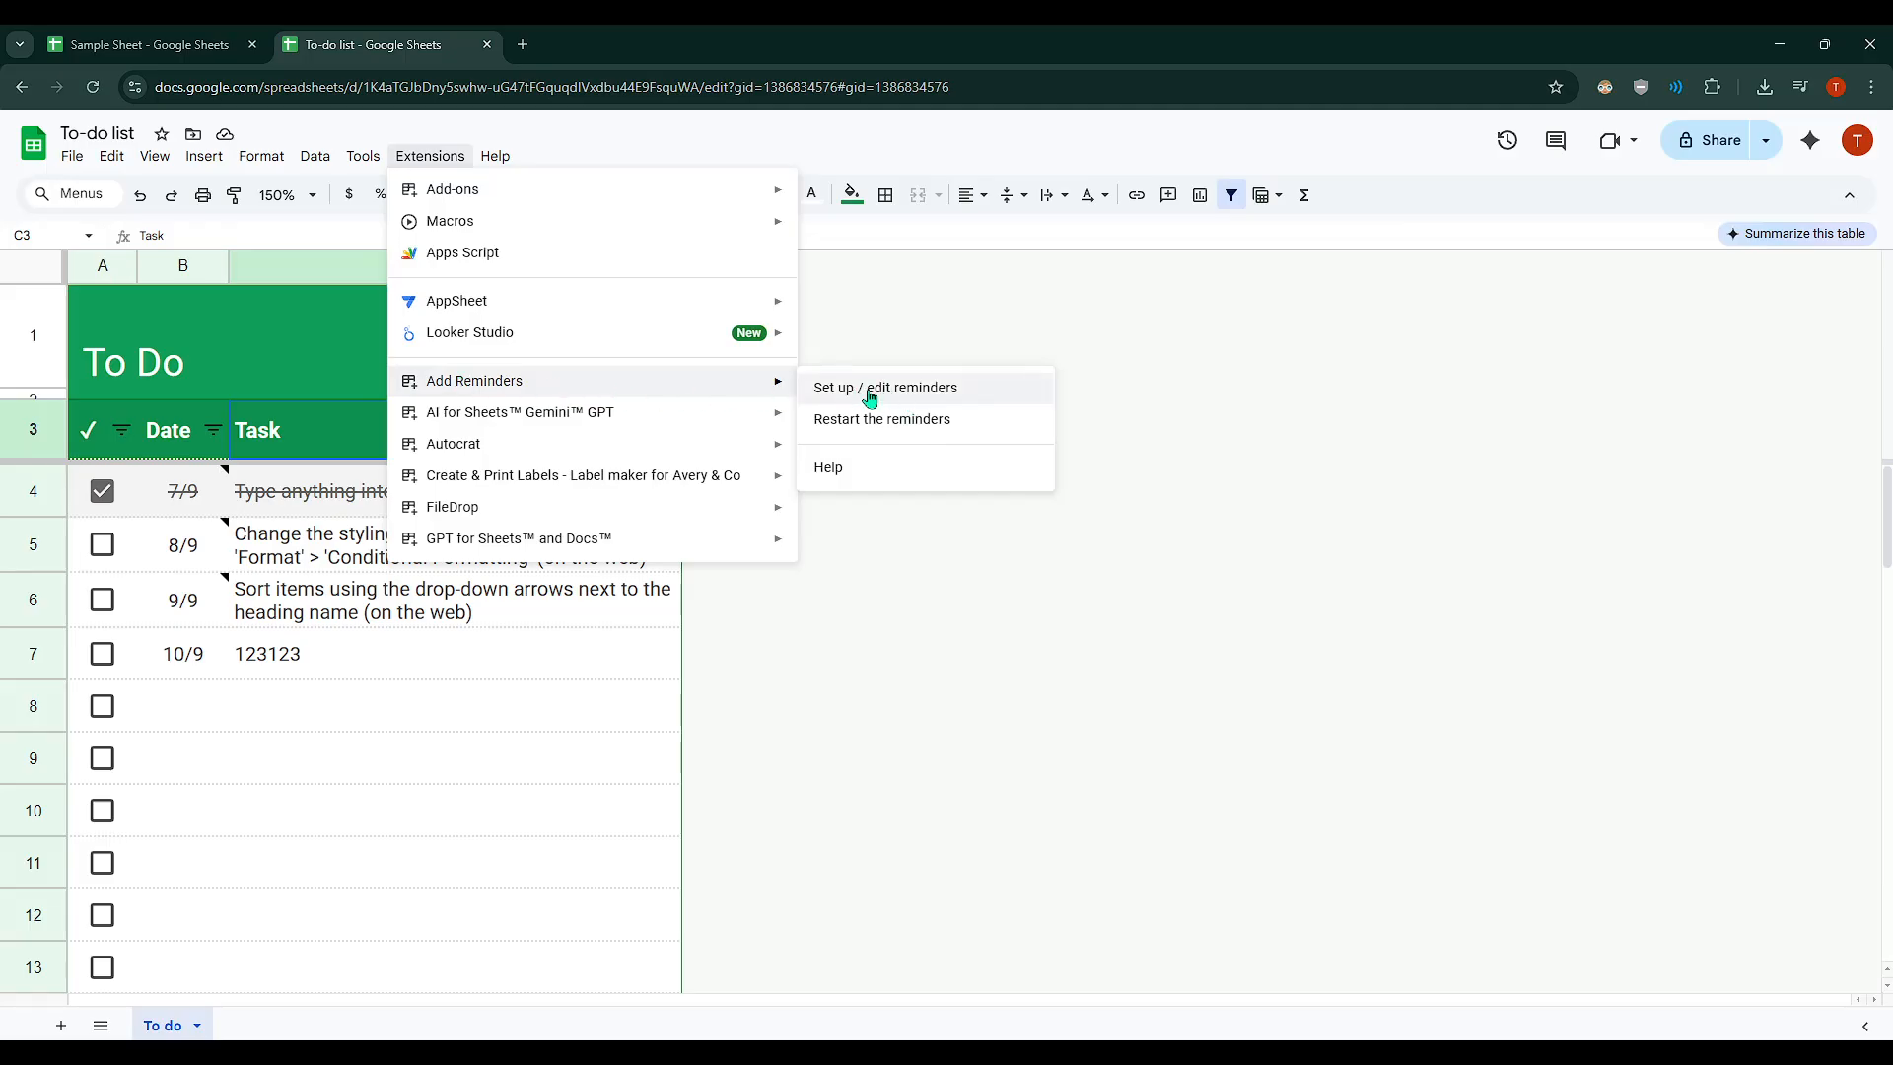
pyautogui.moveTo(899, 401)
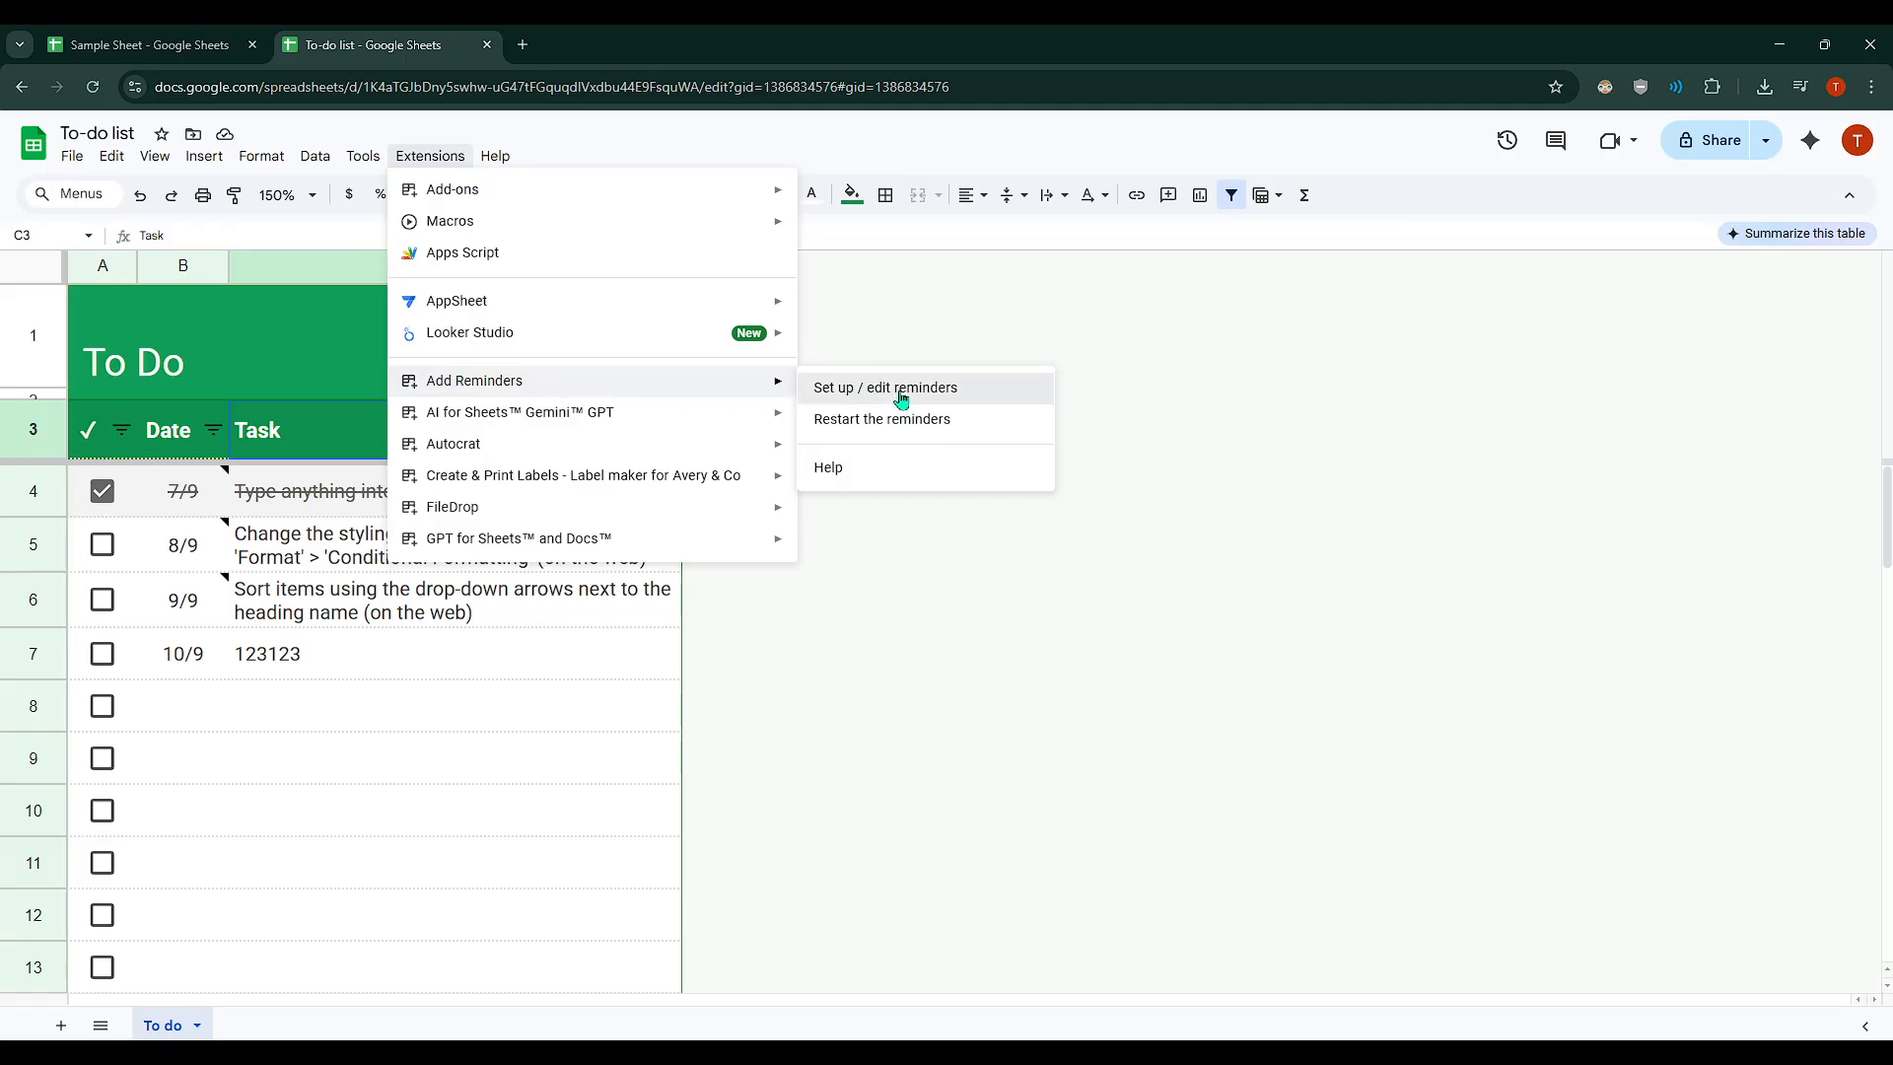
pyautogui.click(886, 388)
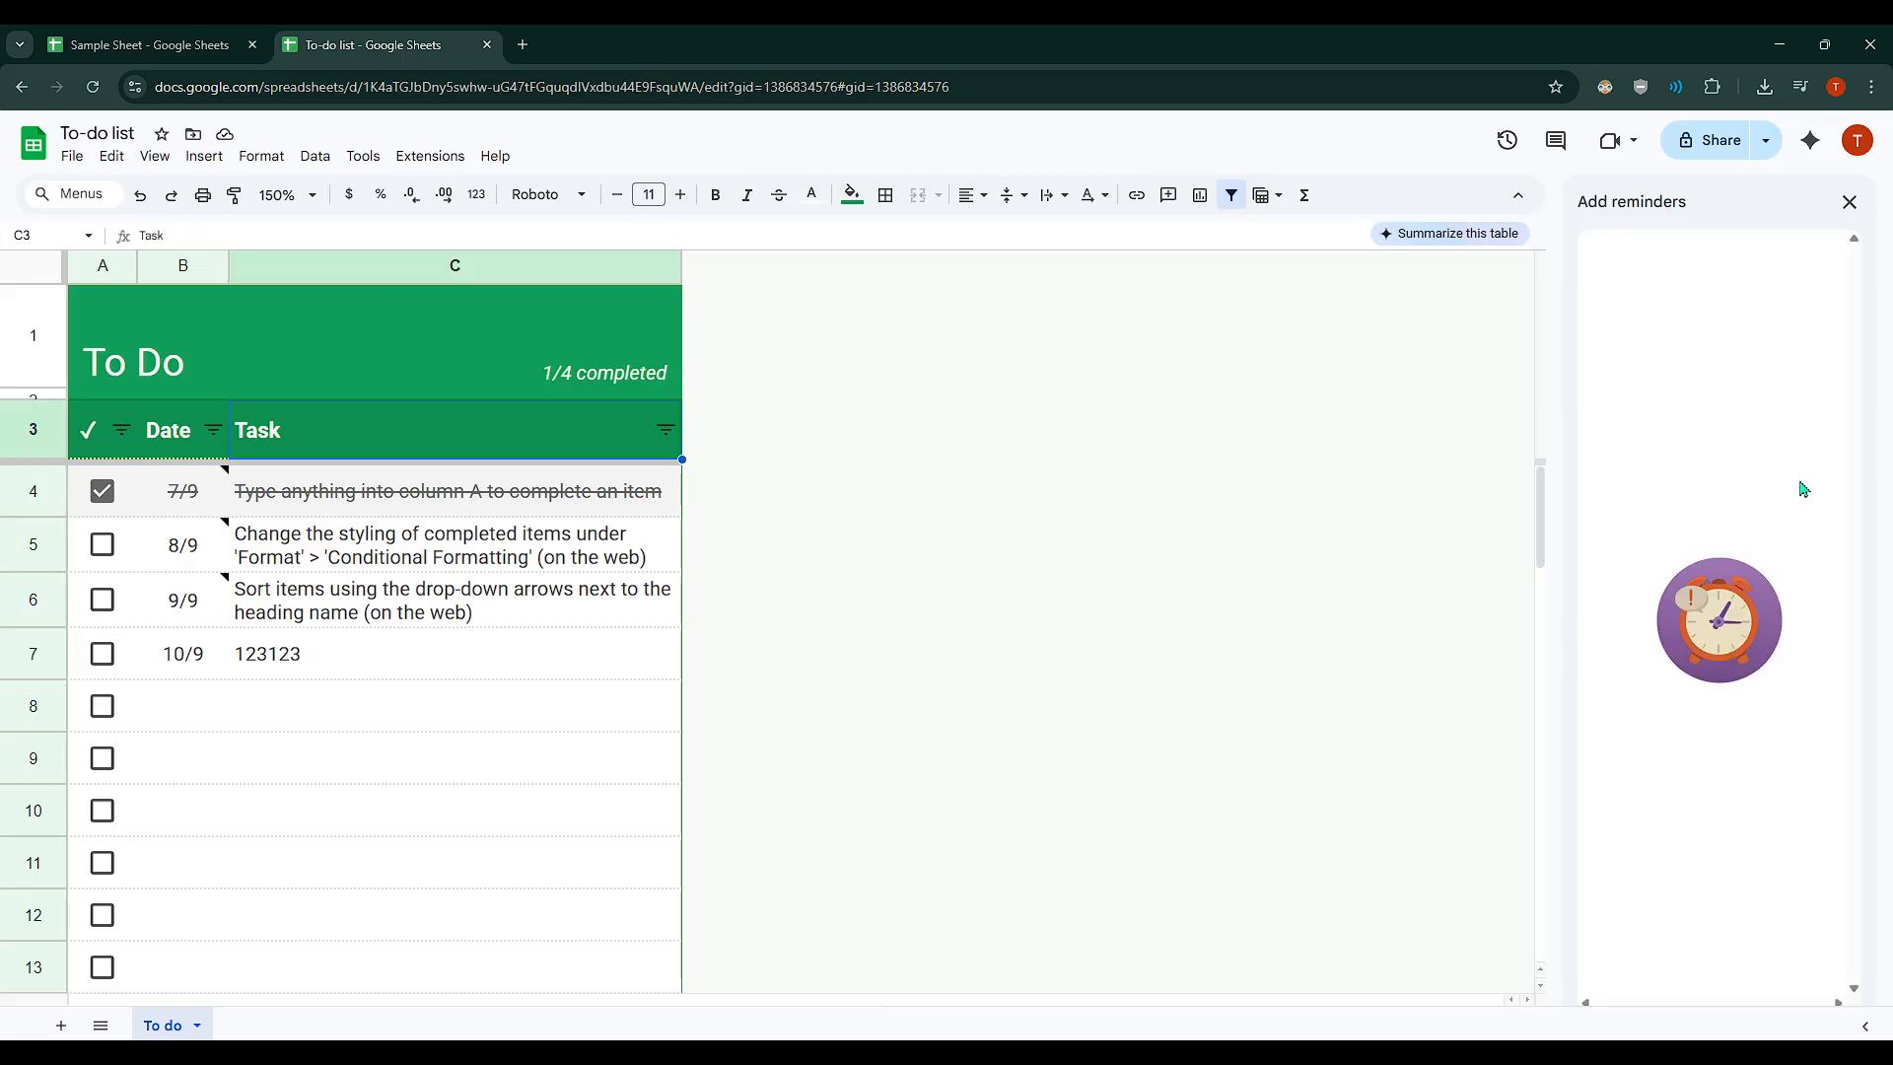
pyautogui.moveTo(1728, 400)
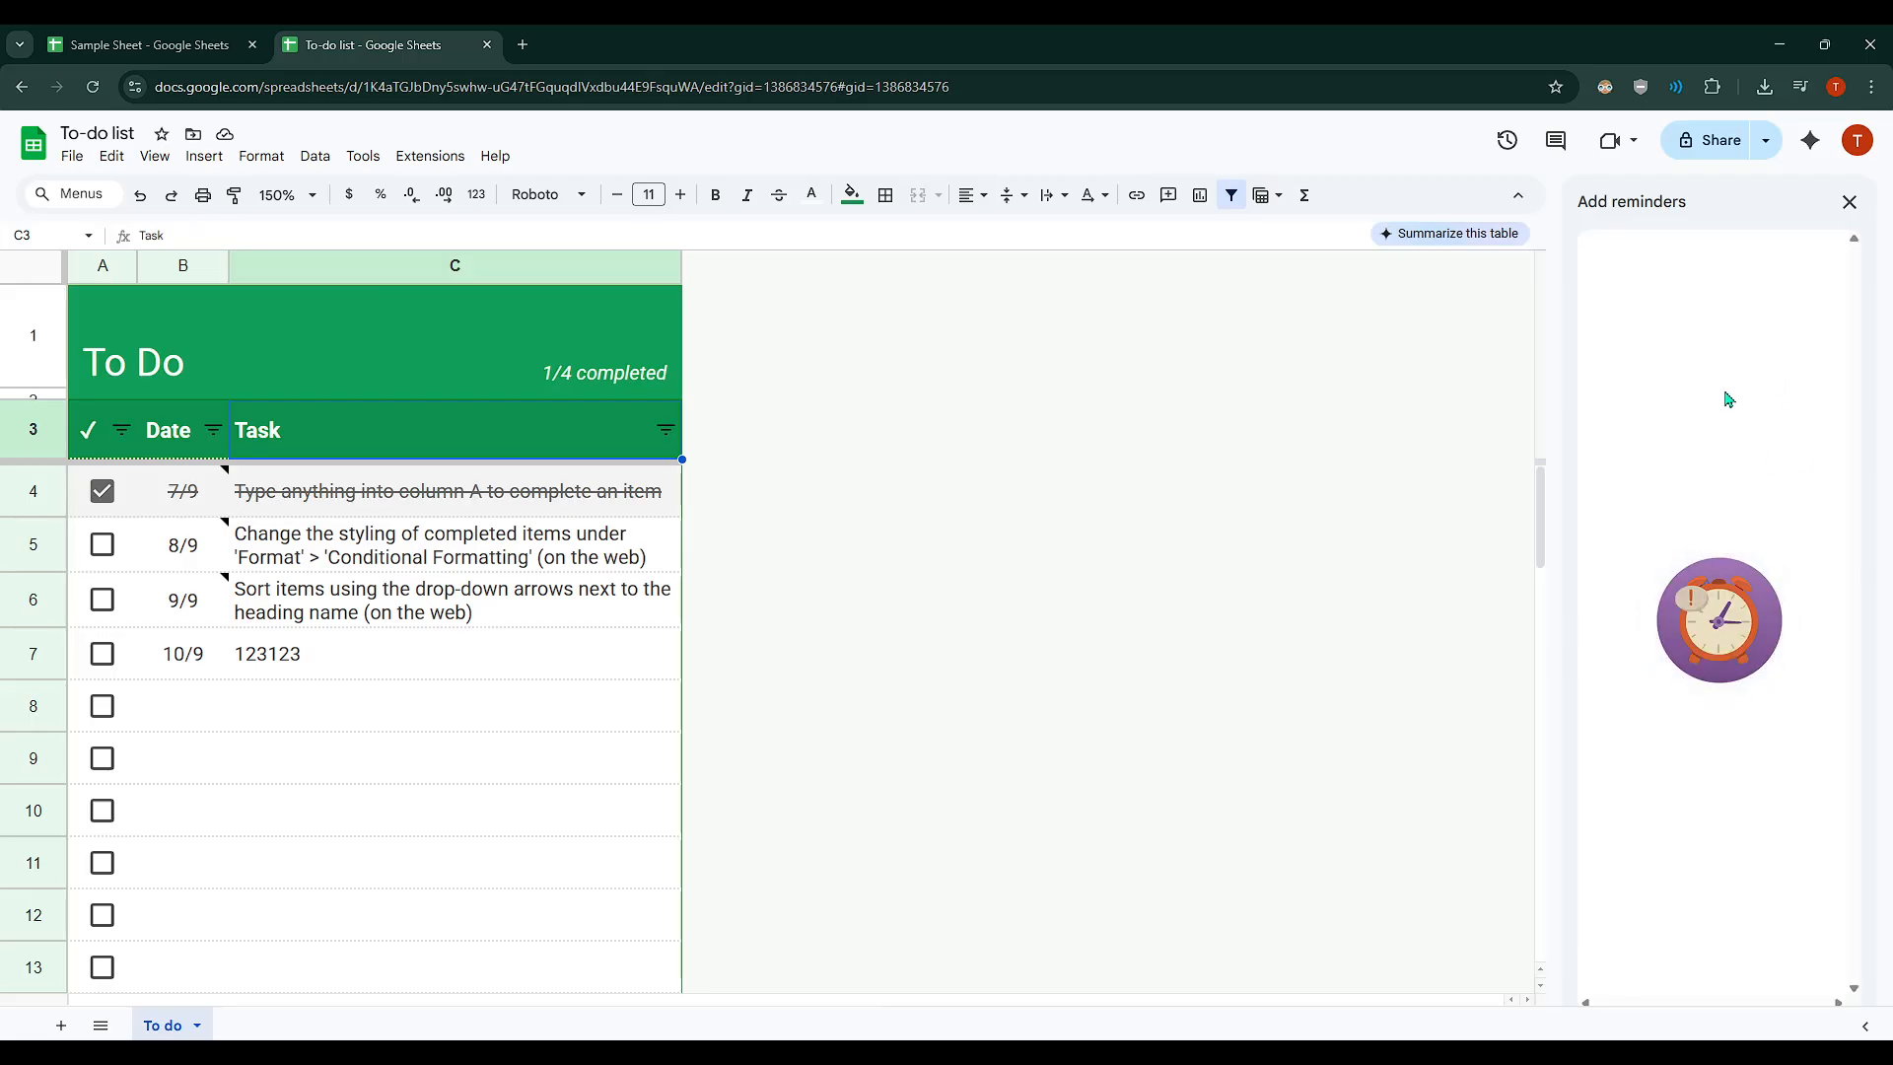
pyautogui.moveTo(1735, 466)
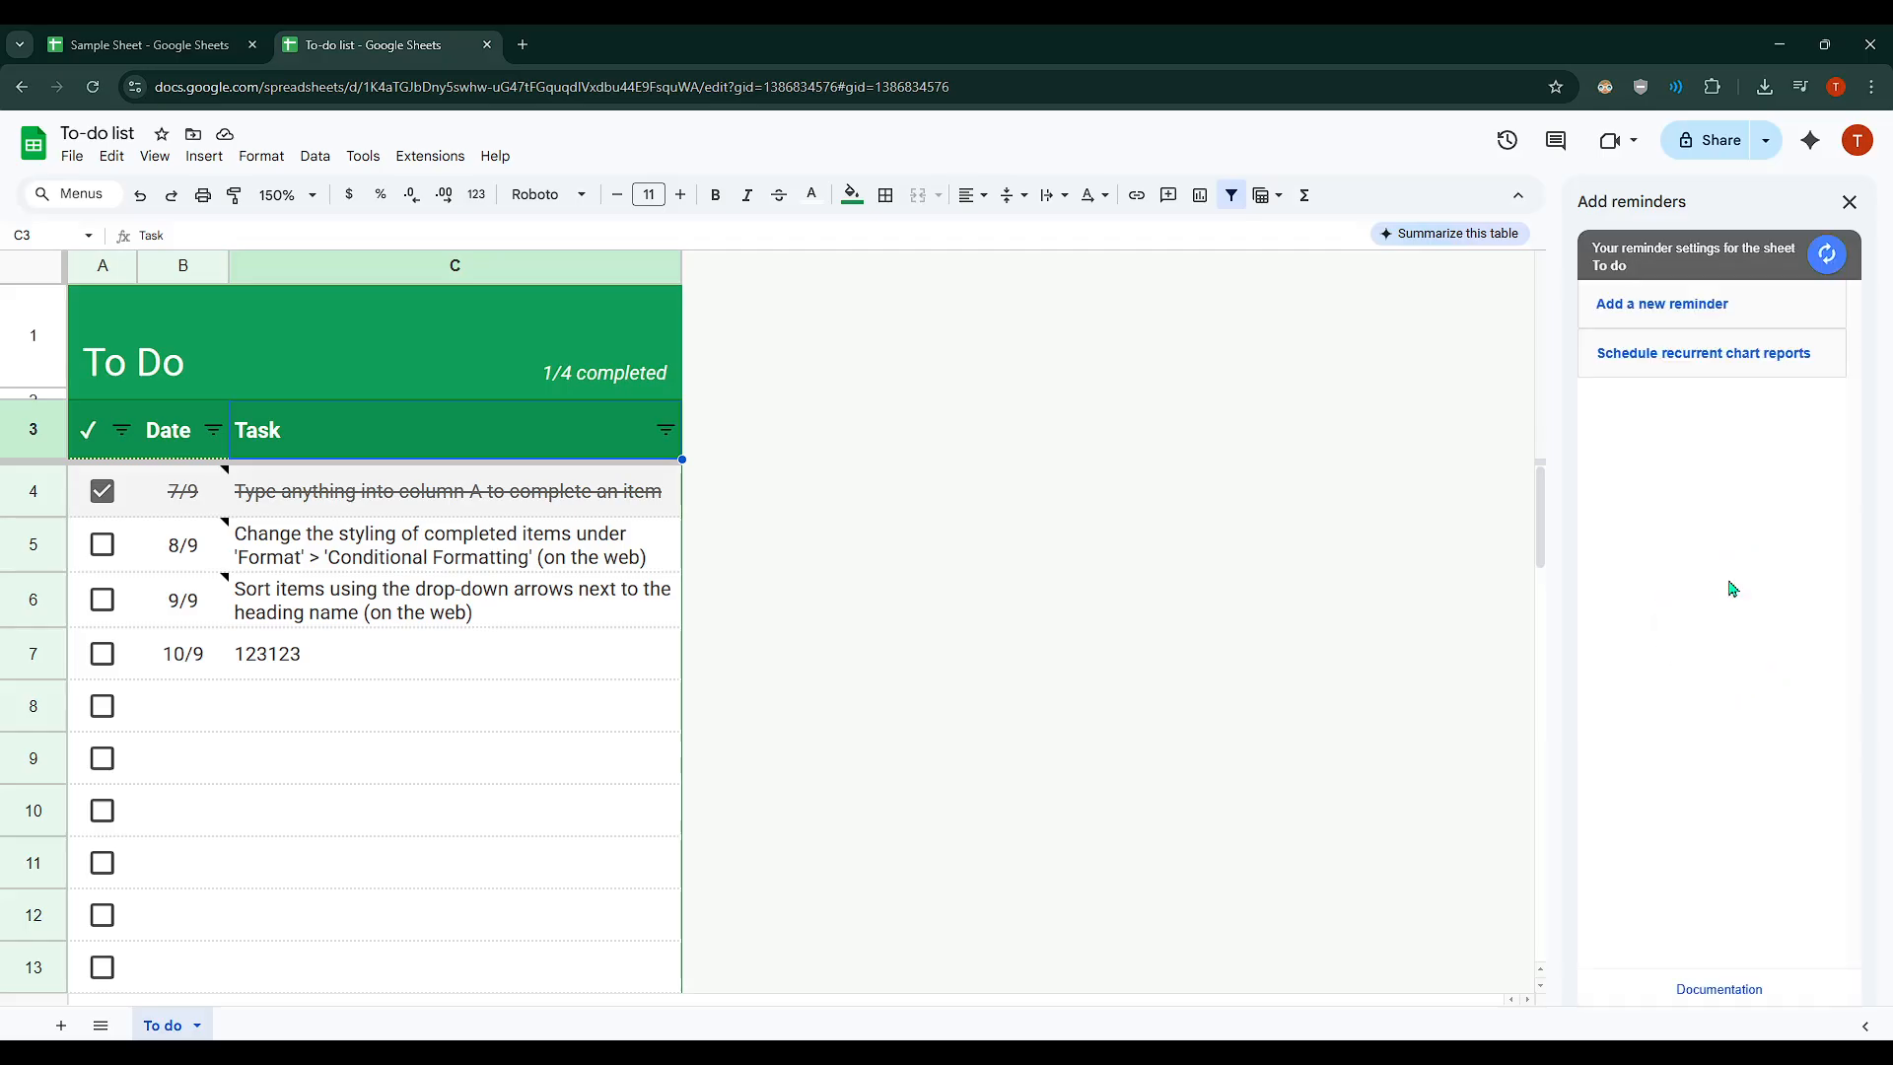
pyautogui.moveTo(1678, 311)
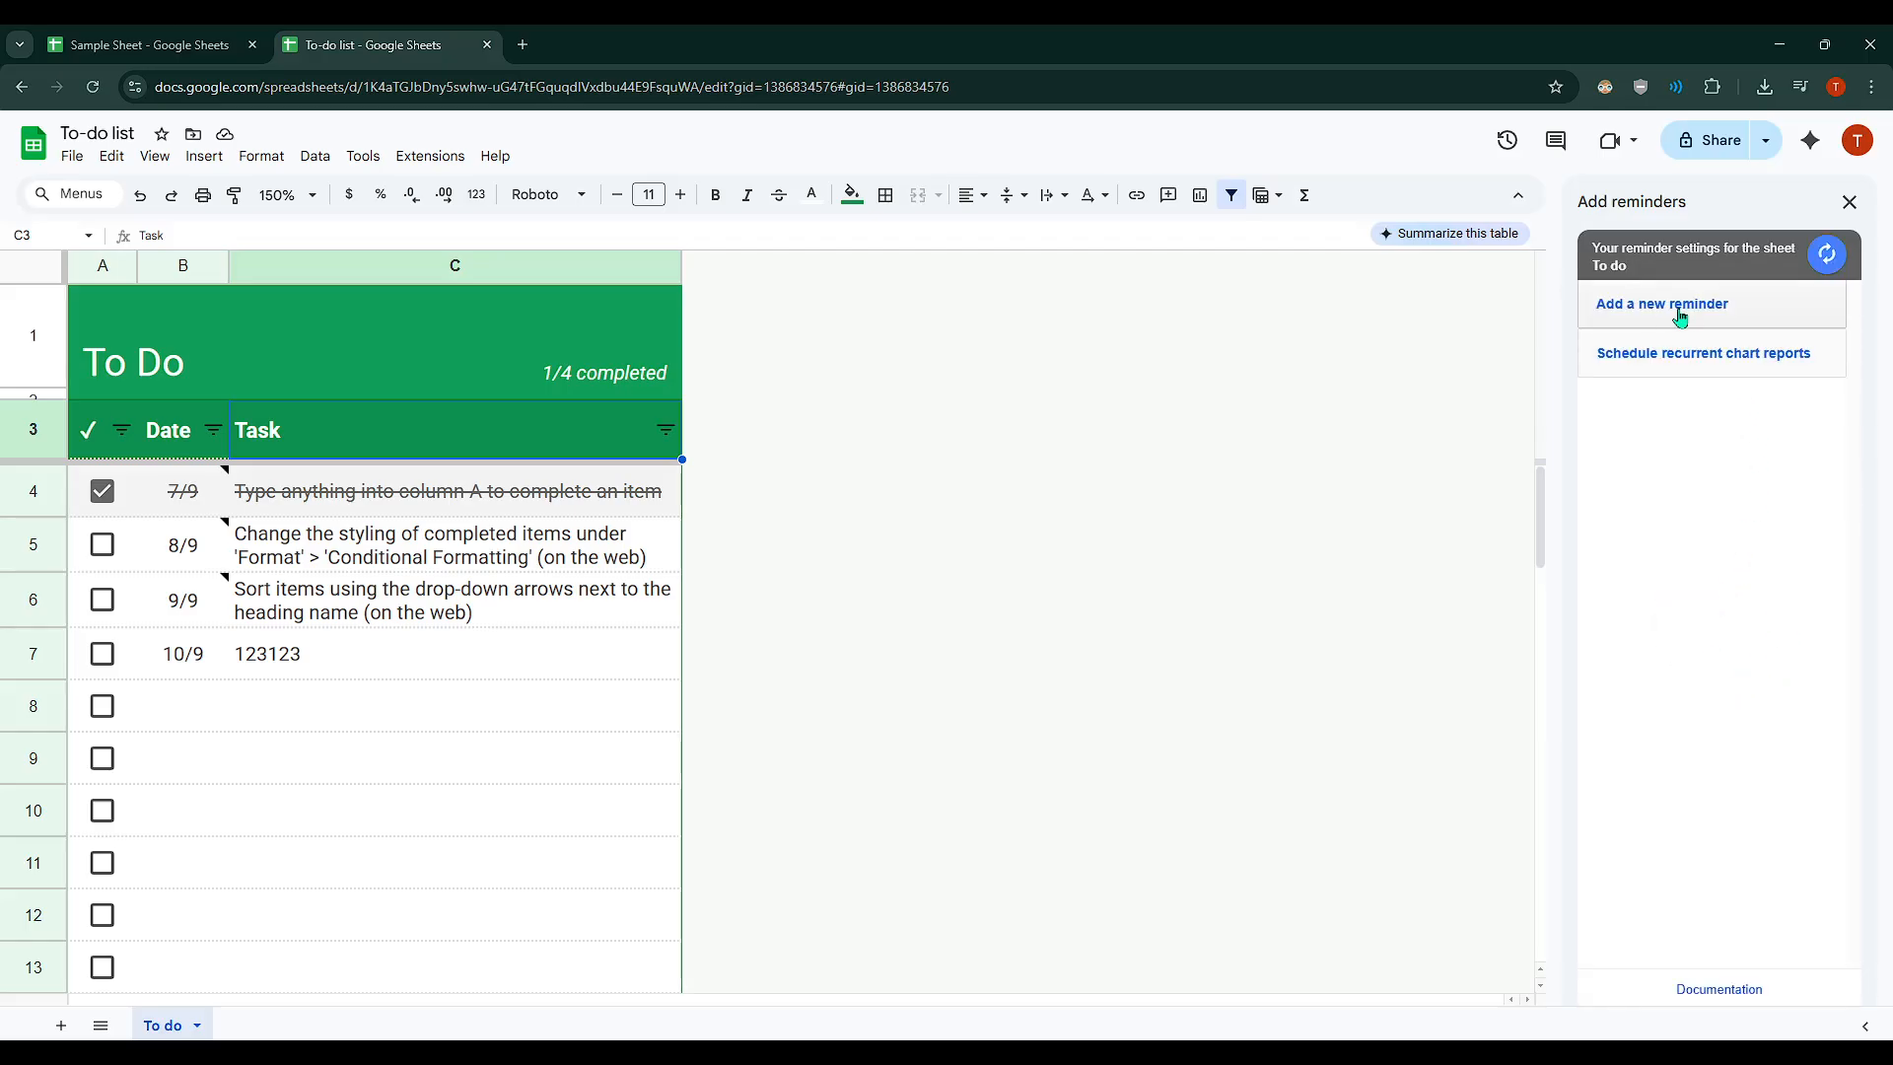
# - Start a new reminder in the loaded Add Reminders sidebar
pyautogui.click(1661, 303)
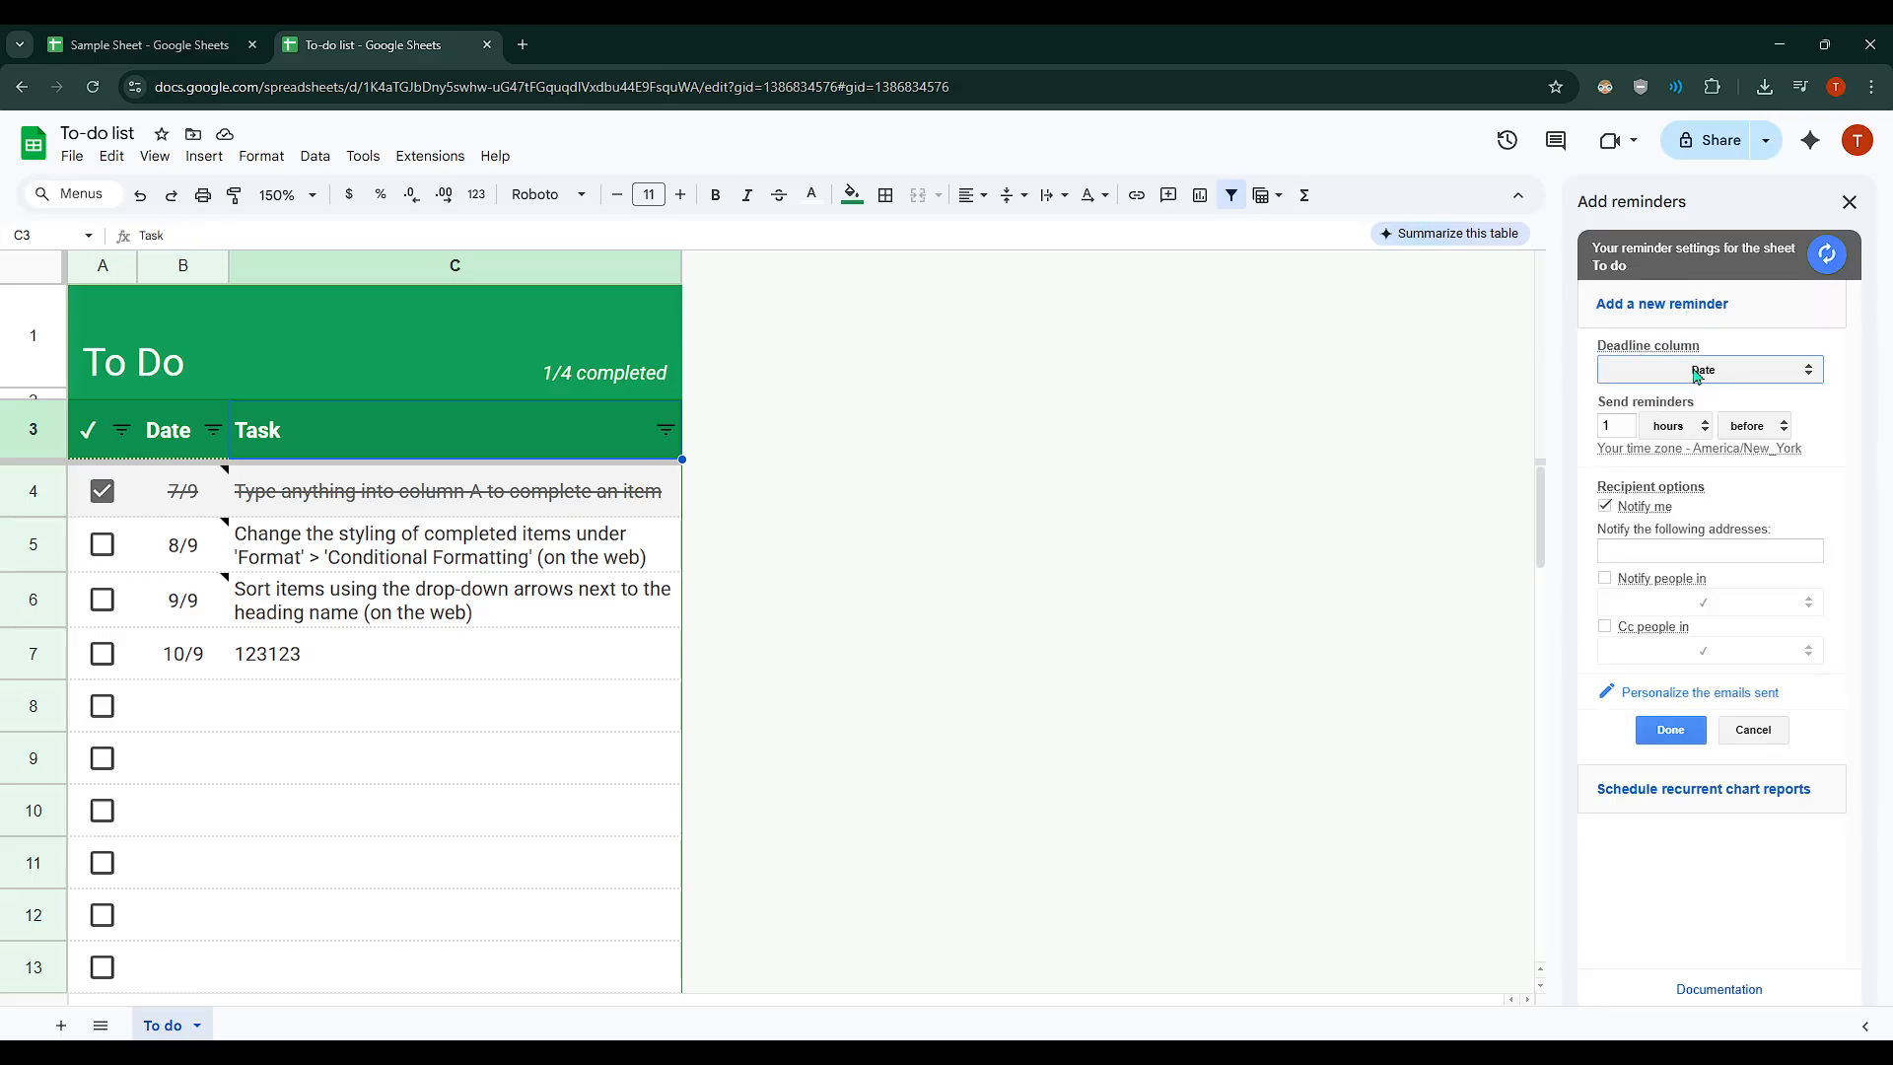
# - Choose the Date column as the reminder's deadline column
pyautogui.click(1706, 369)
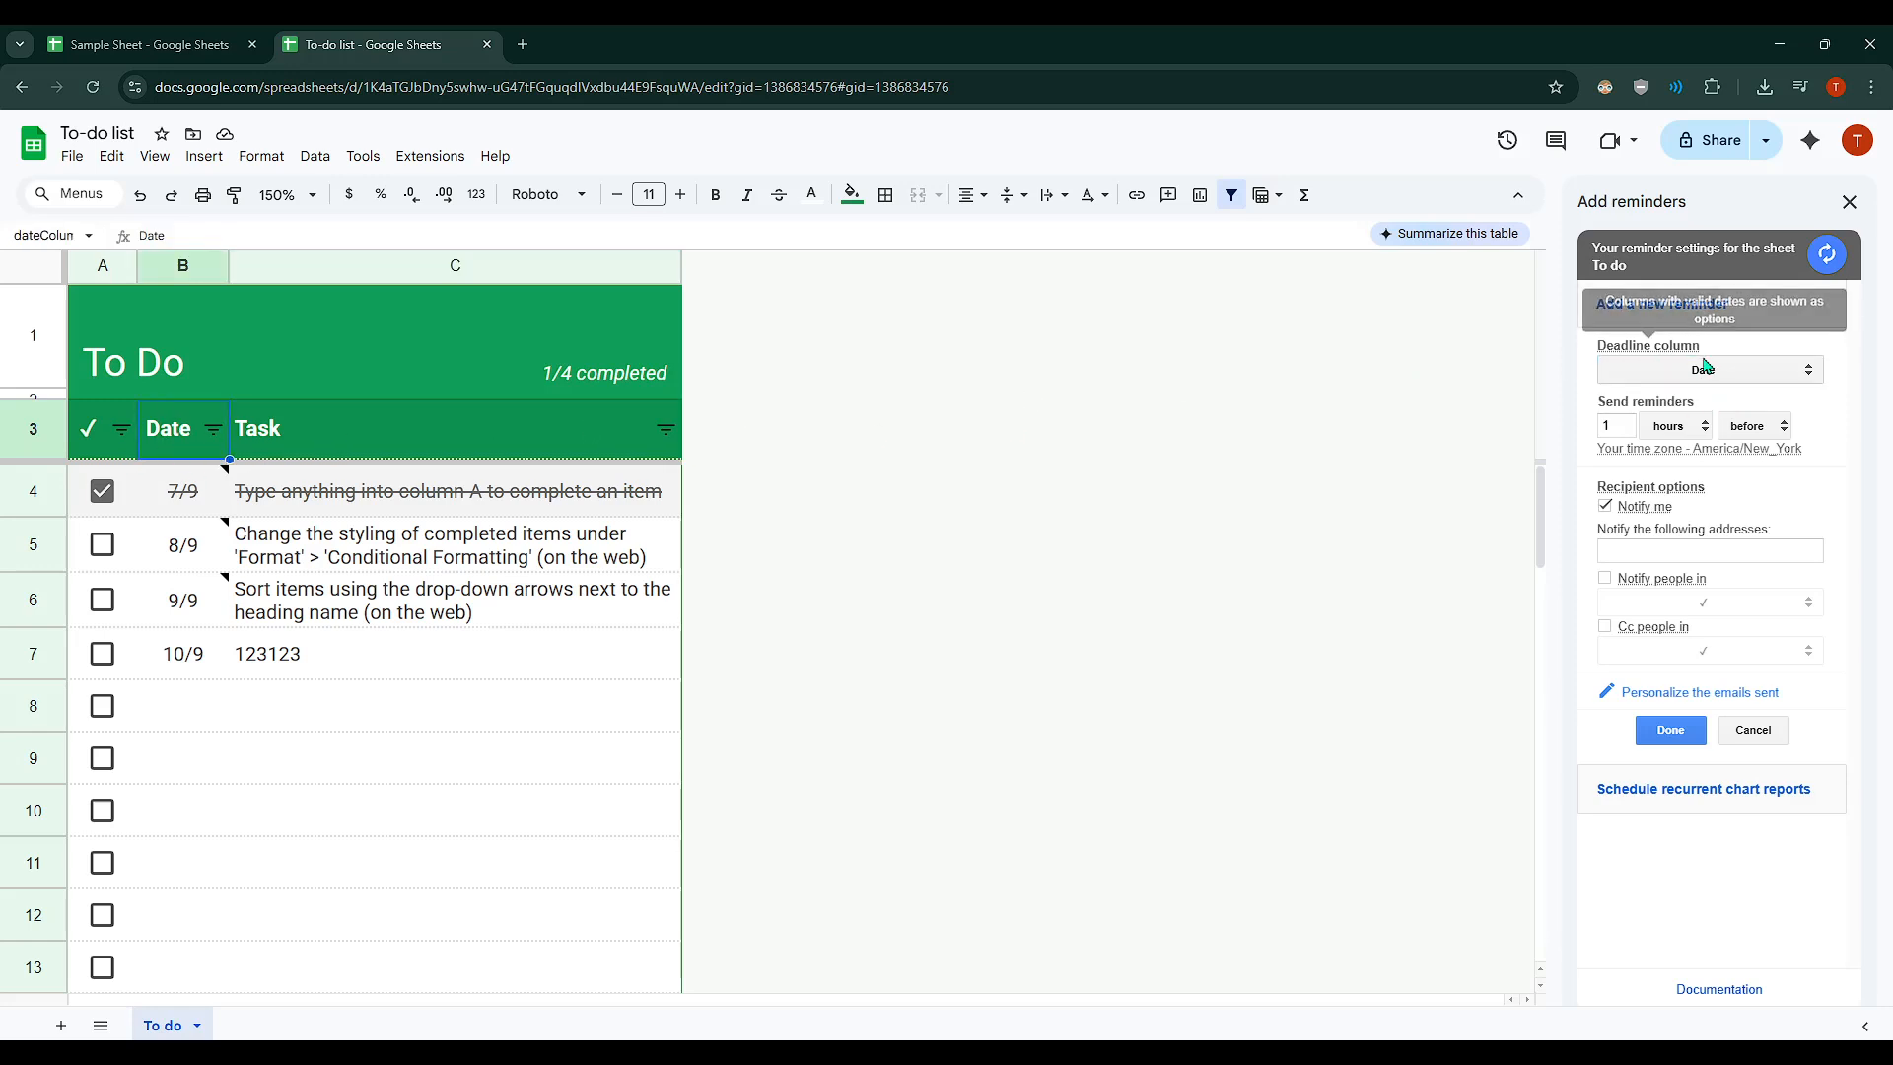
pyautogui.click(1706, 369)
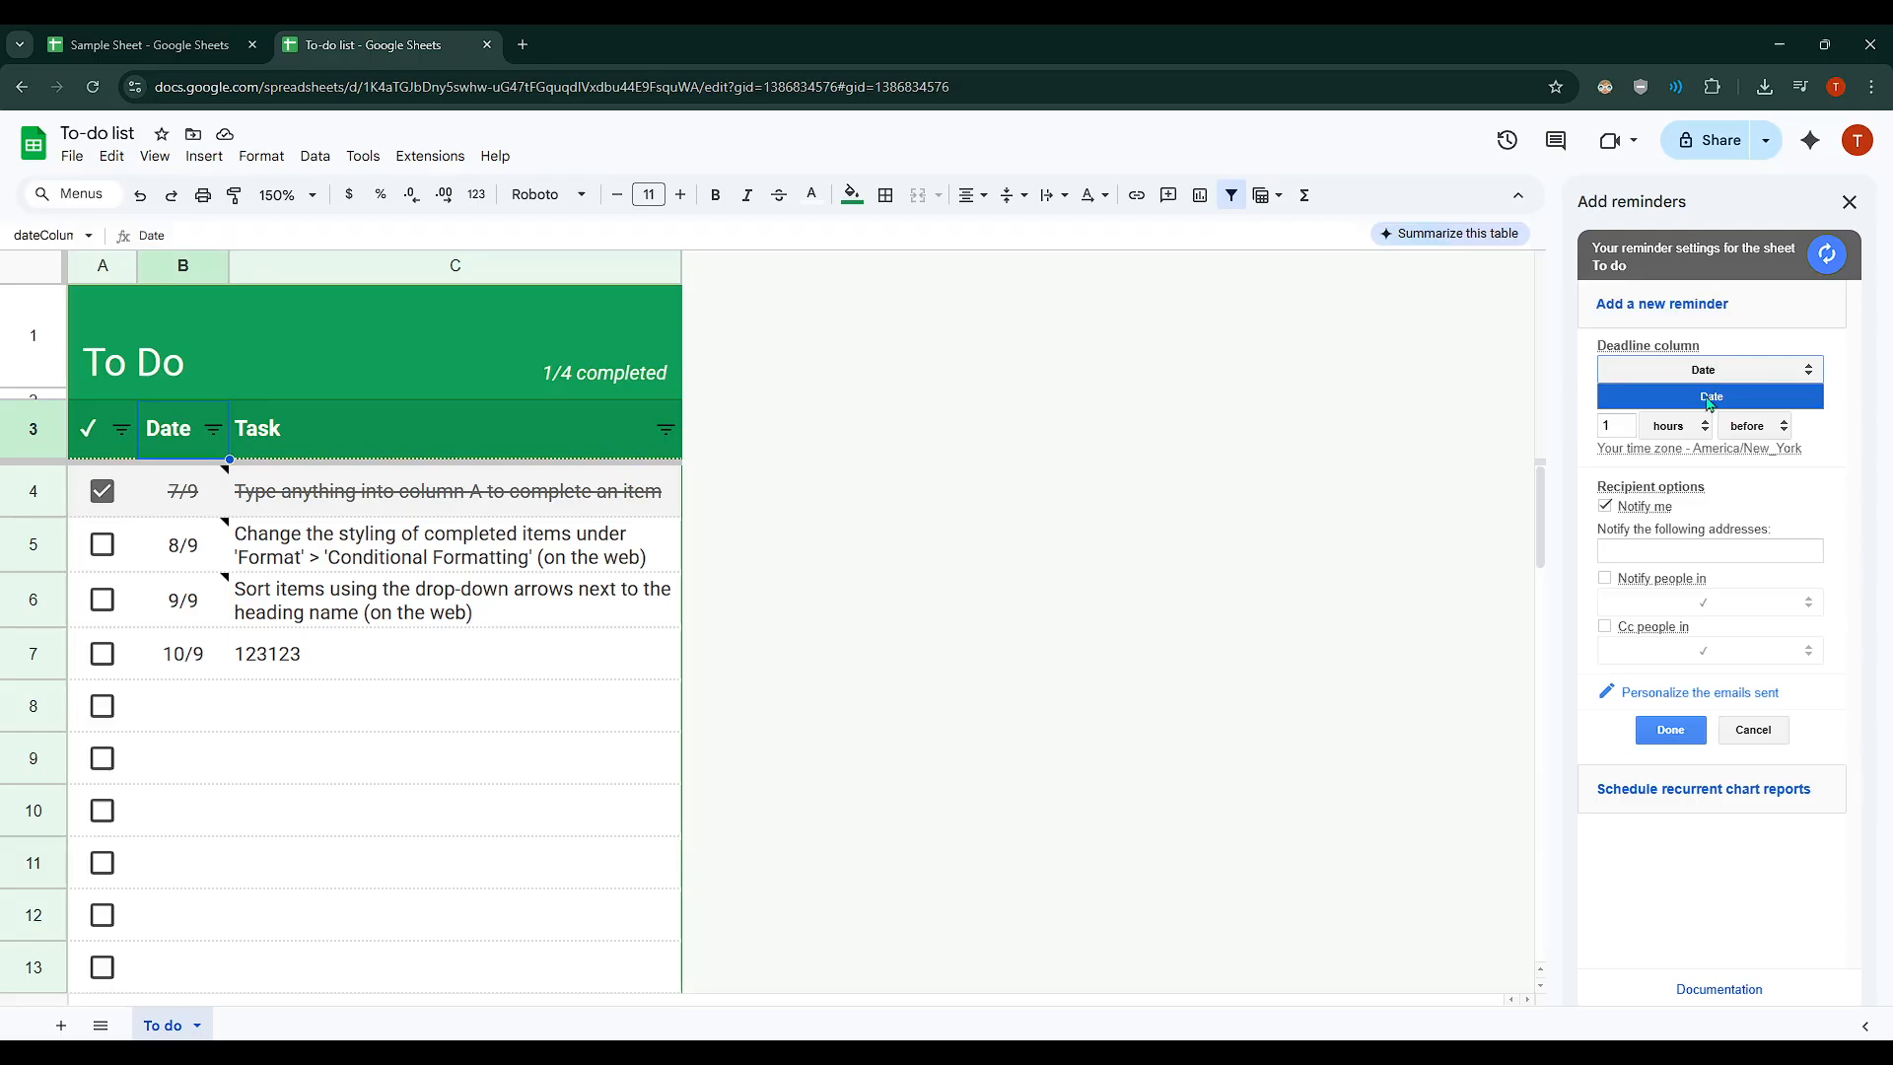
pyautogui.click(1707, 396)
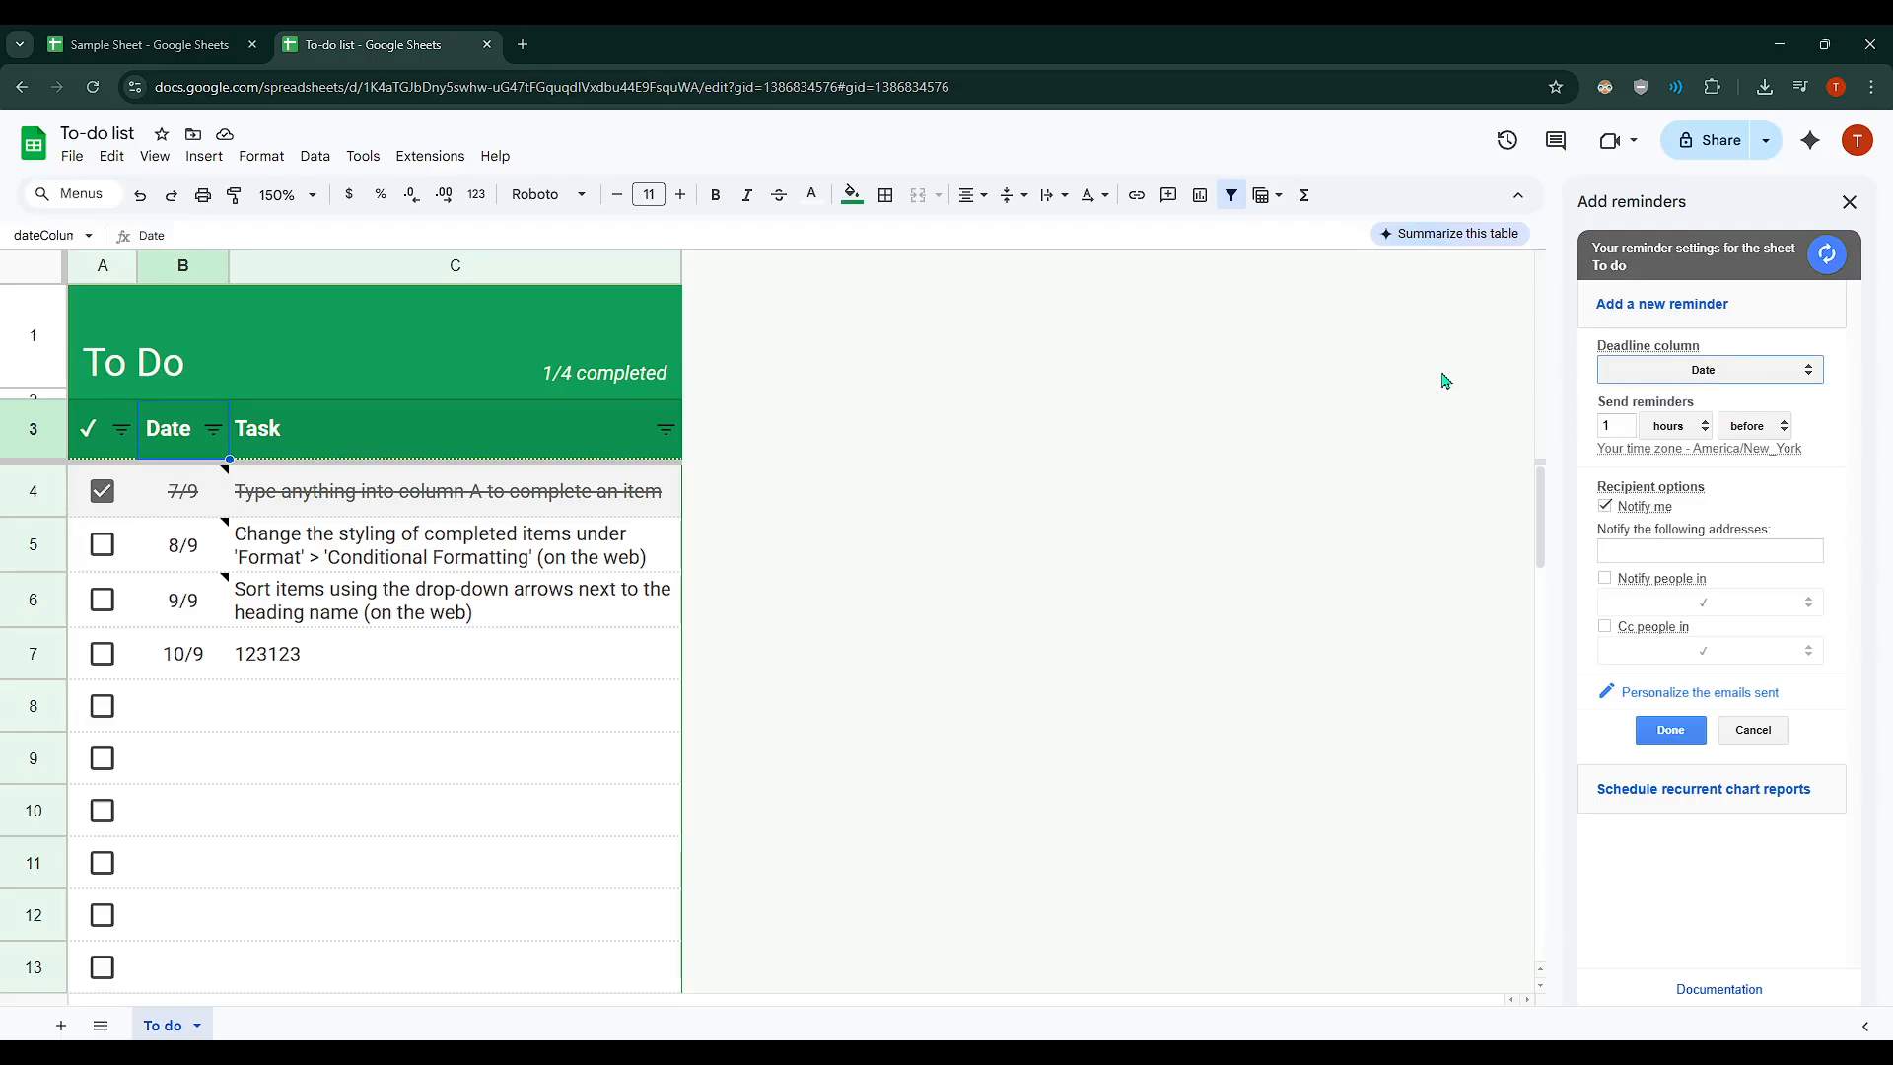
pyautogui.moveTo(1678, 373)
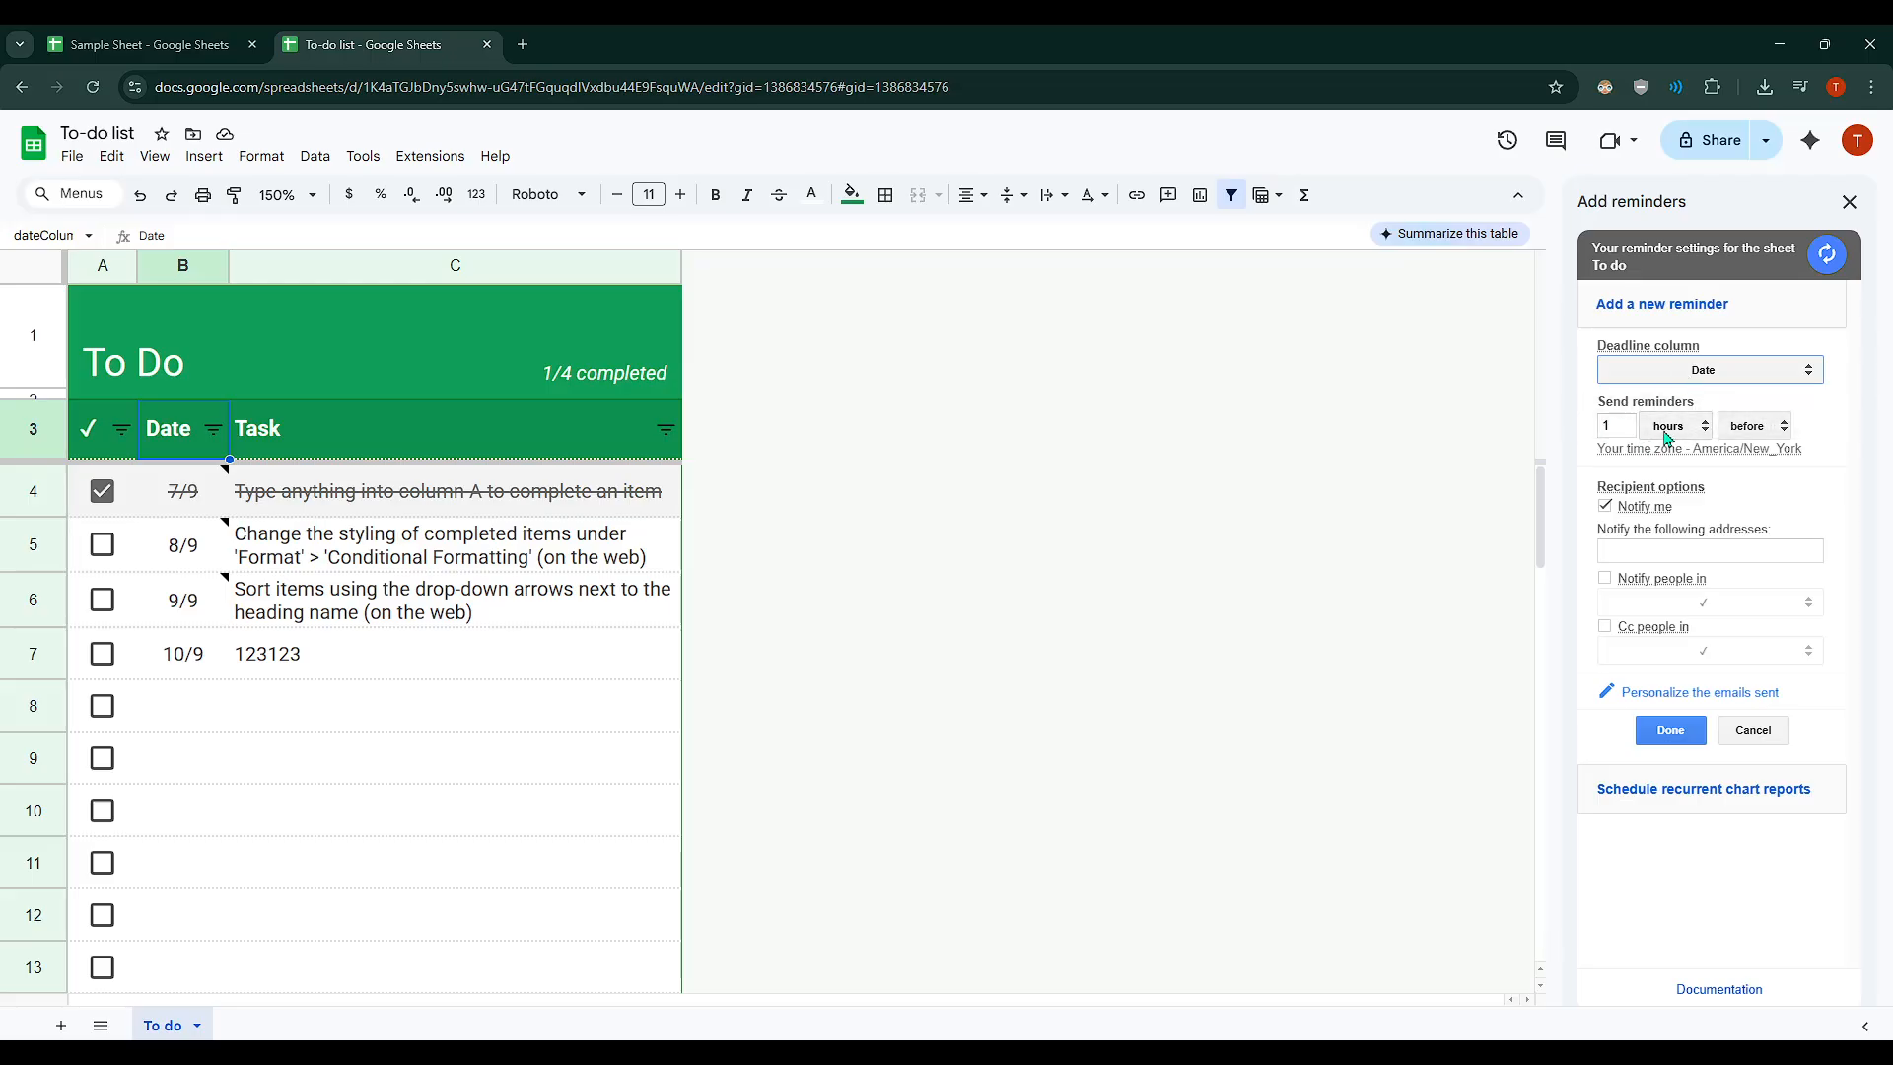
# - Set the reminder to send 6 hours before the deadline, trying days and years units first
pyautogui.click(1674, 425)
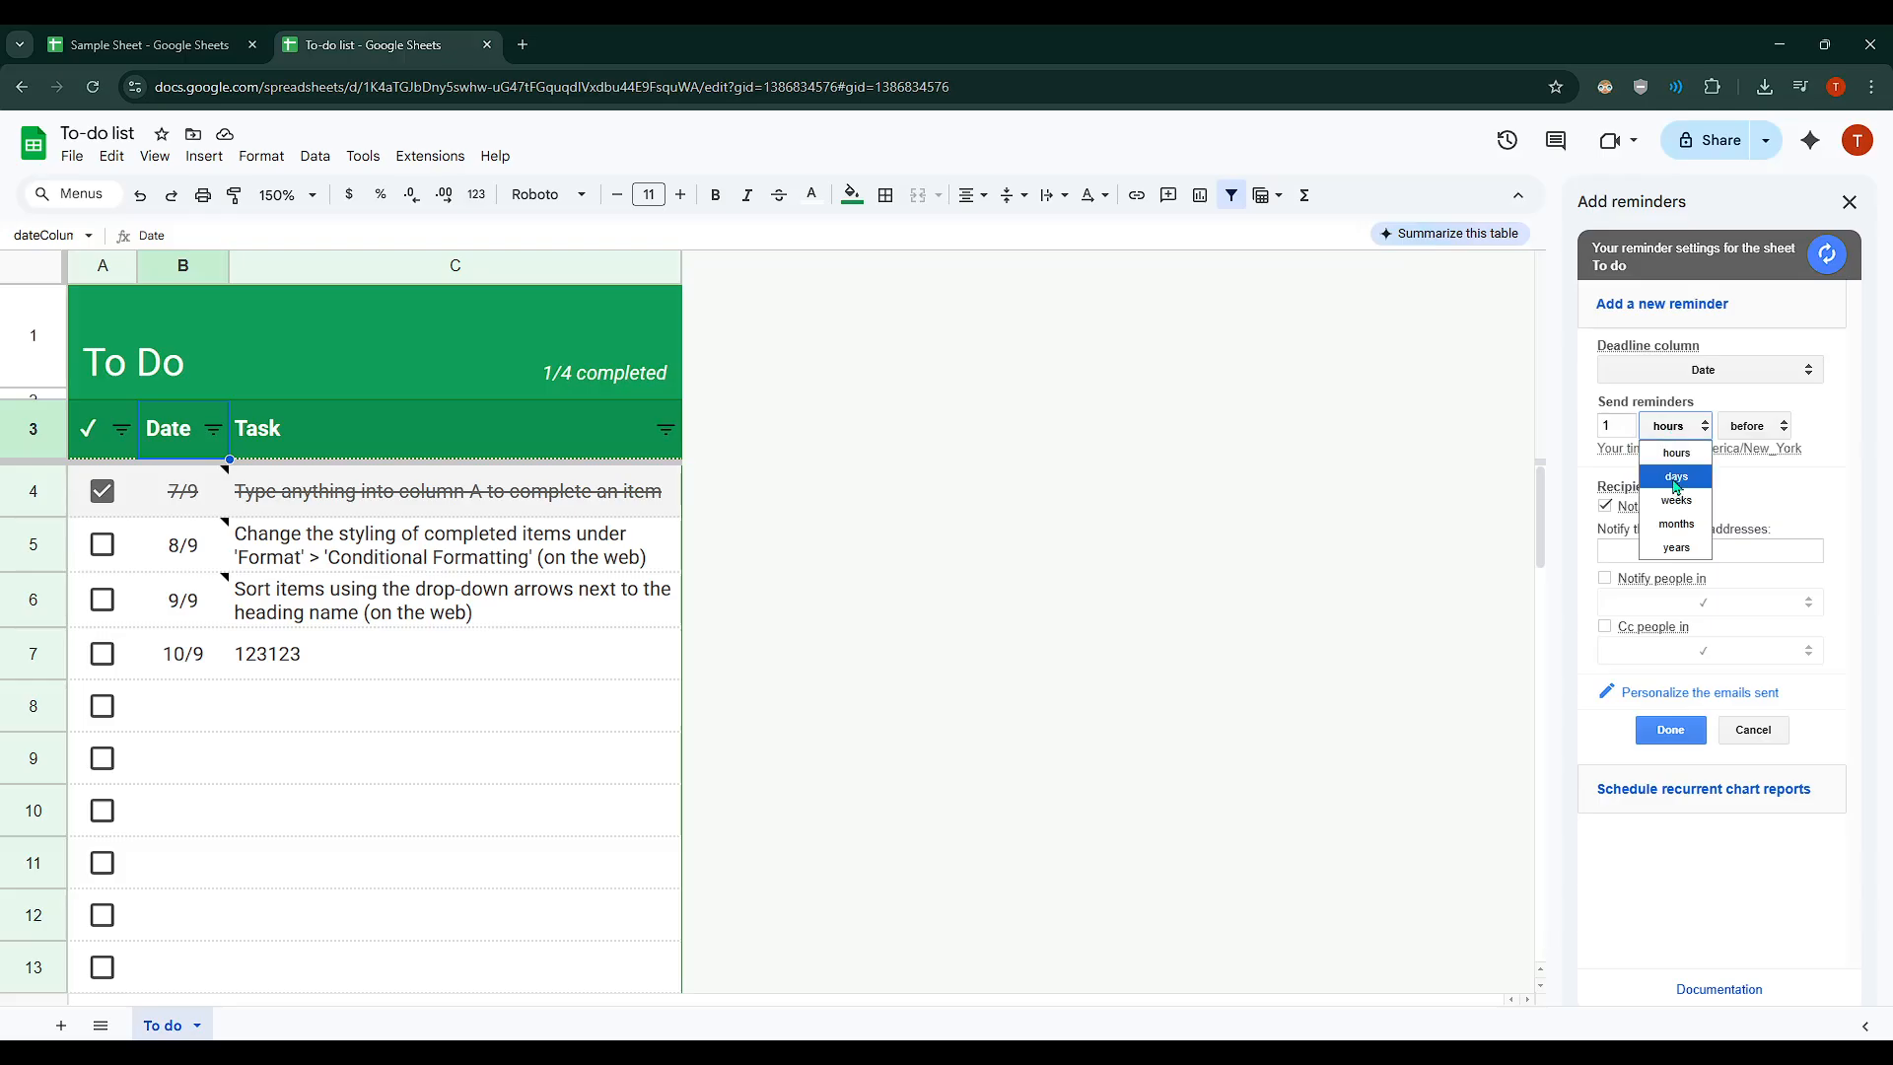
pyautogui.click(1677, 475)
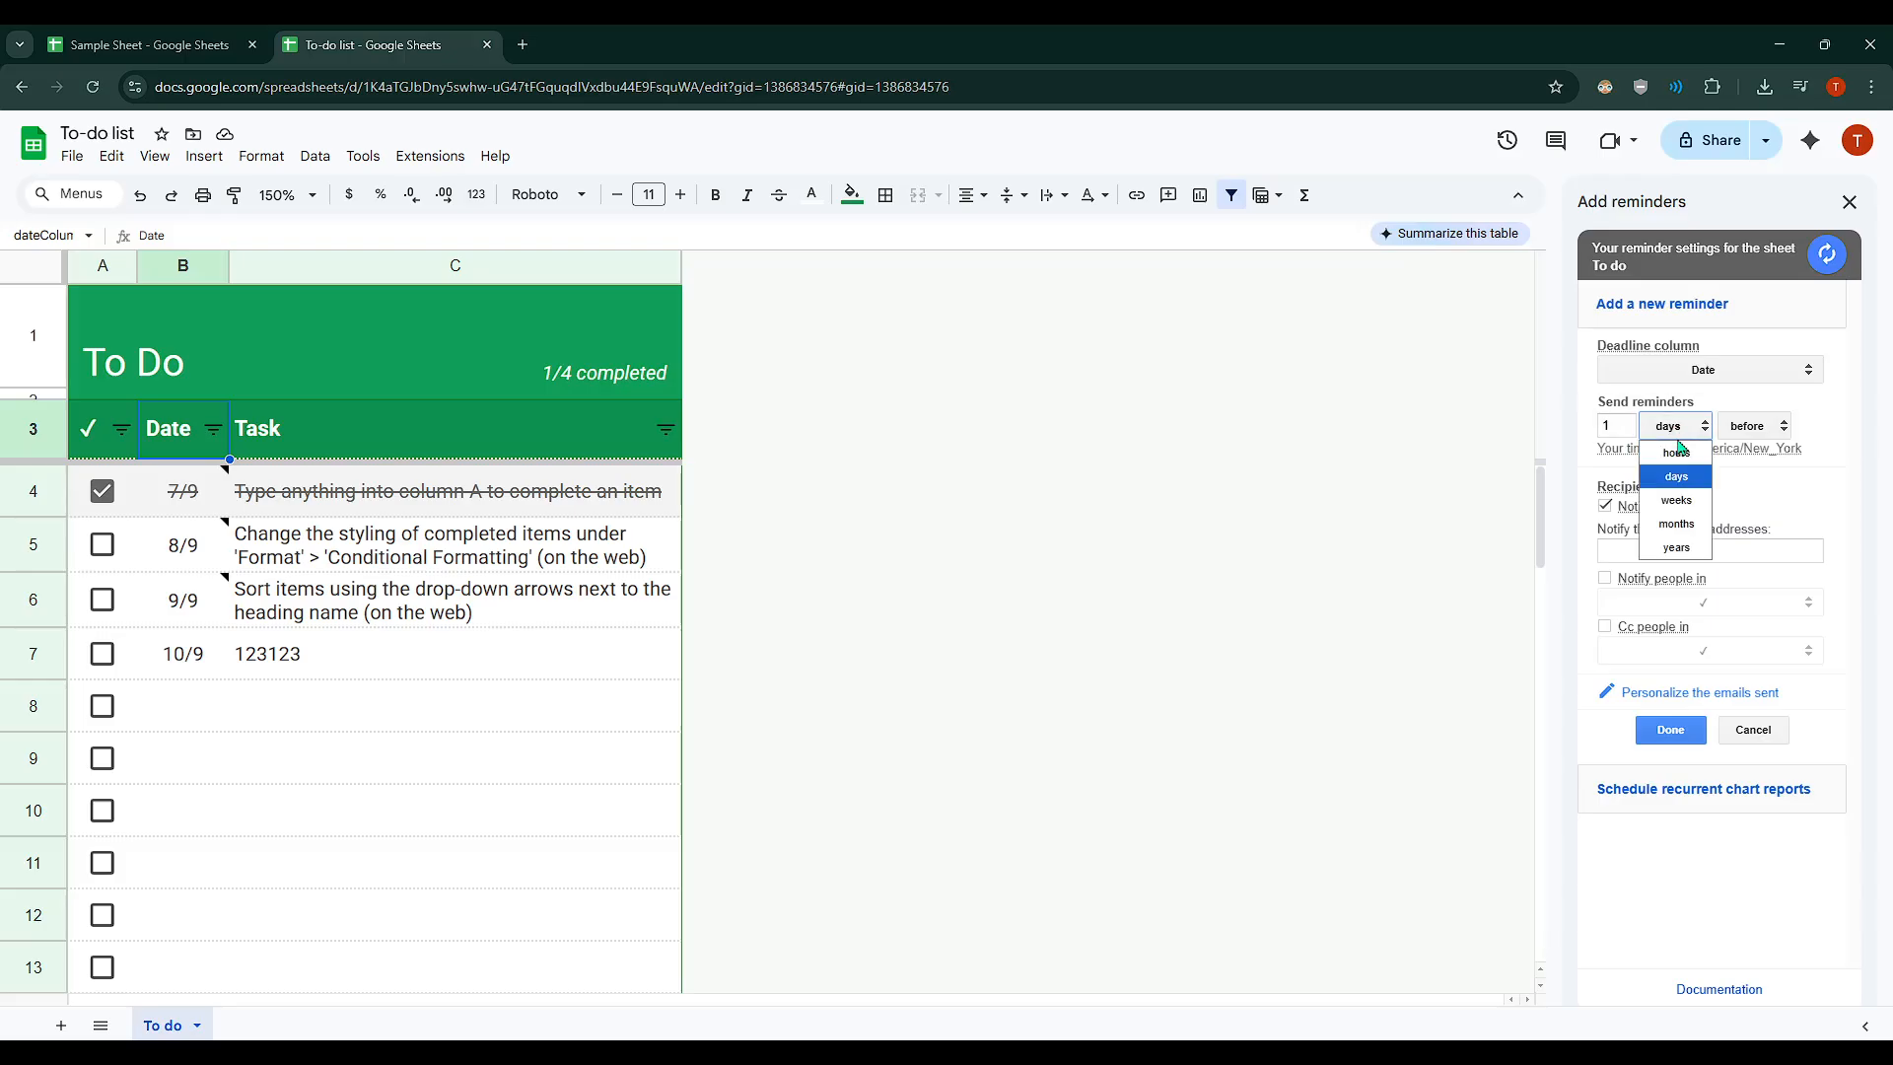
pyautogui.moveTo(1677, 499)
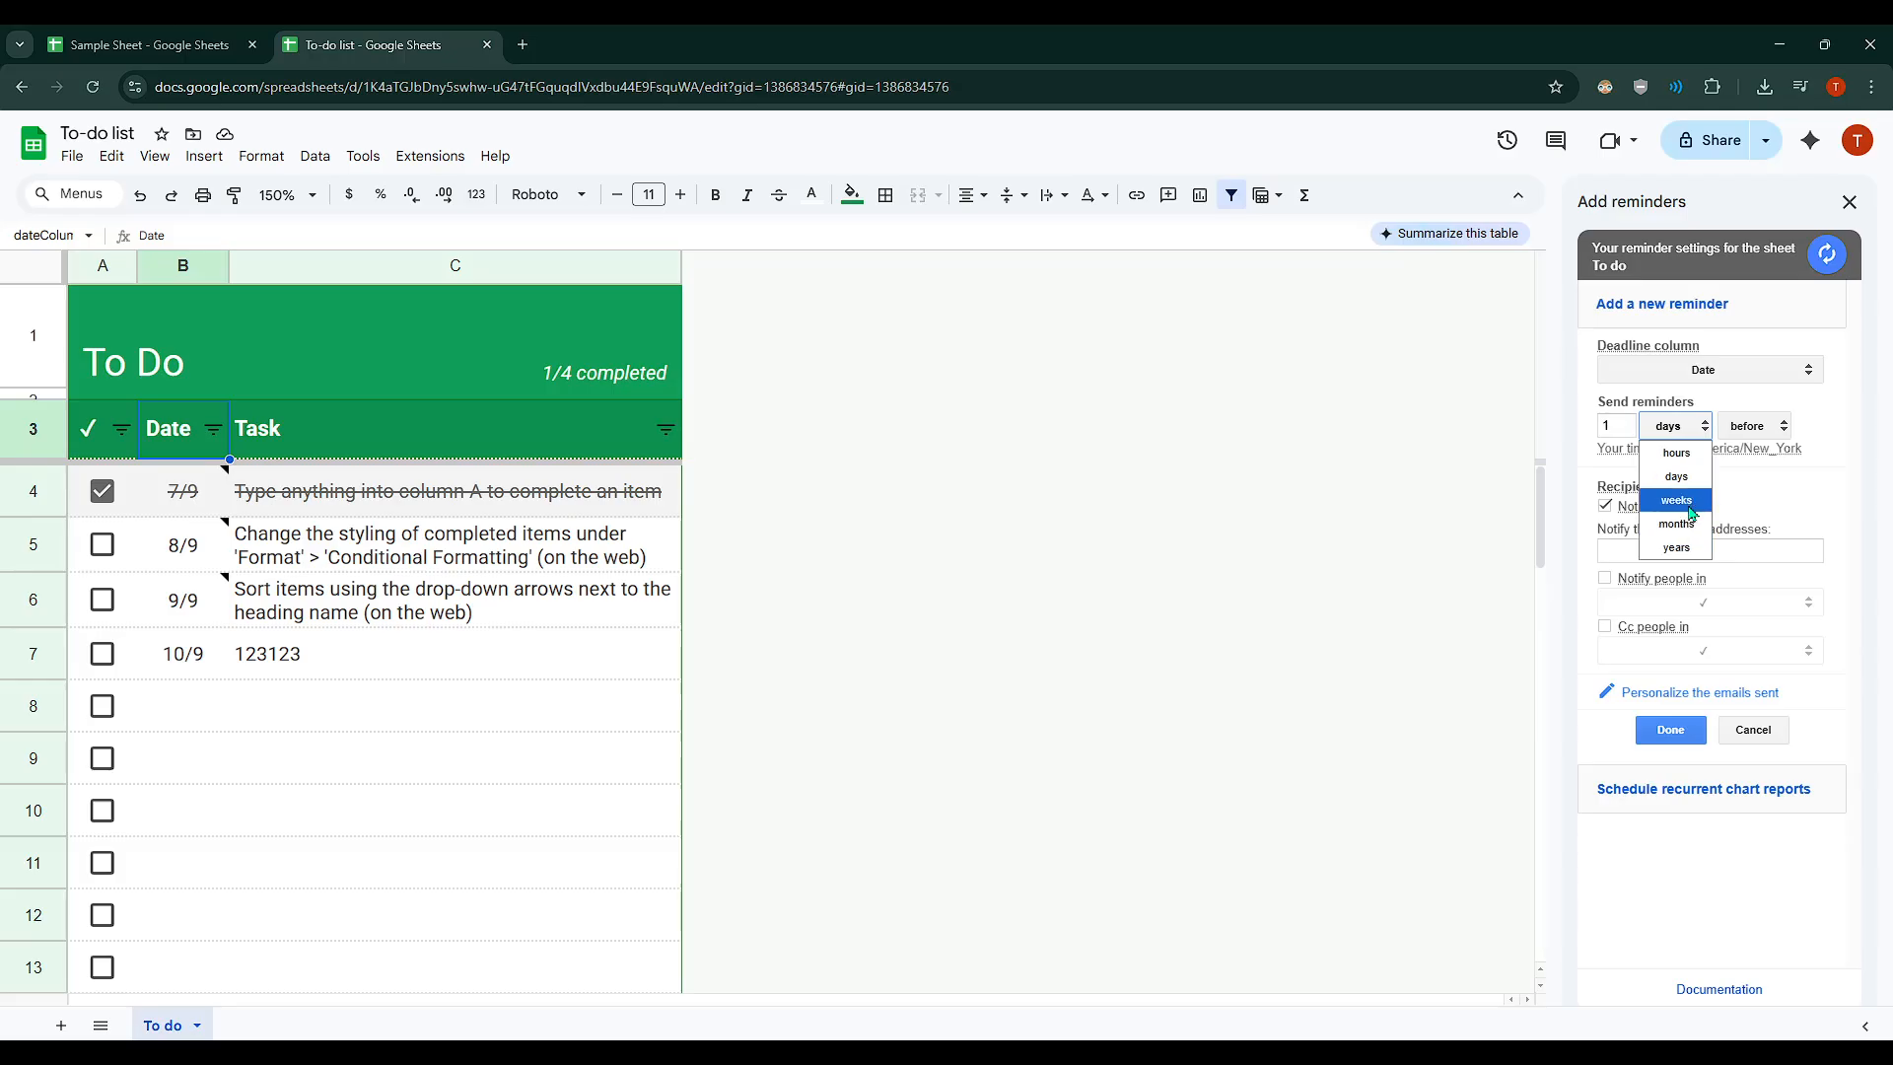
pyautogui.moveTo(1676, 546)
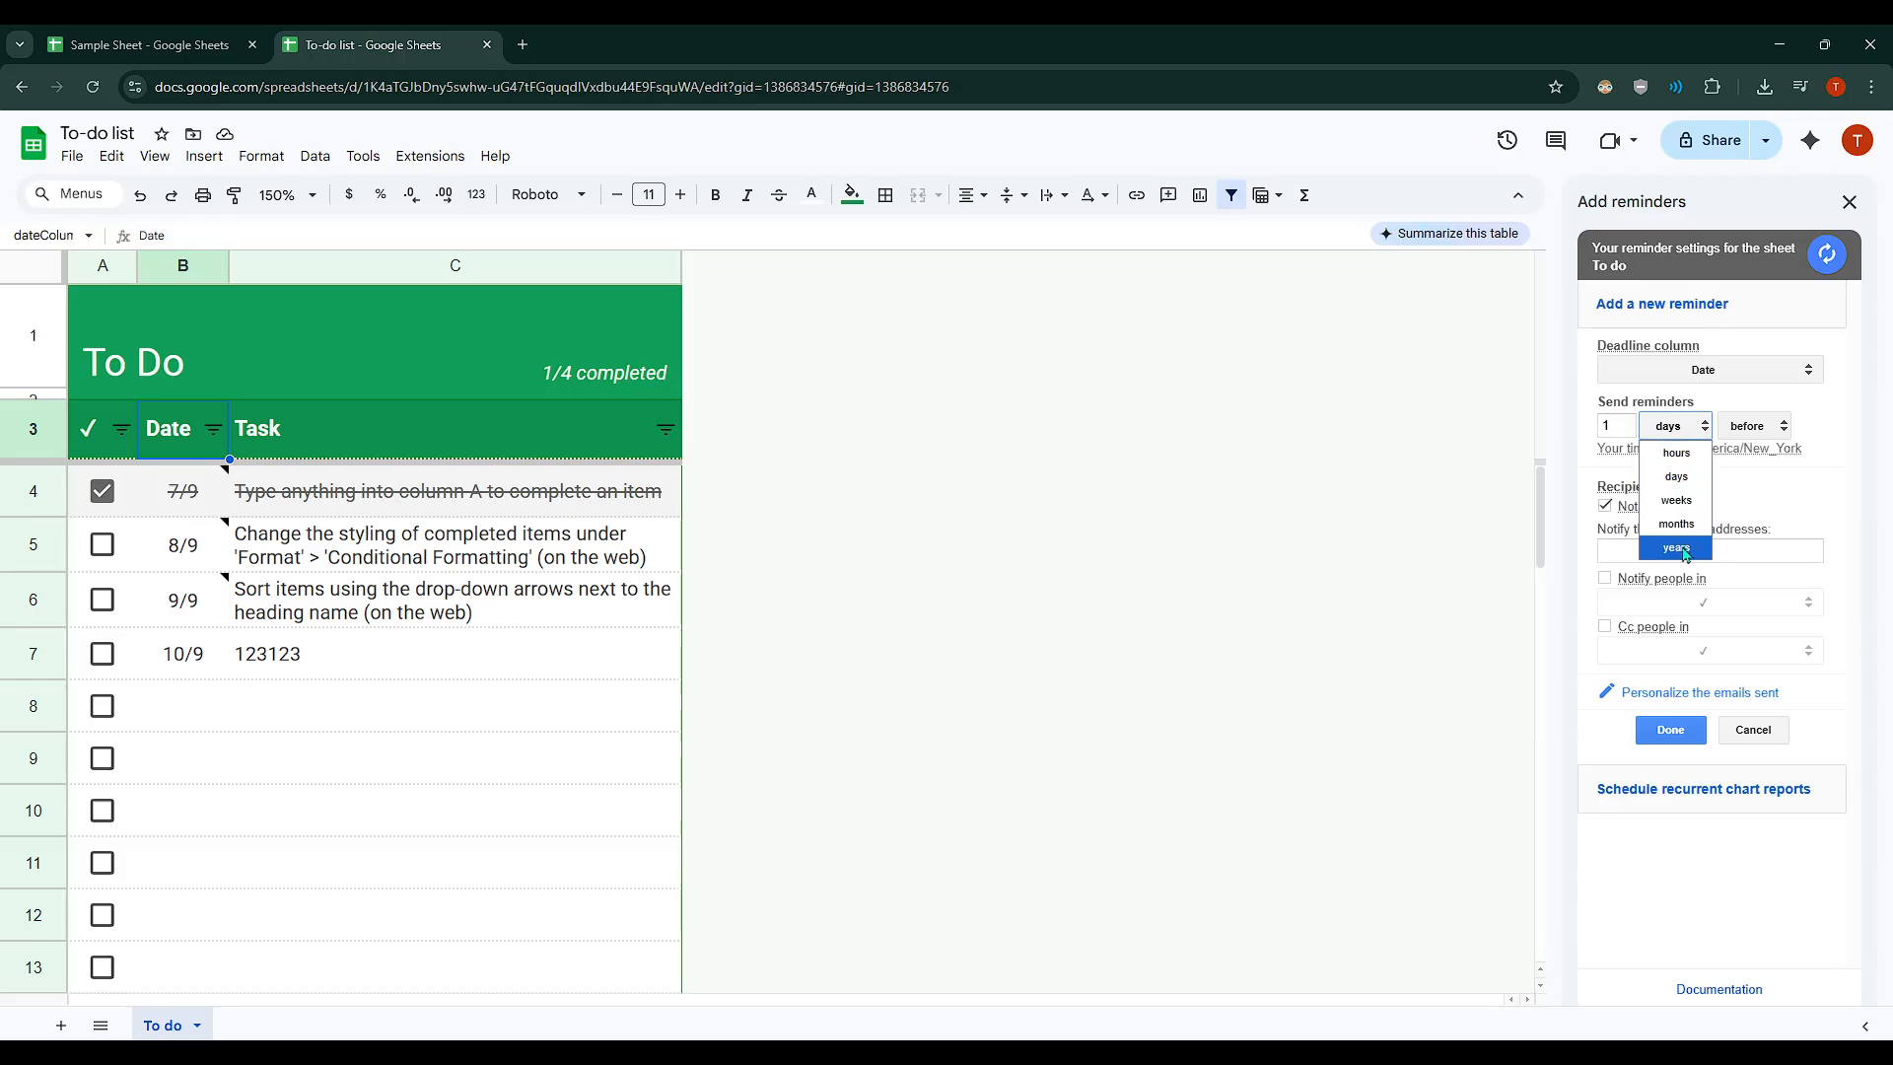
pyautogui.click(1676, 546)
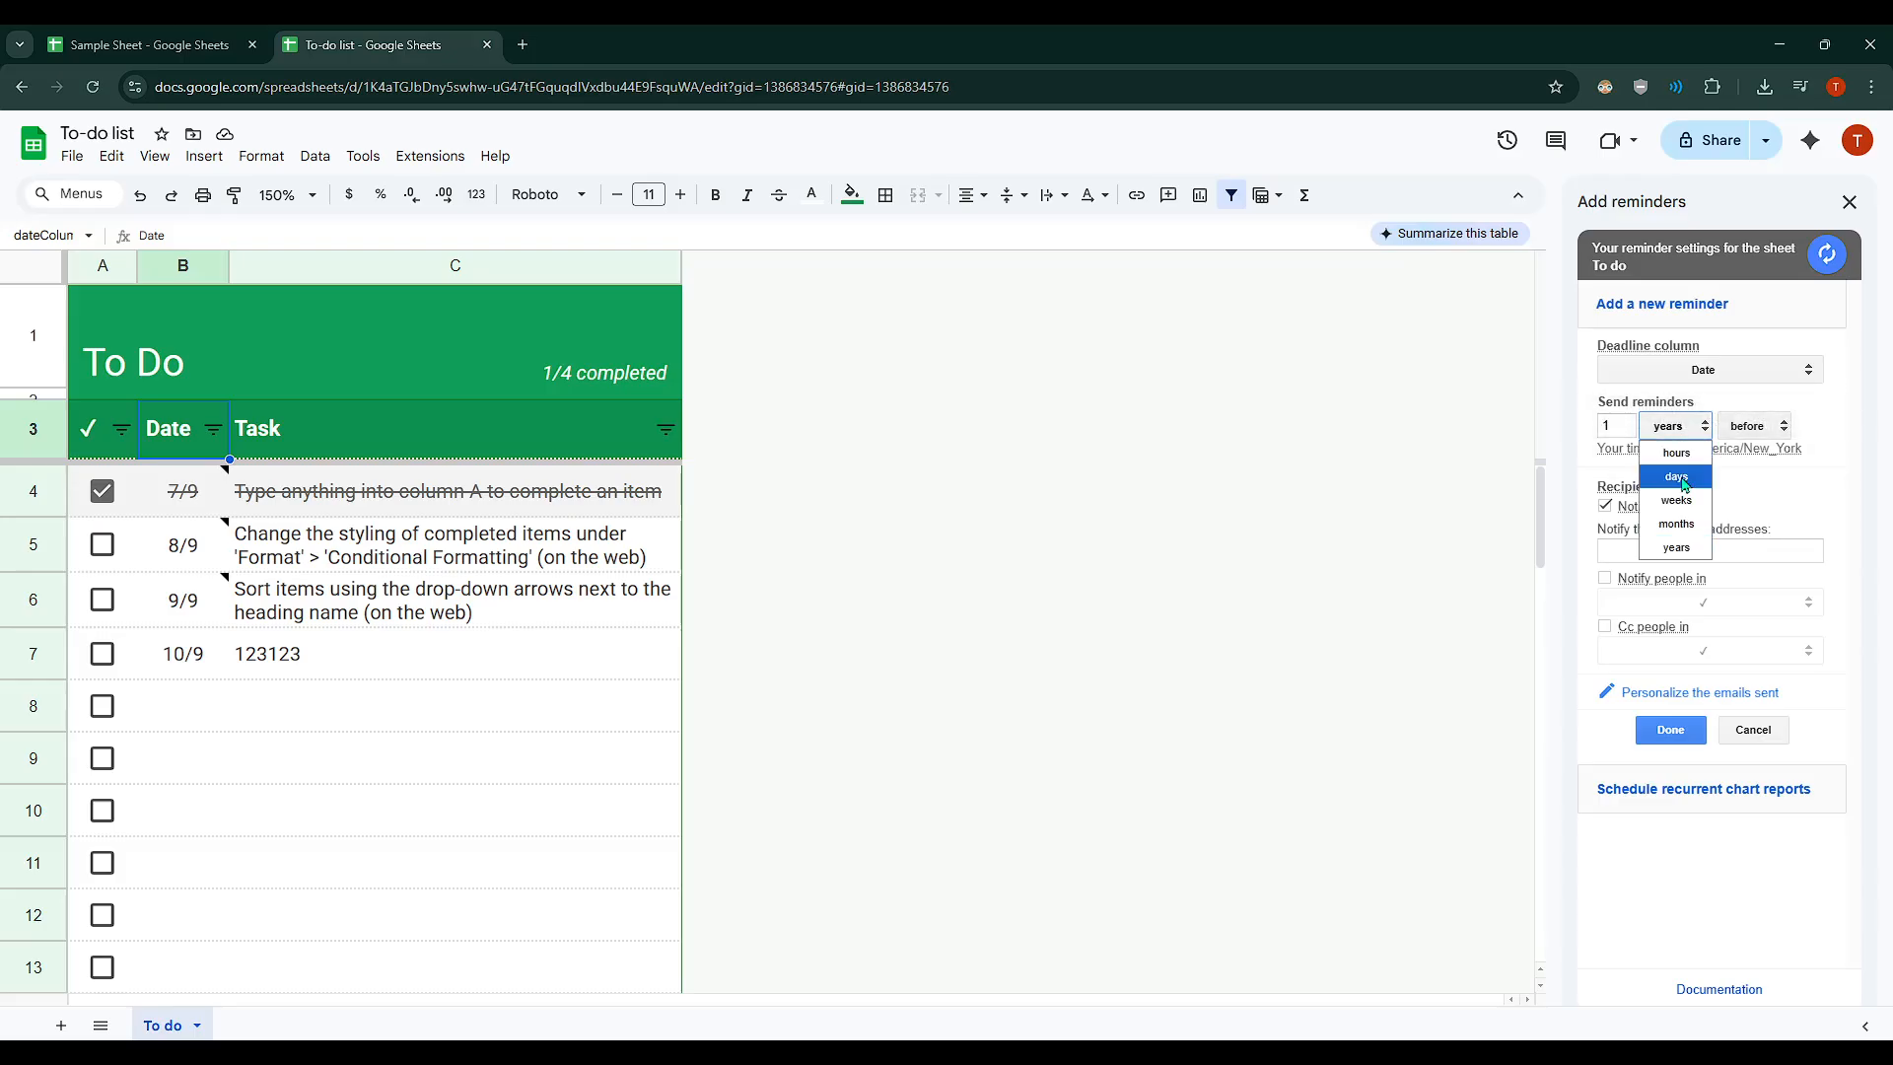
pyautogui.click(1676, 475)
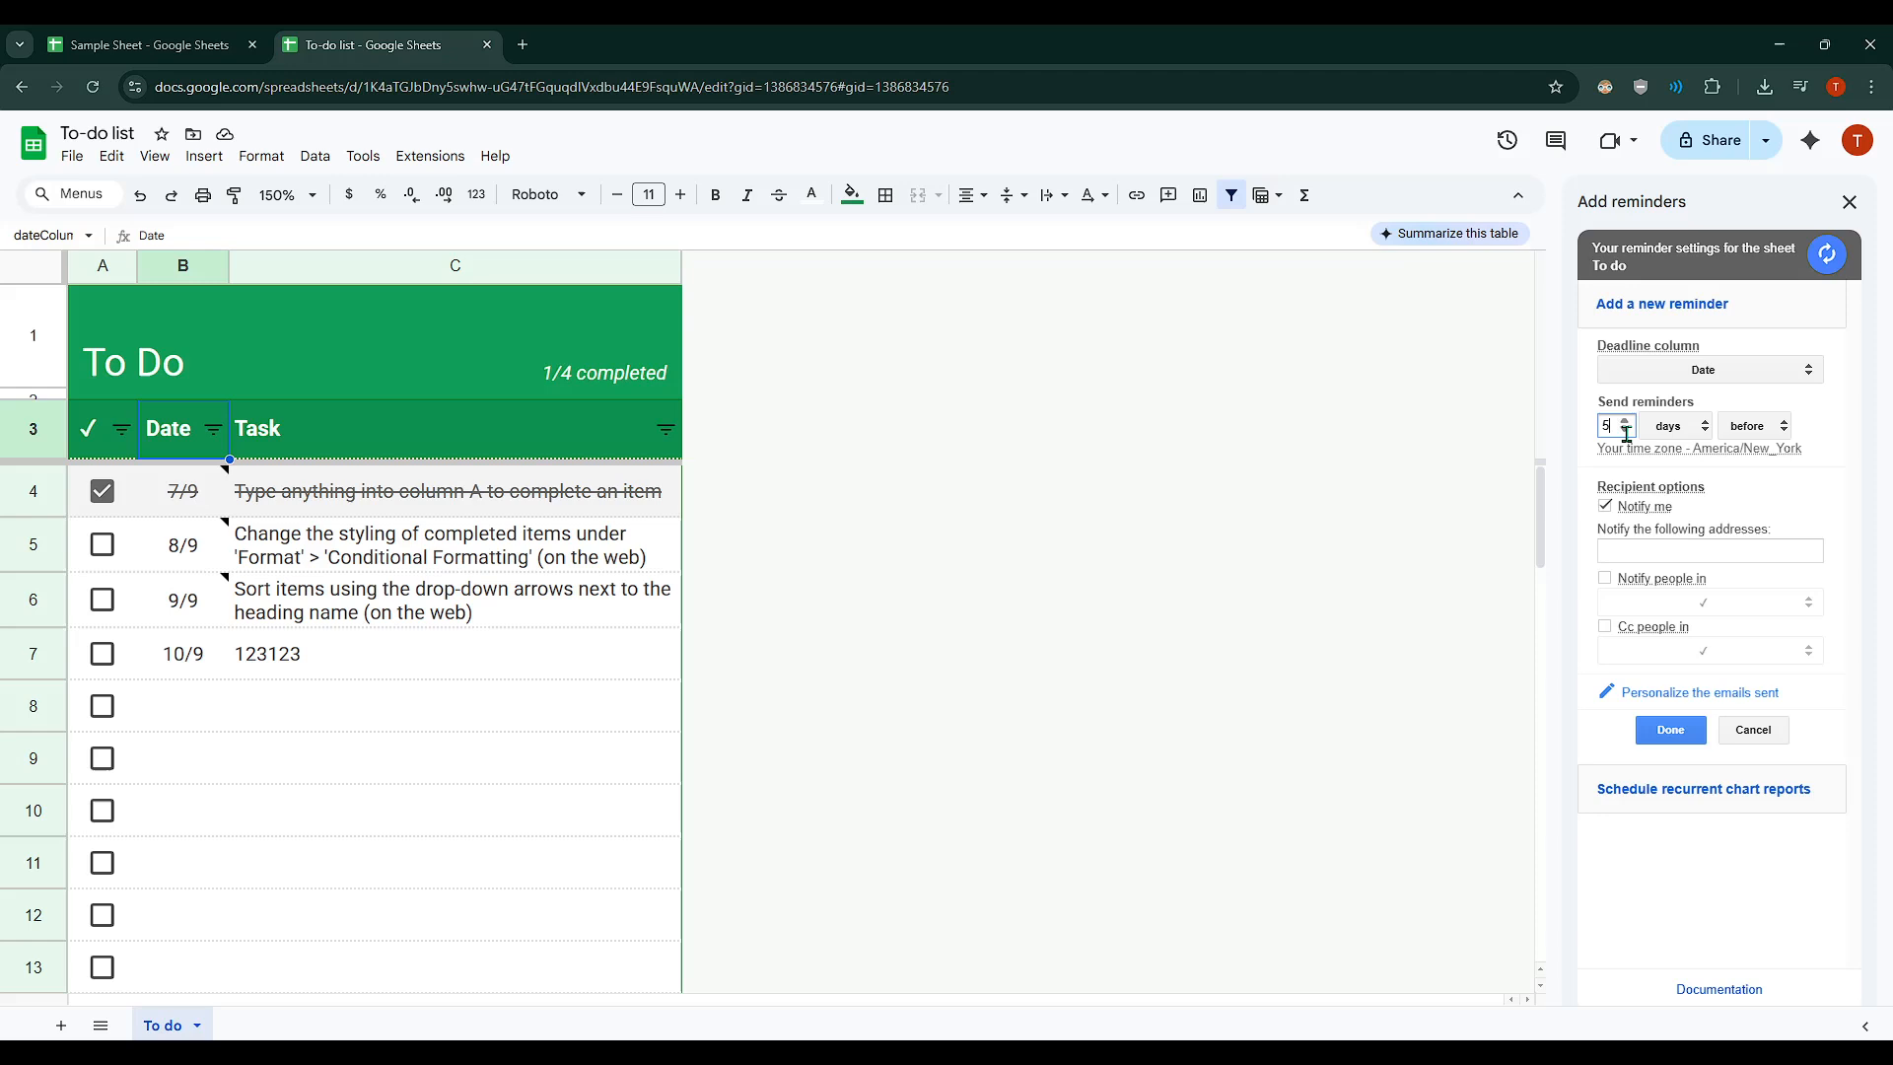
pyautogui.click(1627, 430)
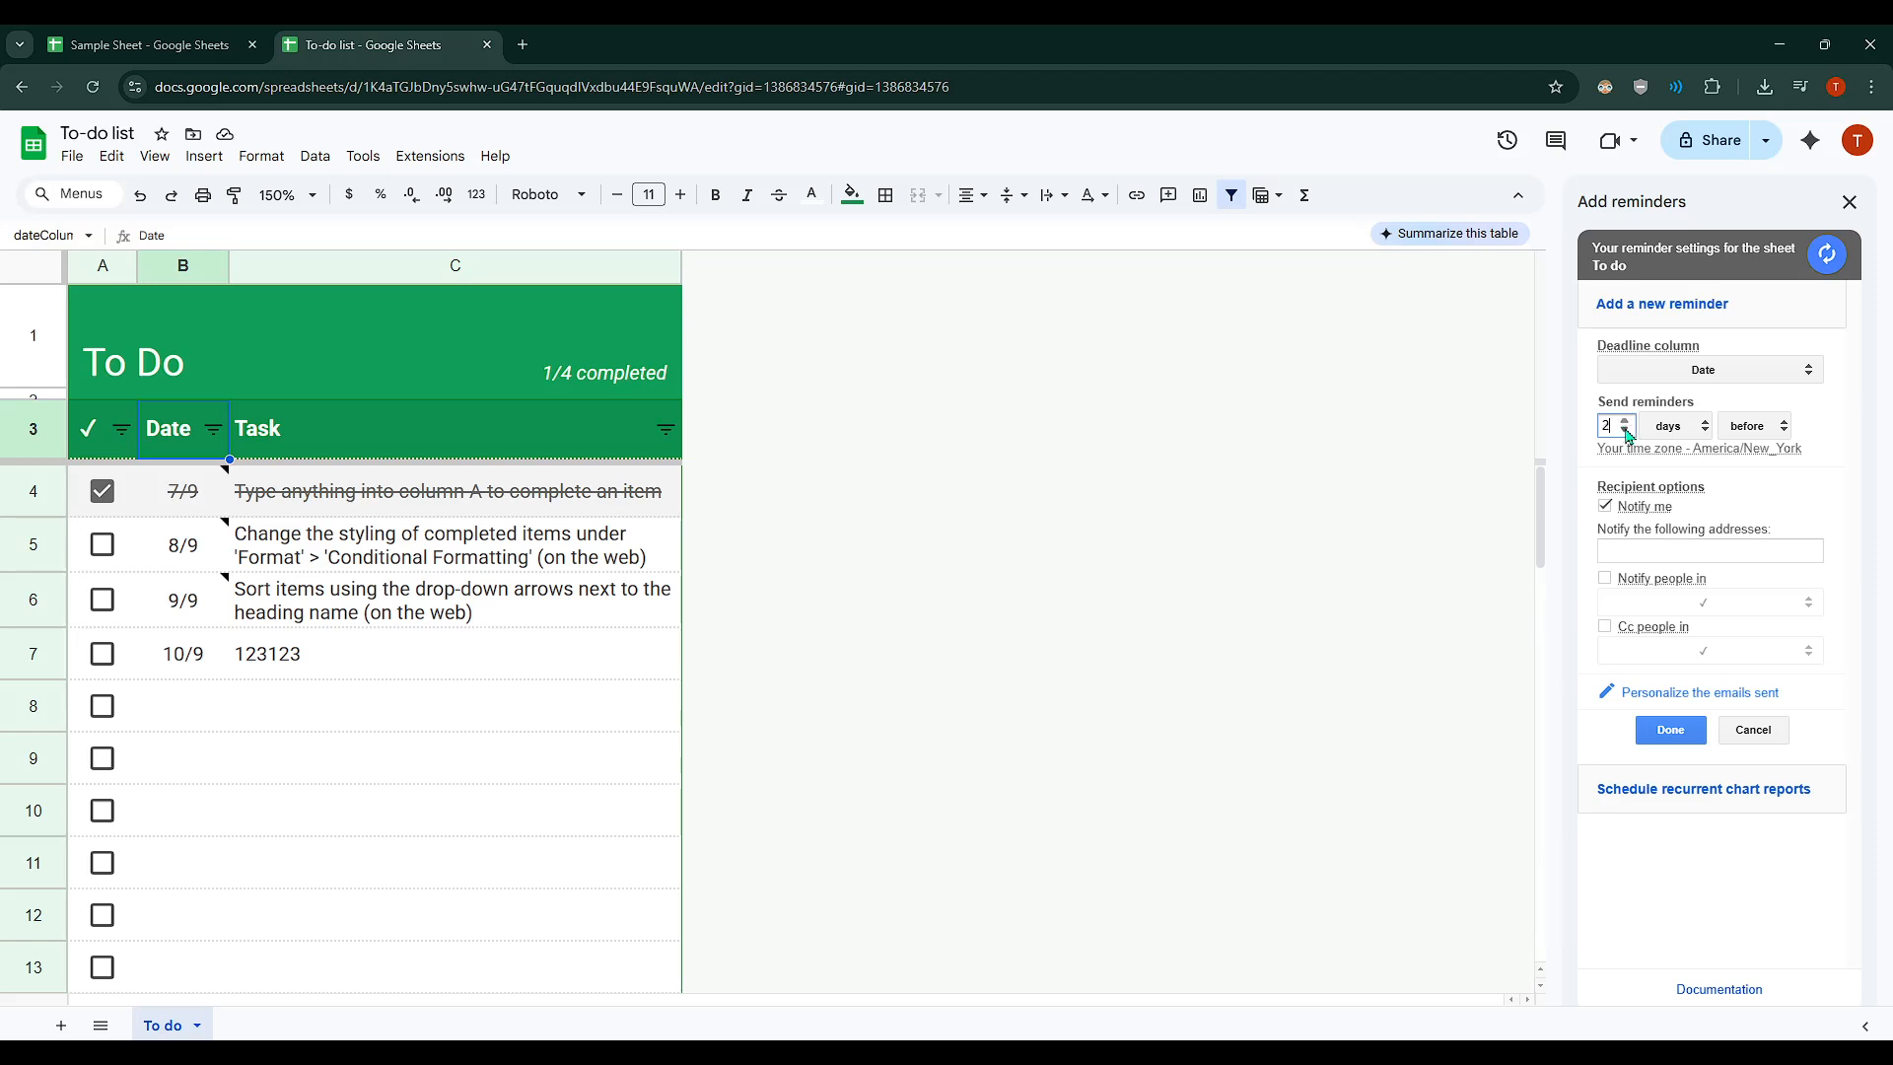
pyautogui.click(1676, 426)
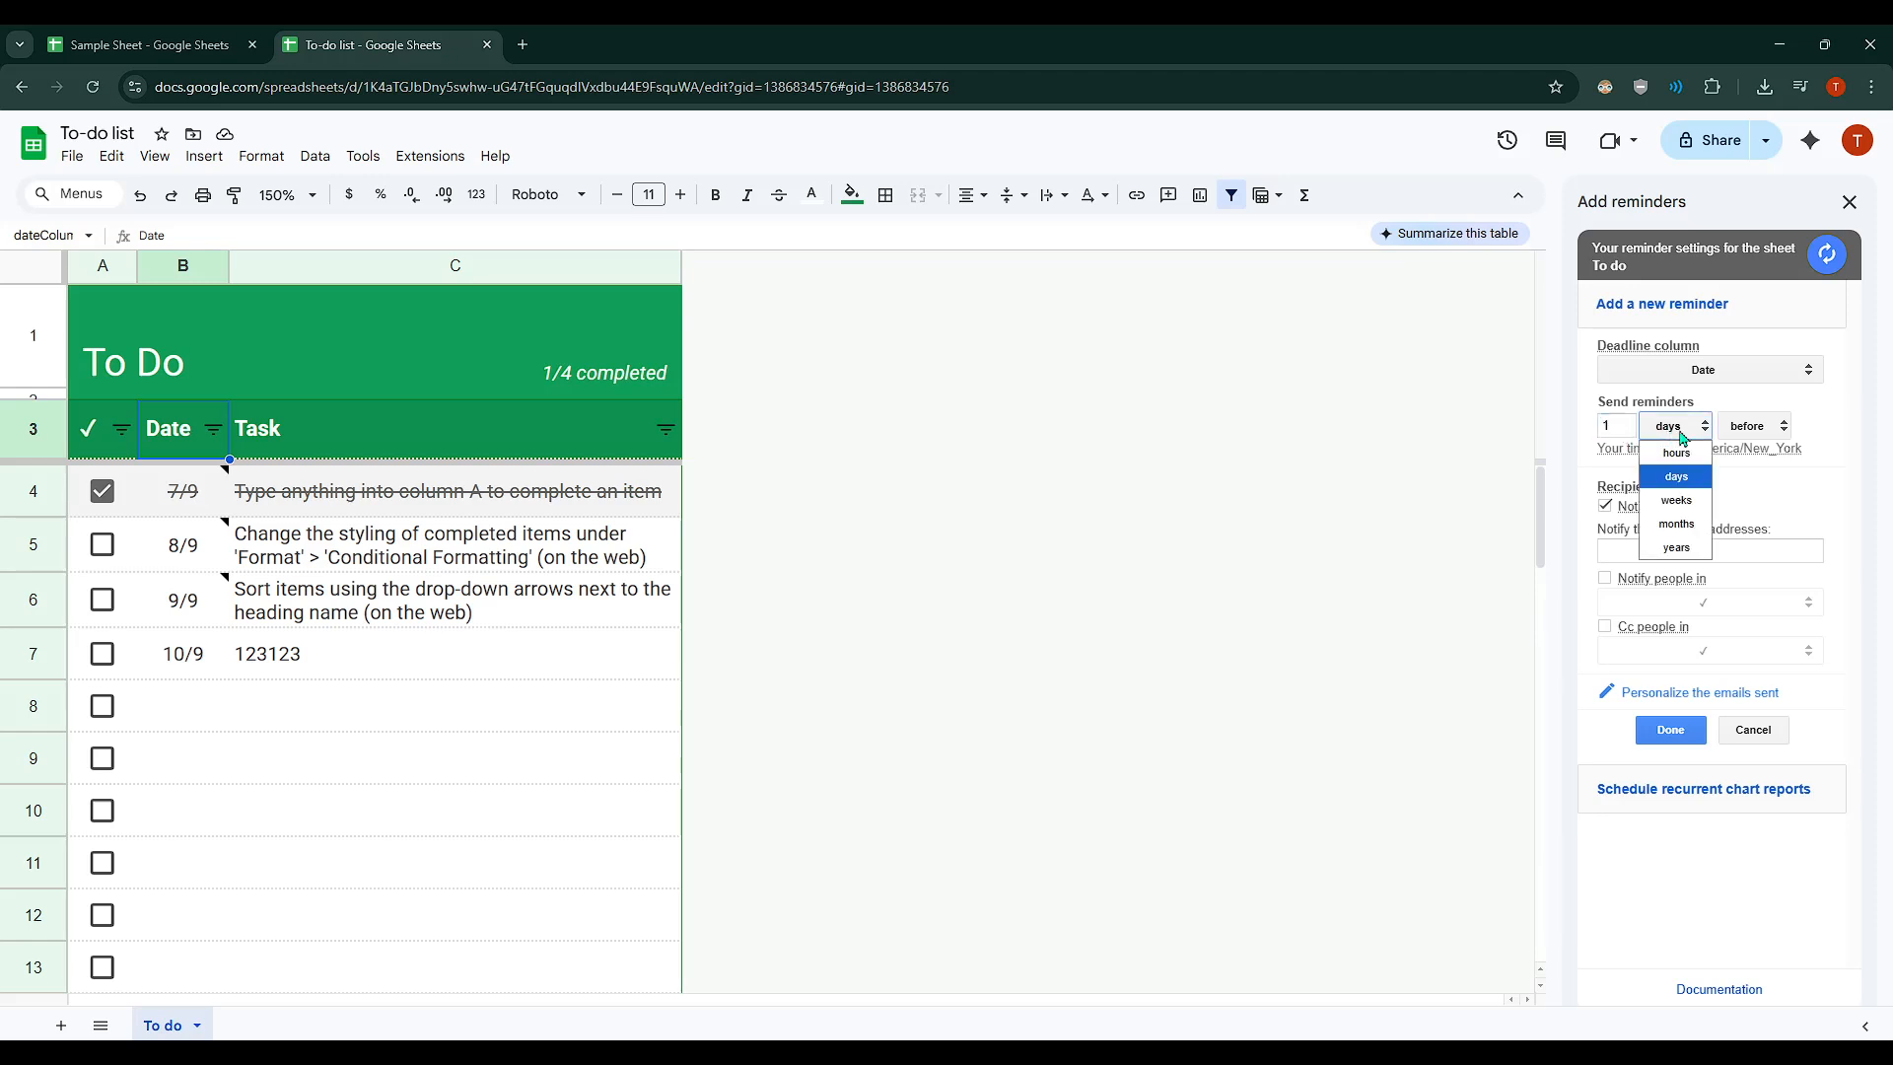
pyautogui.click(1676, 454)
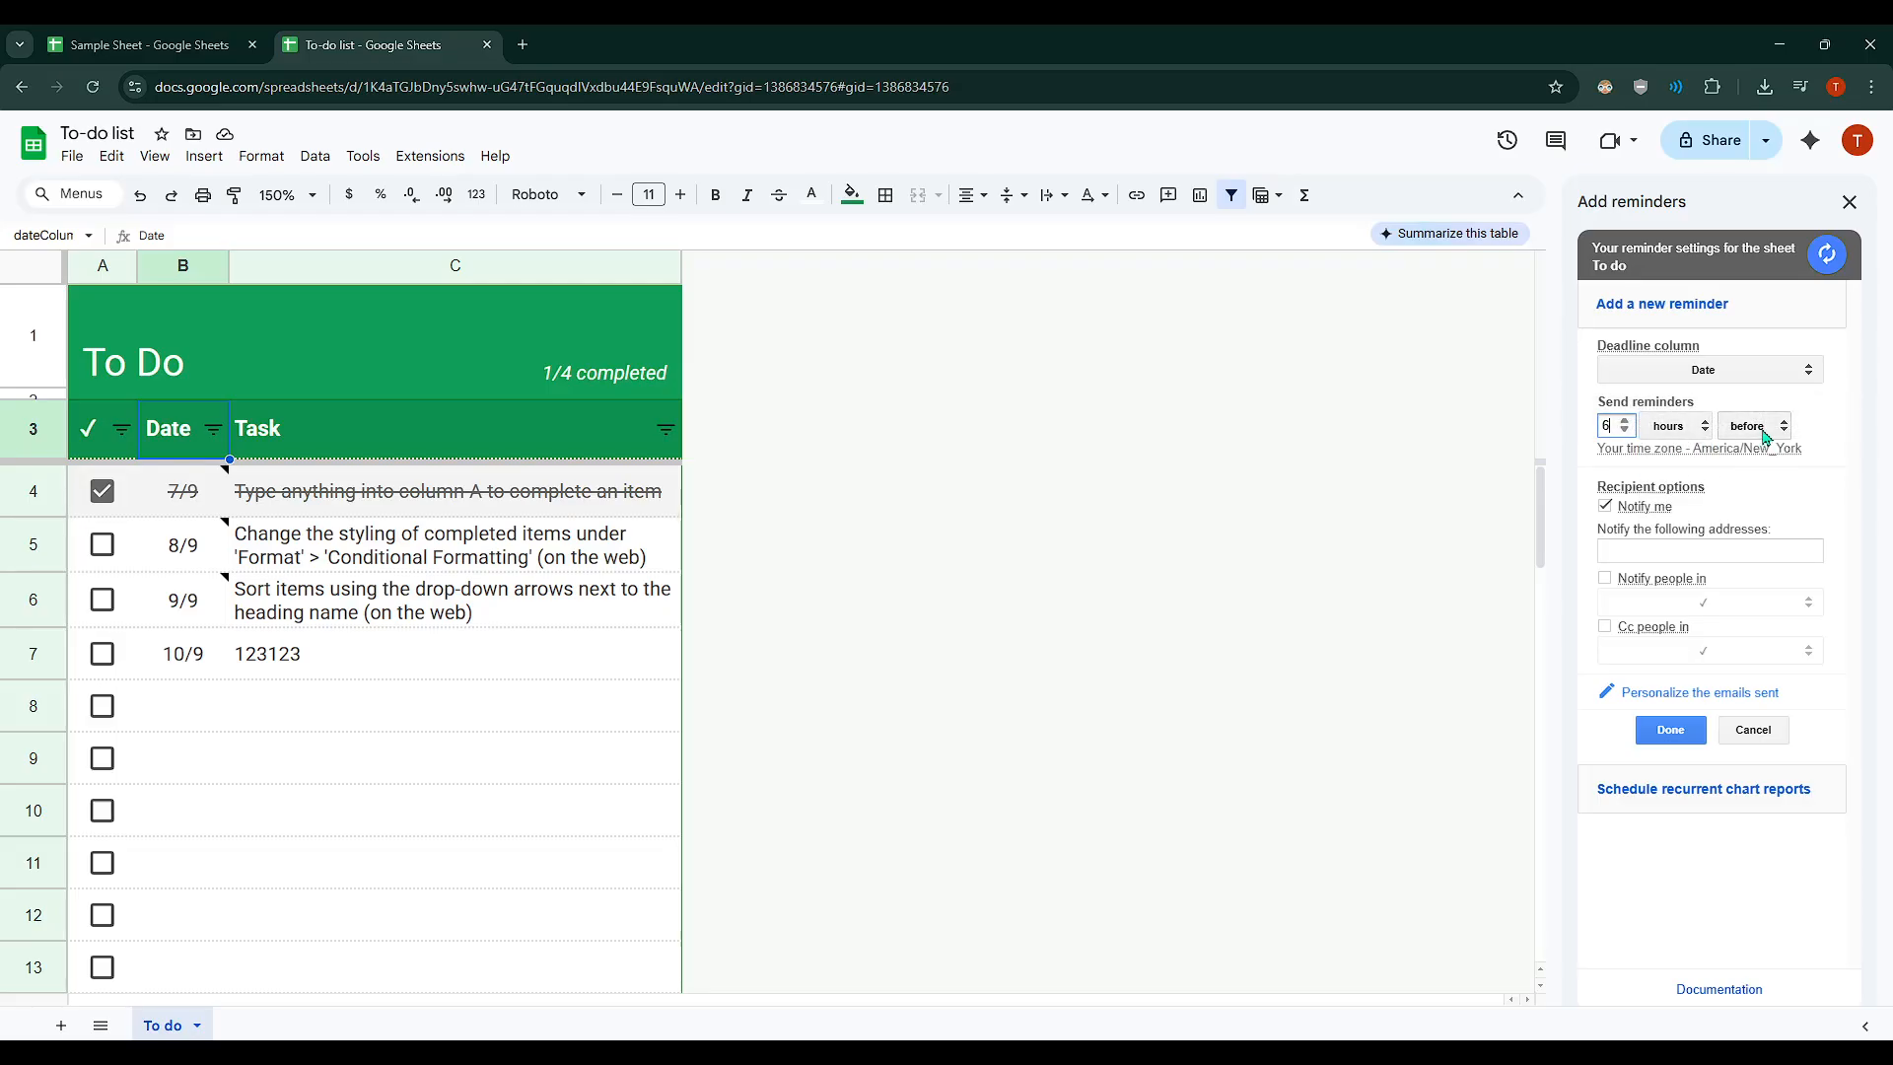
pyautogui.click(1752, 426)
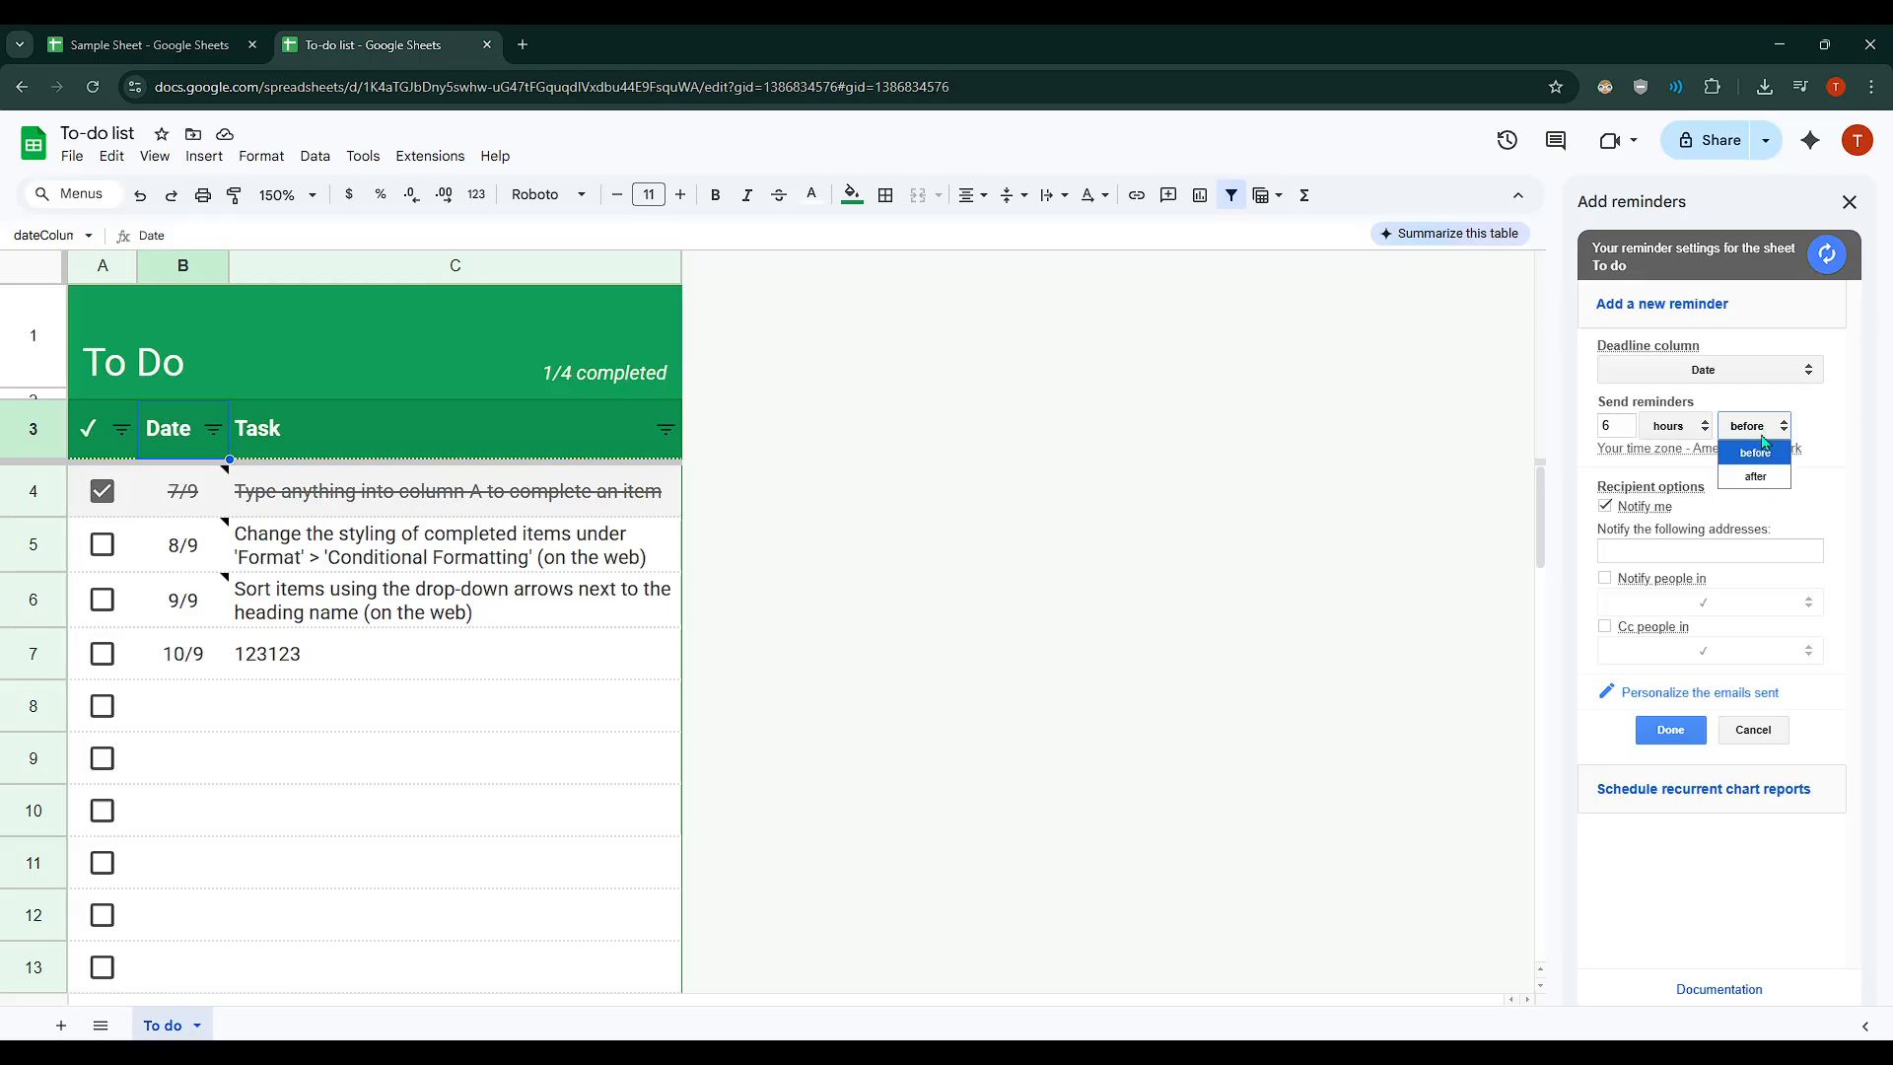
pyautogui.click(1755, 450)
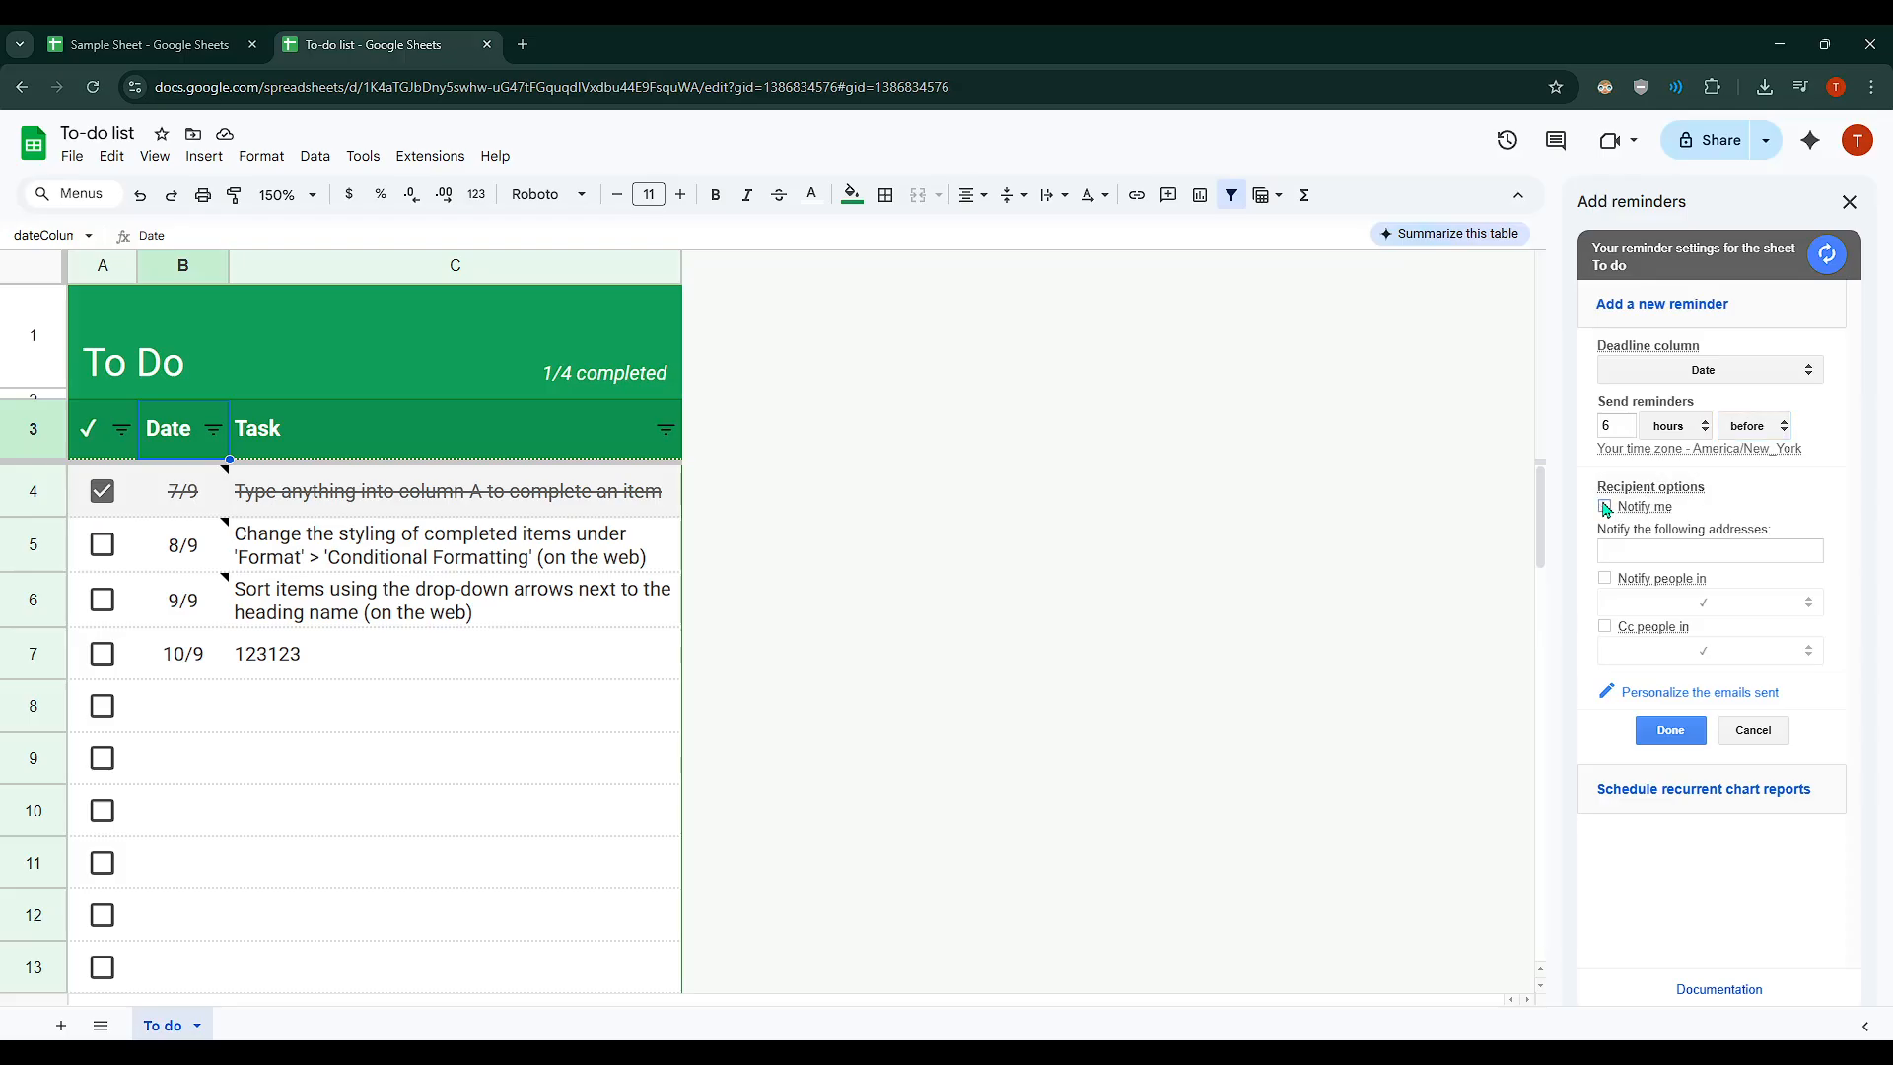
# - Enter a gmail address in the 'Notify the following addresses' field as an extra recipient
pyautogui.click(1605, 507)
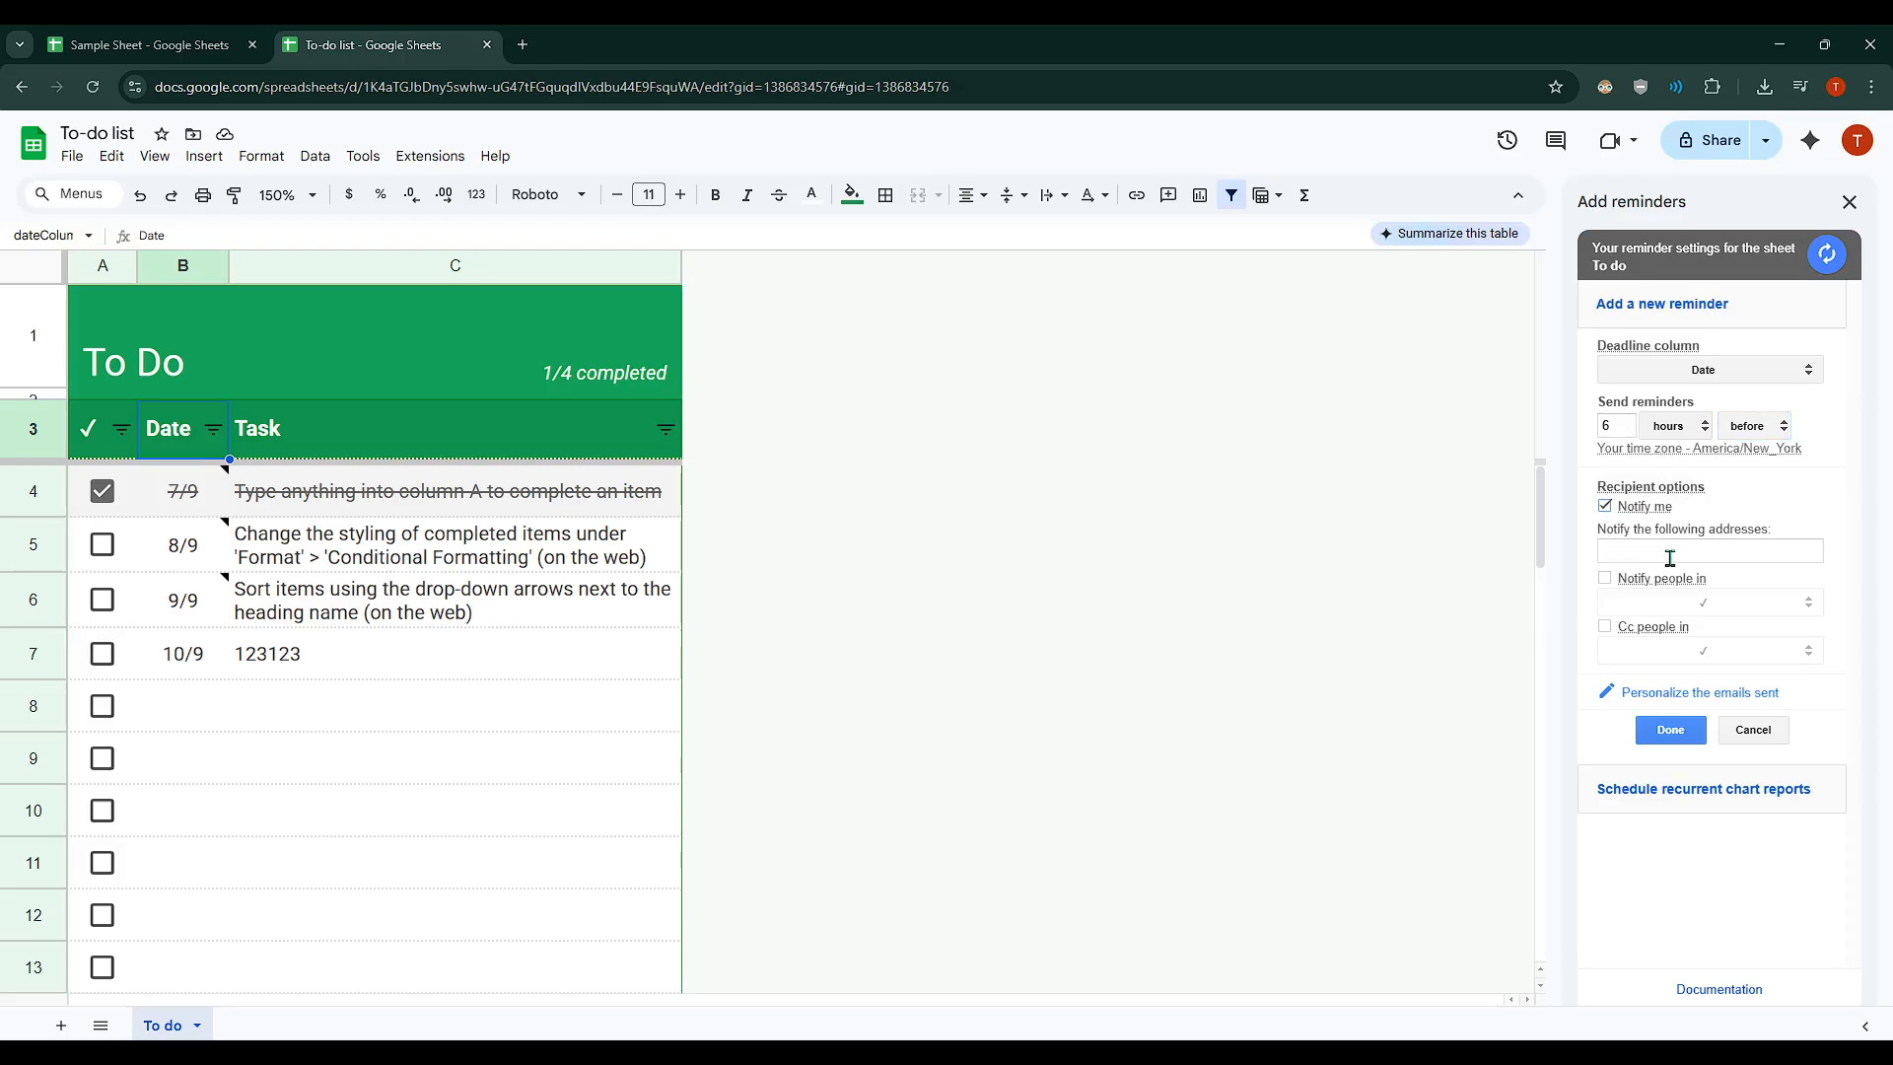
pyautogui.write('sample')
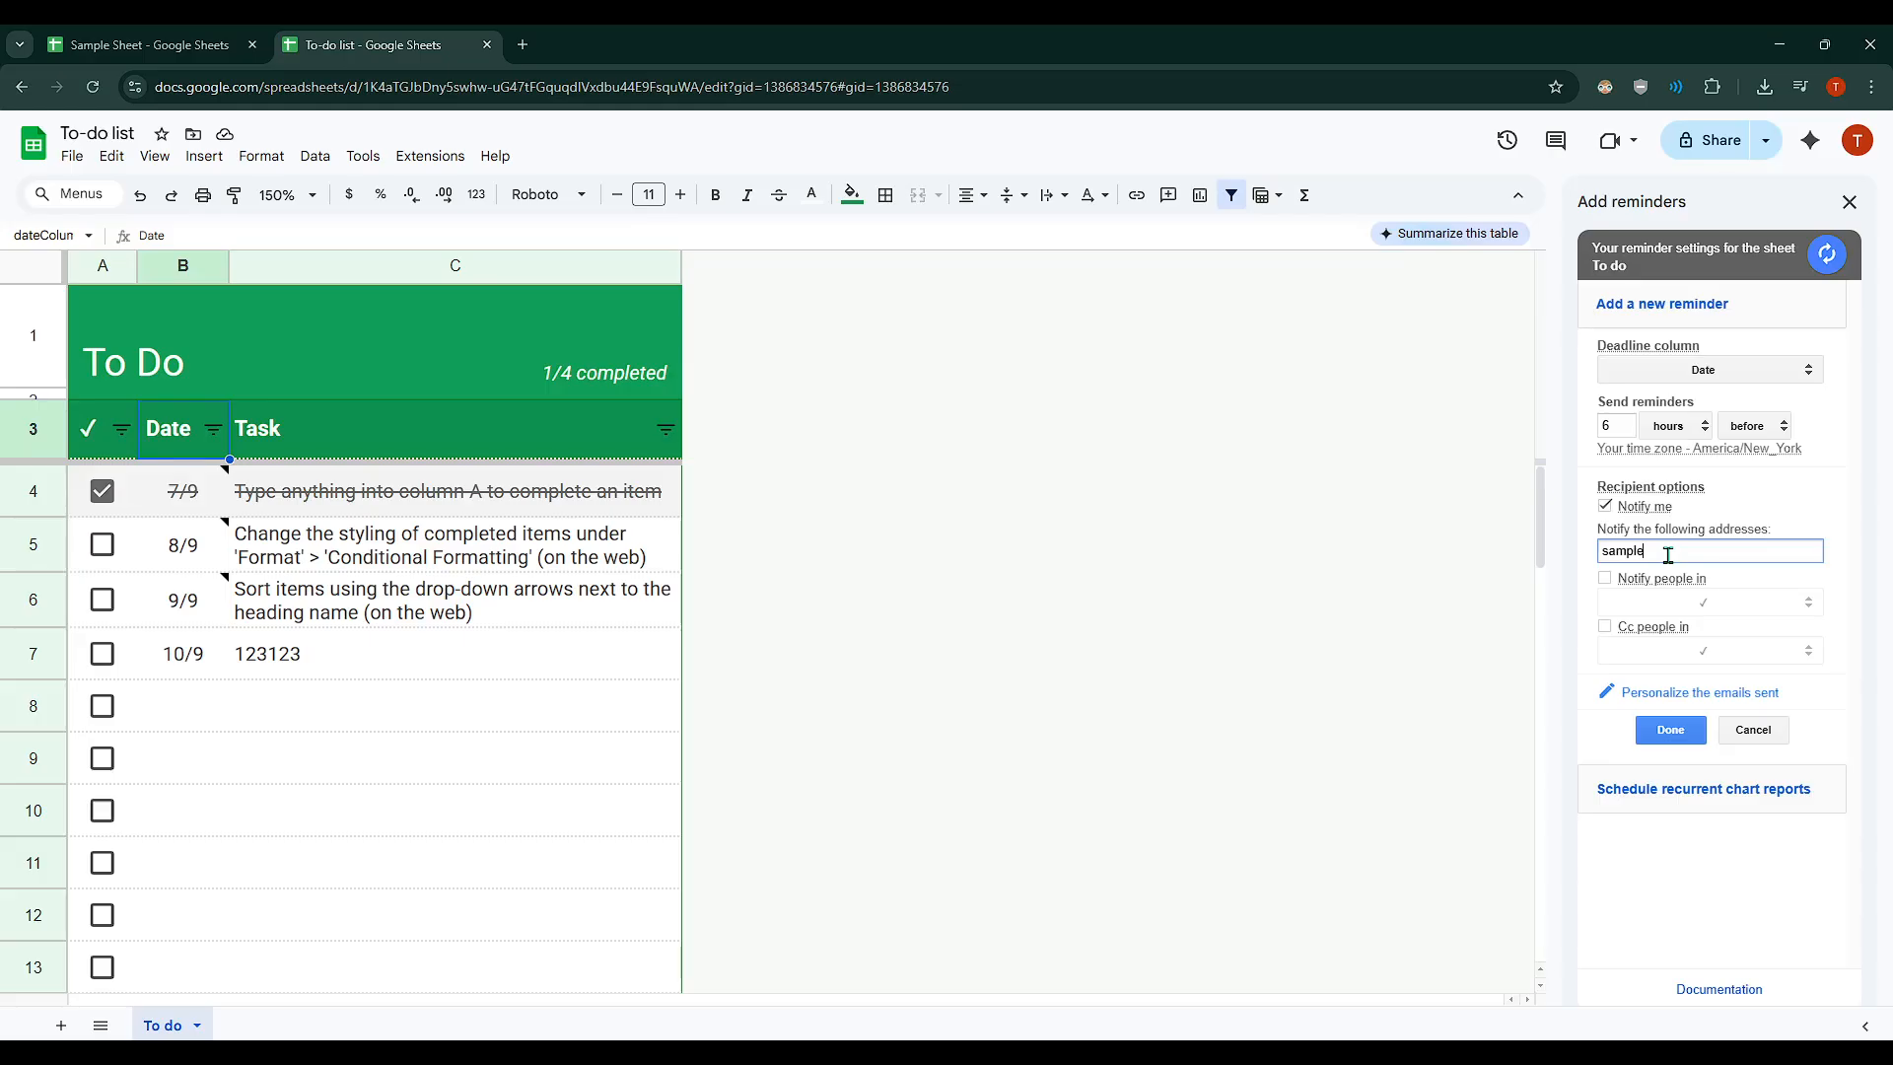
pyautogui.write('@gmail')
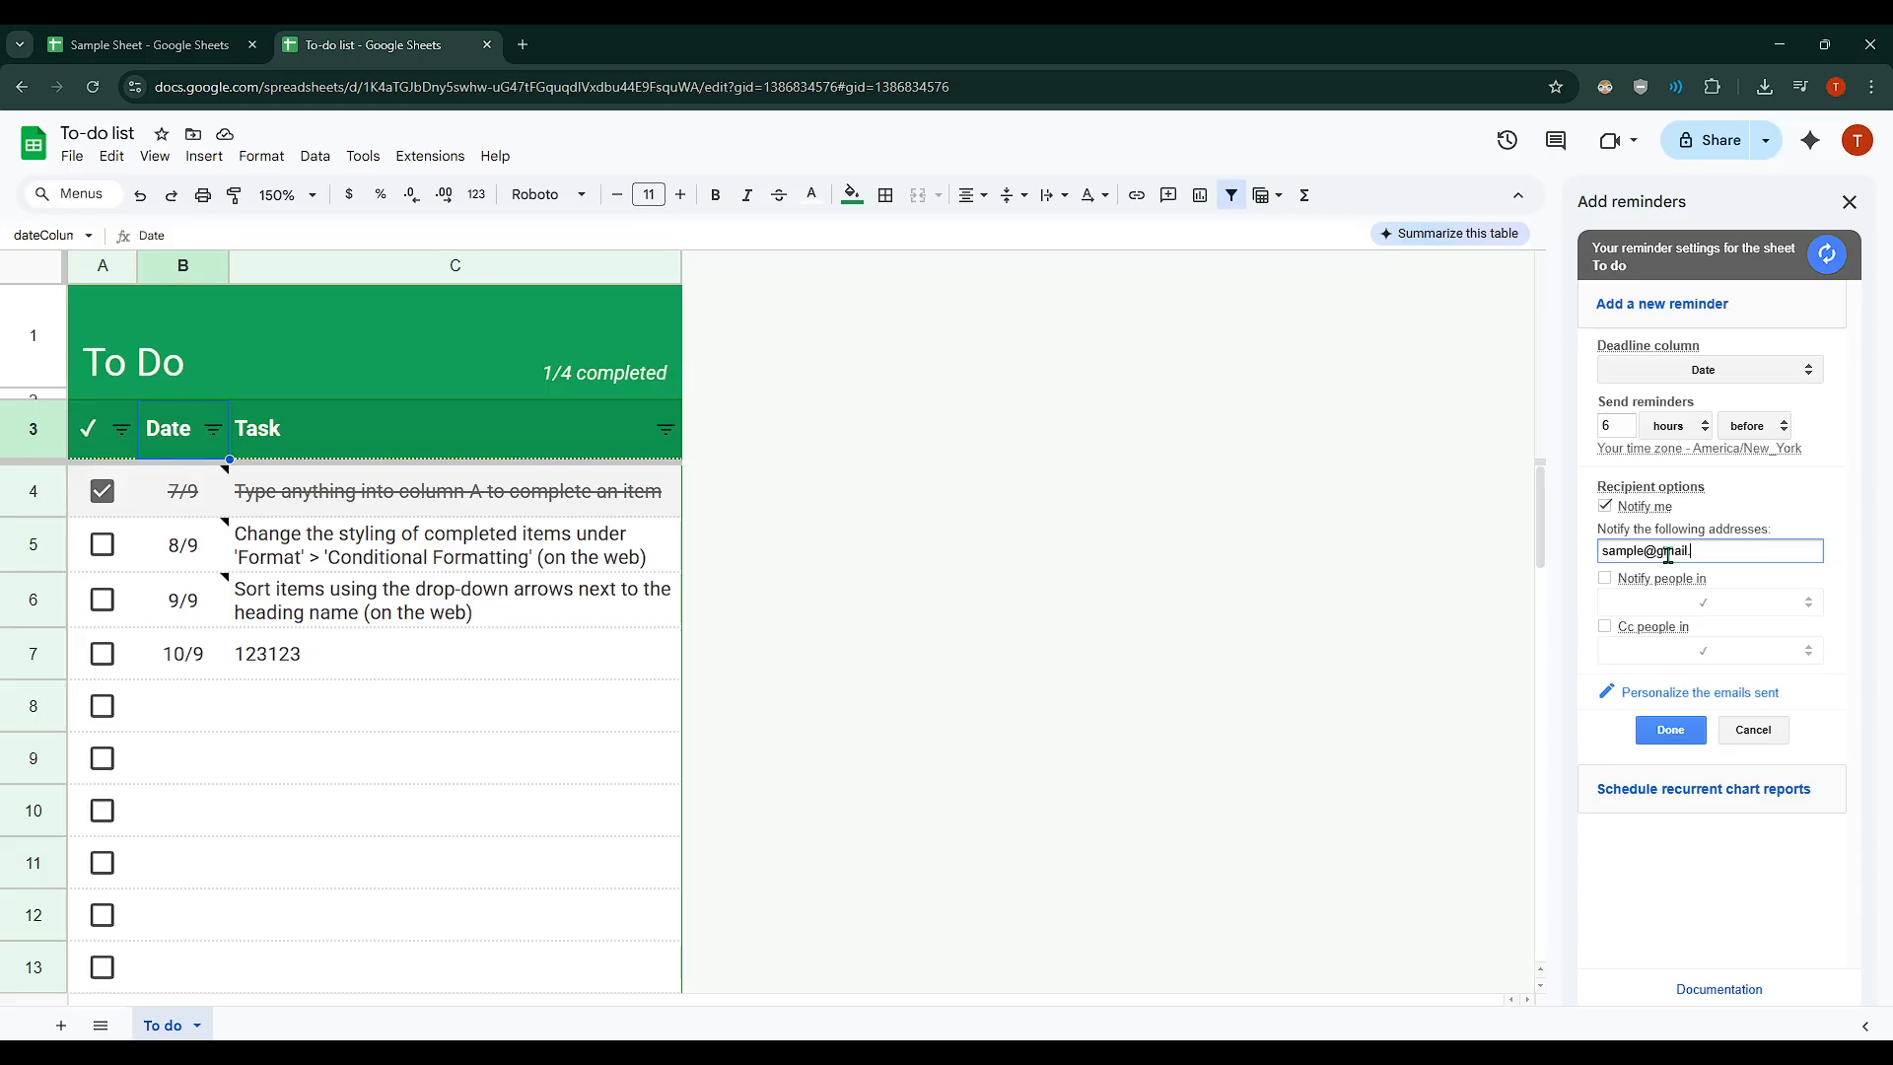
pyautogui.write('.com')
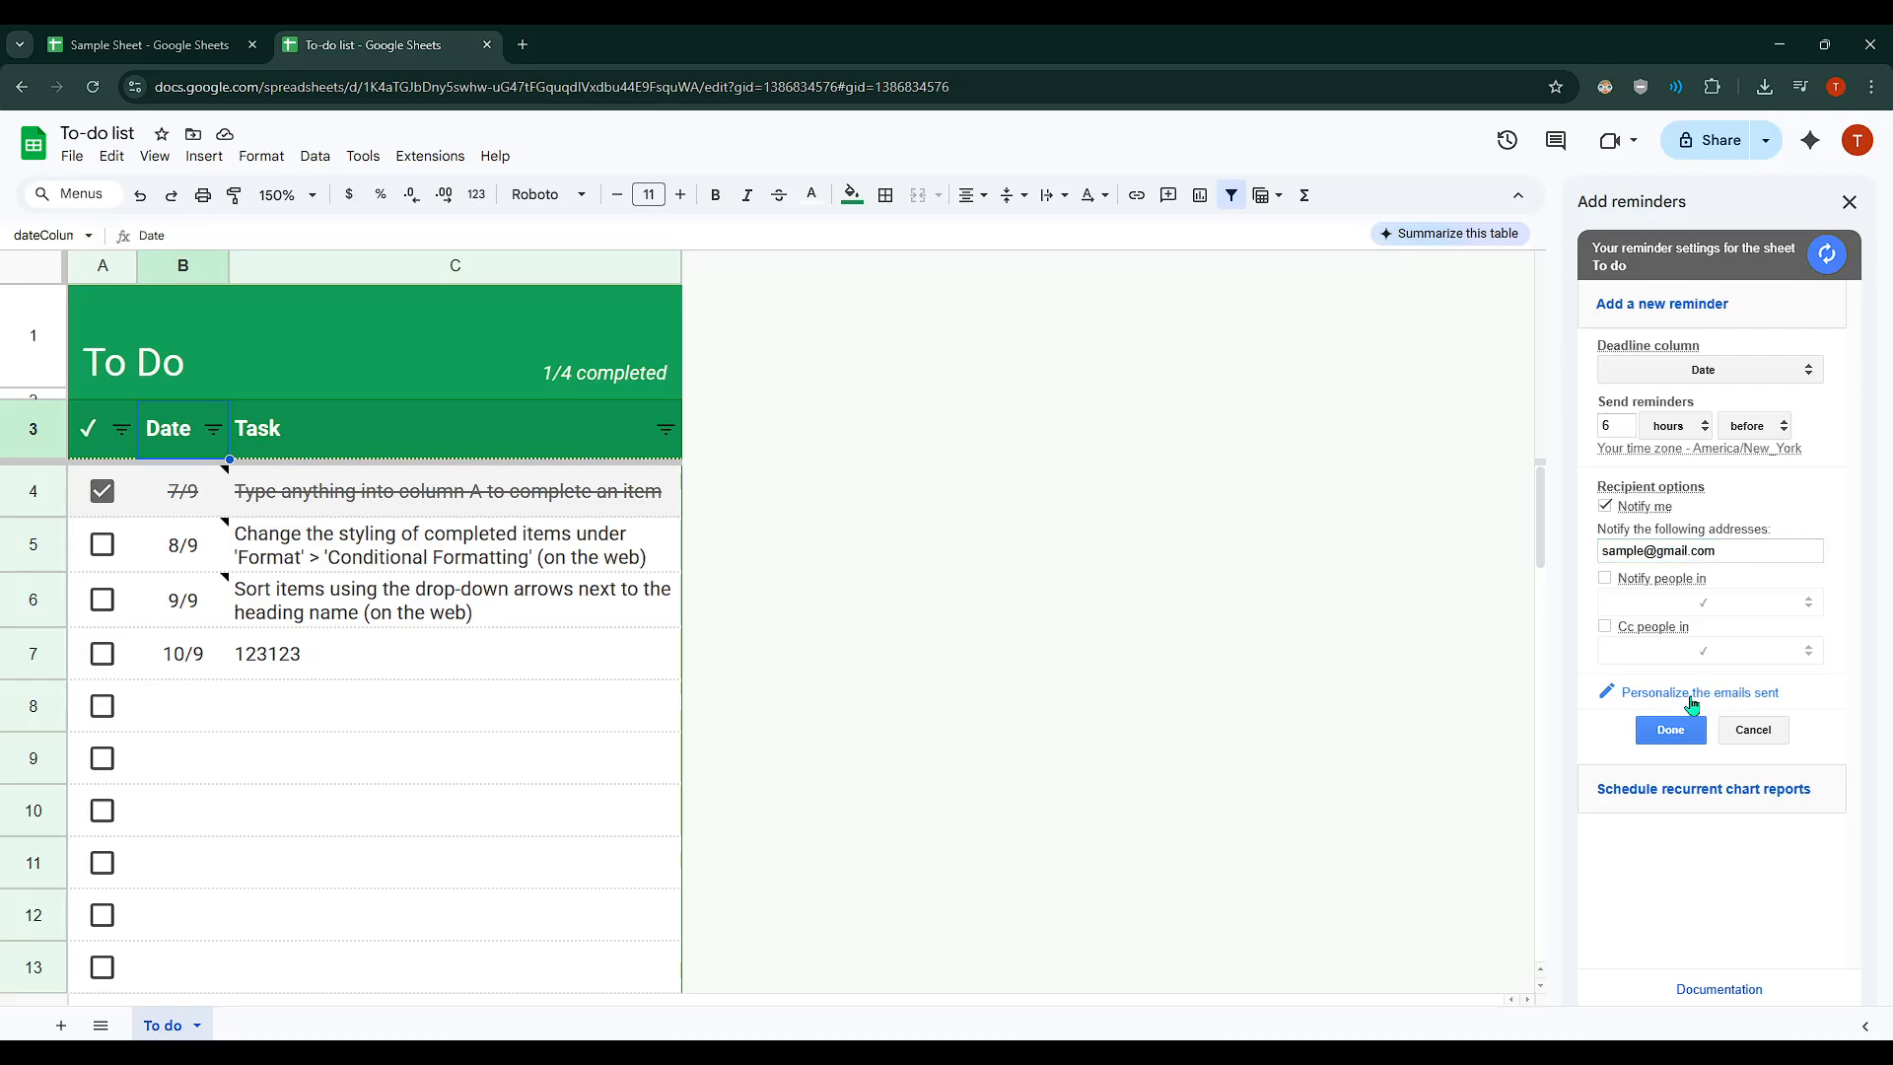
# - Personalize the reminder emails with a short 'hello' body in the Email Customization dialog and confirm
pyautogui.click(1700, 692)
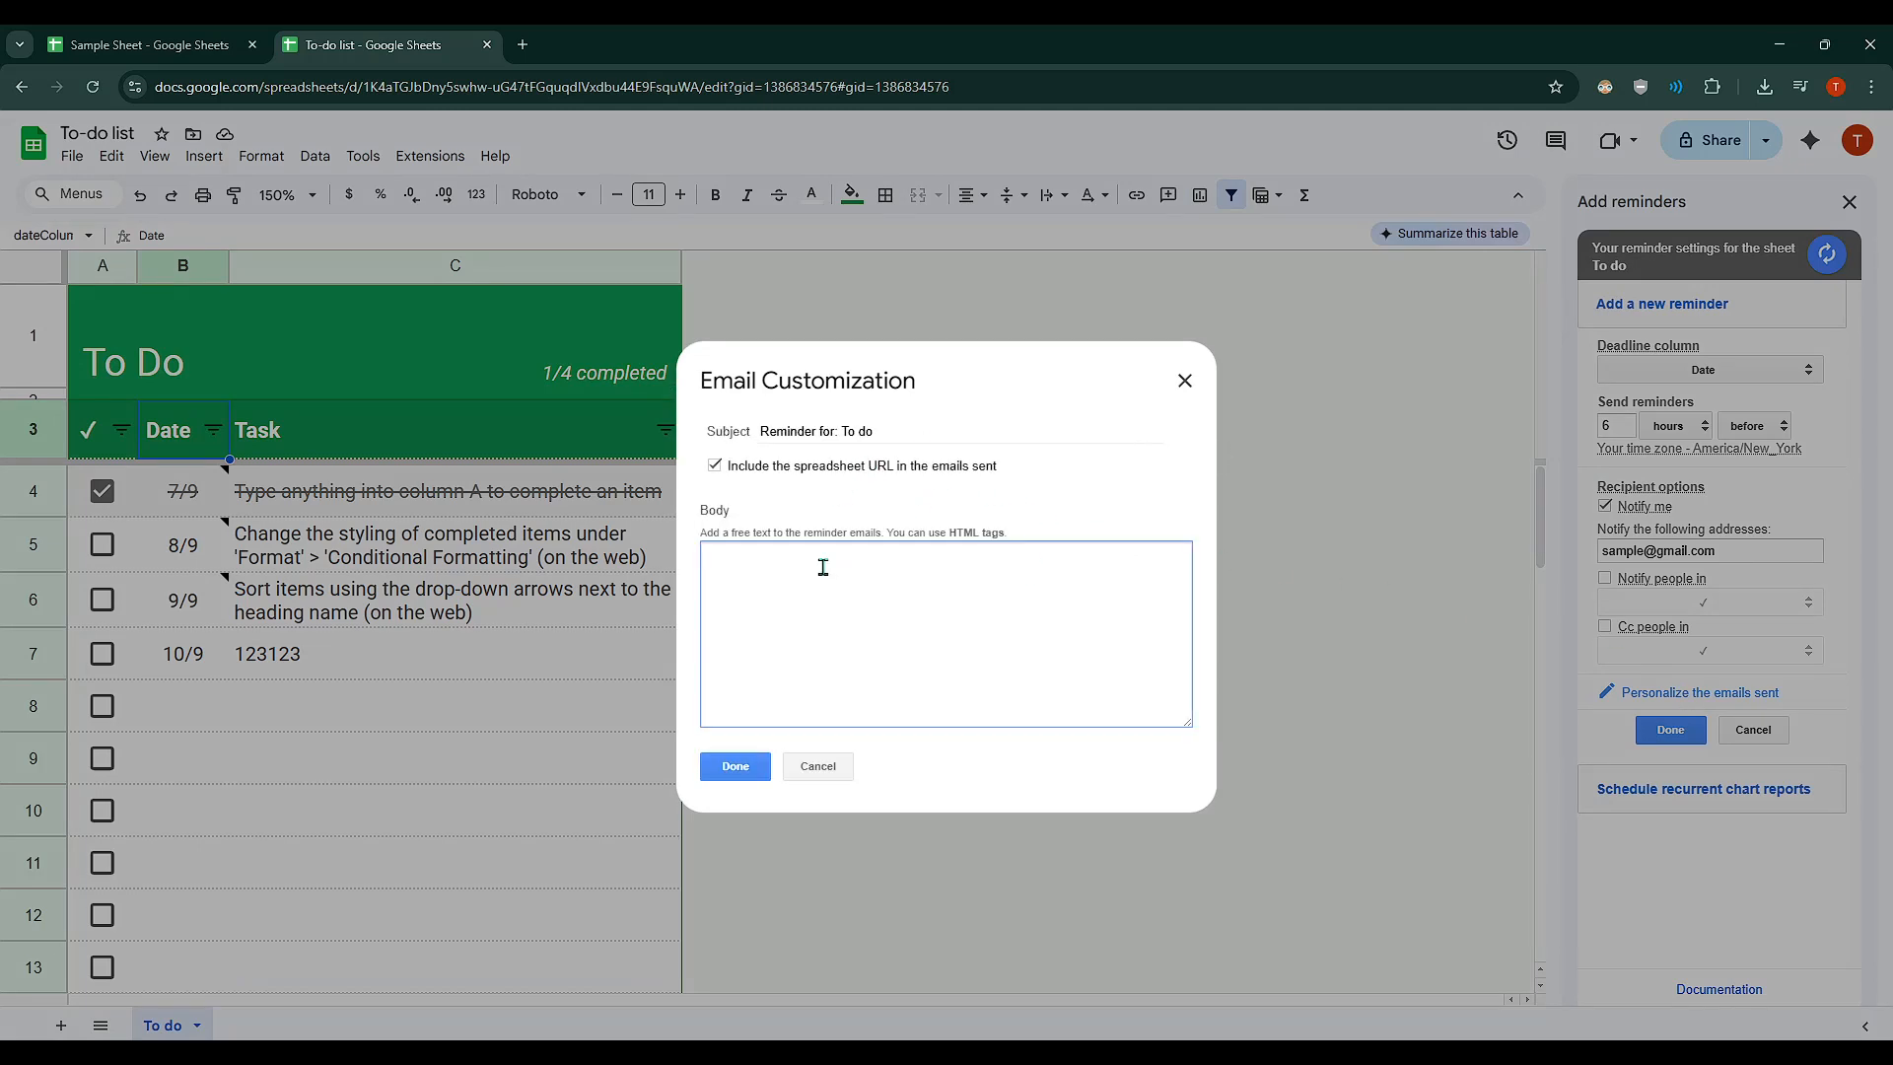
pyautogui.write('hello')
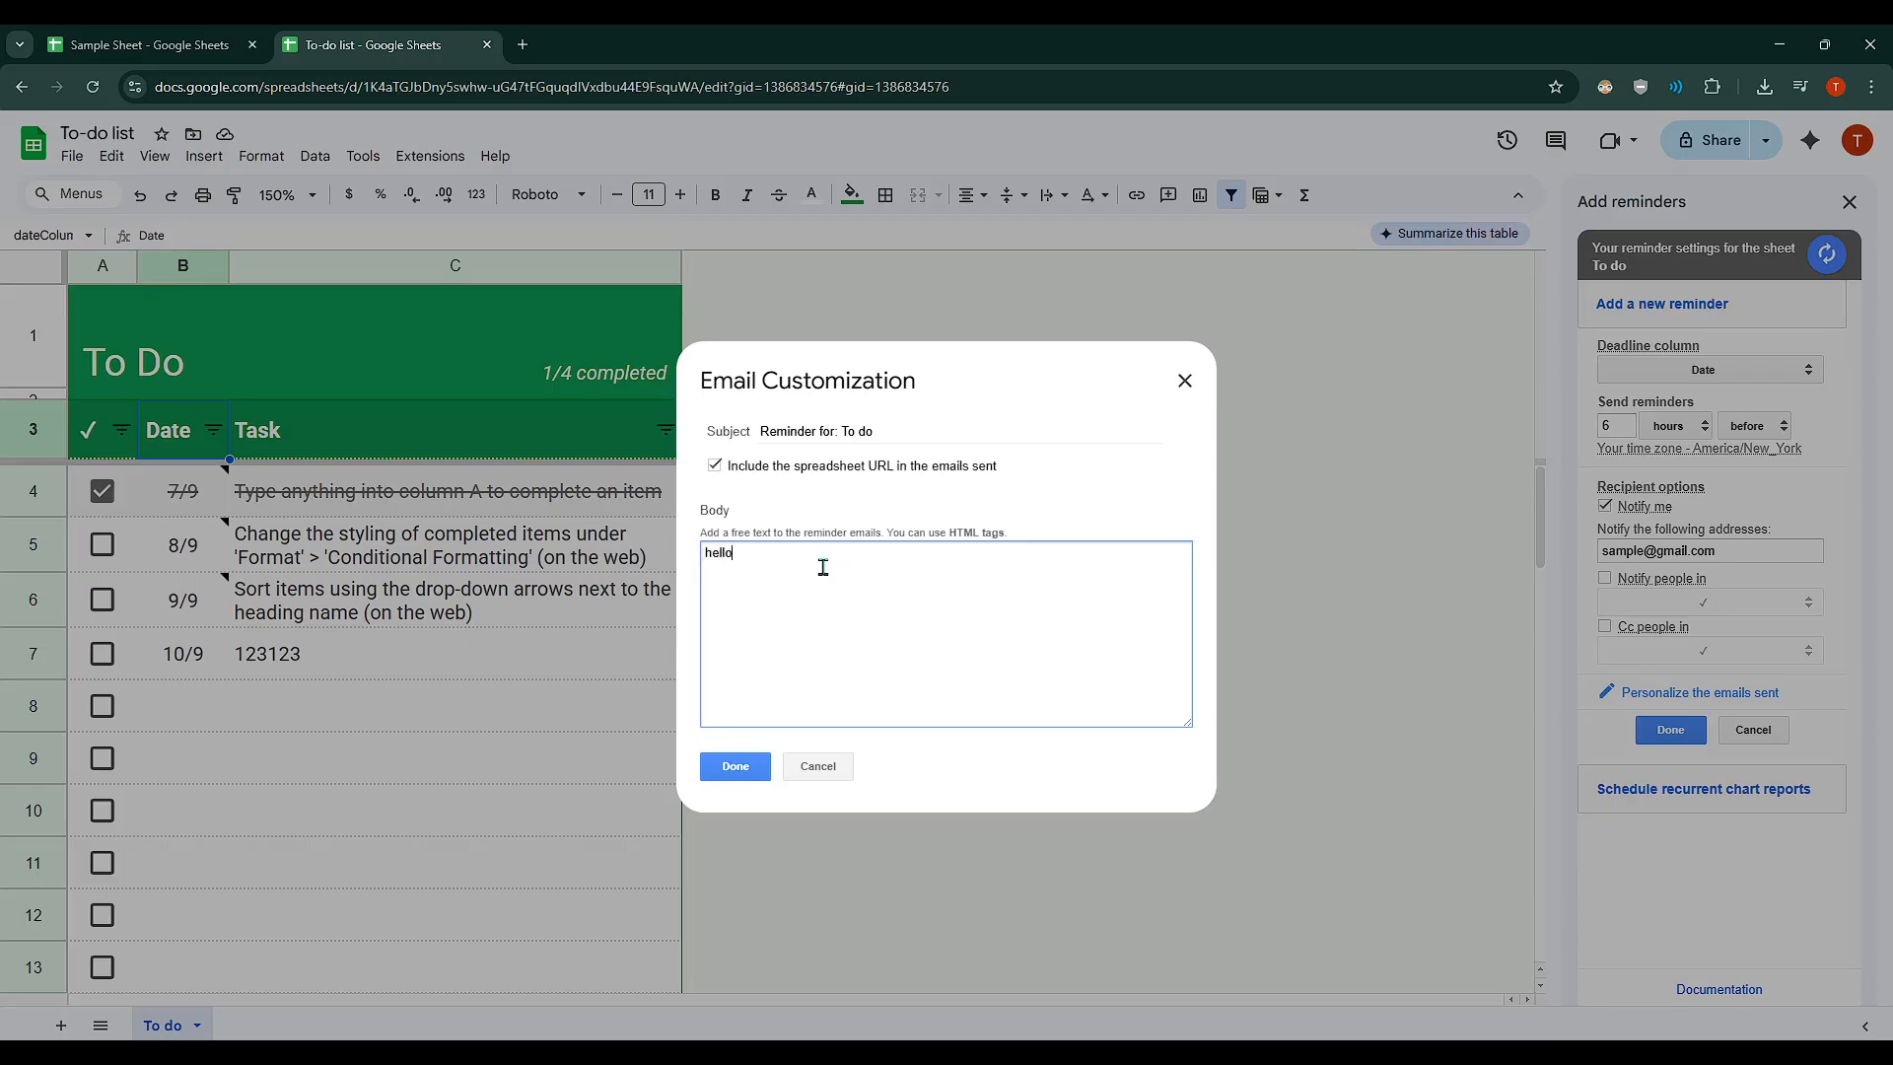
pyautogui.write('remidner')
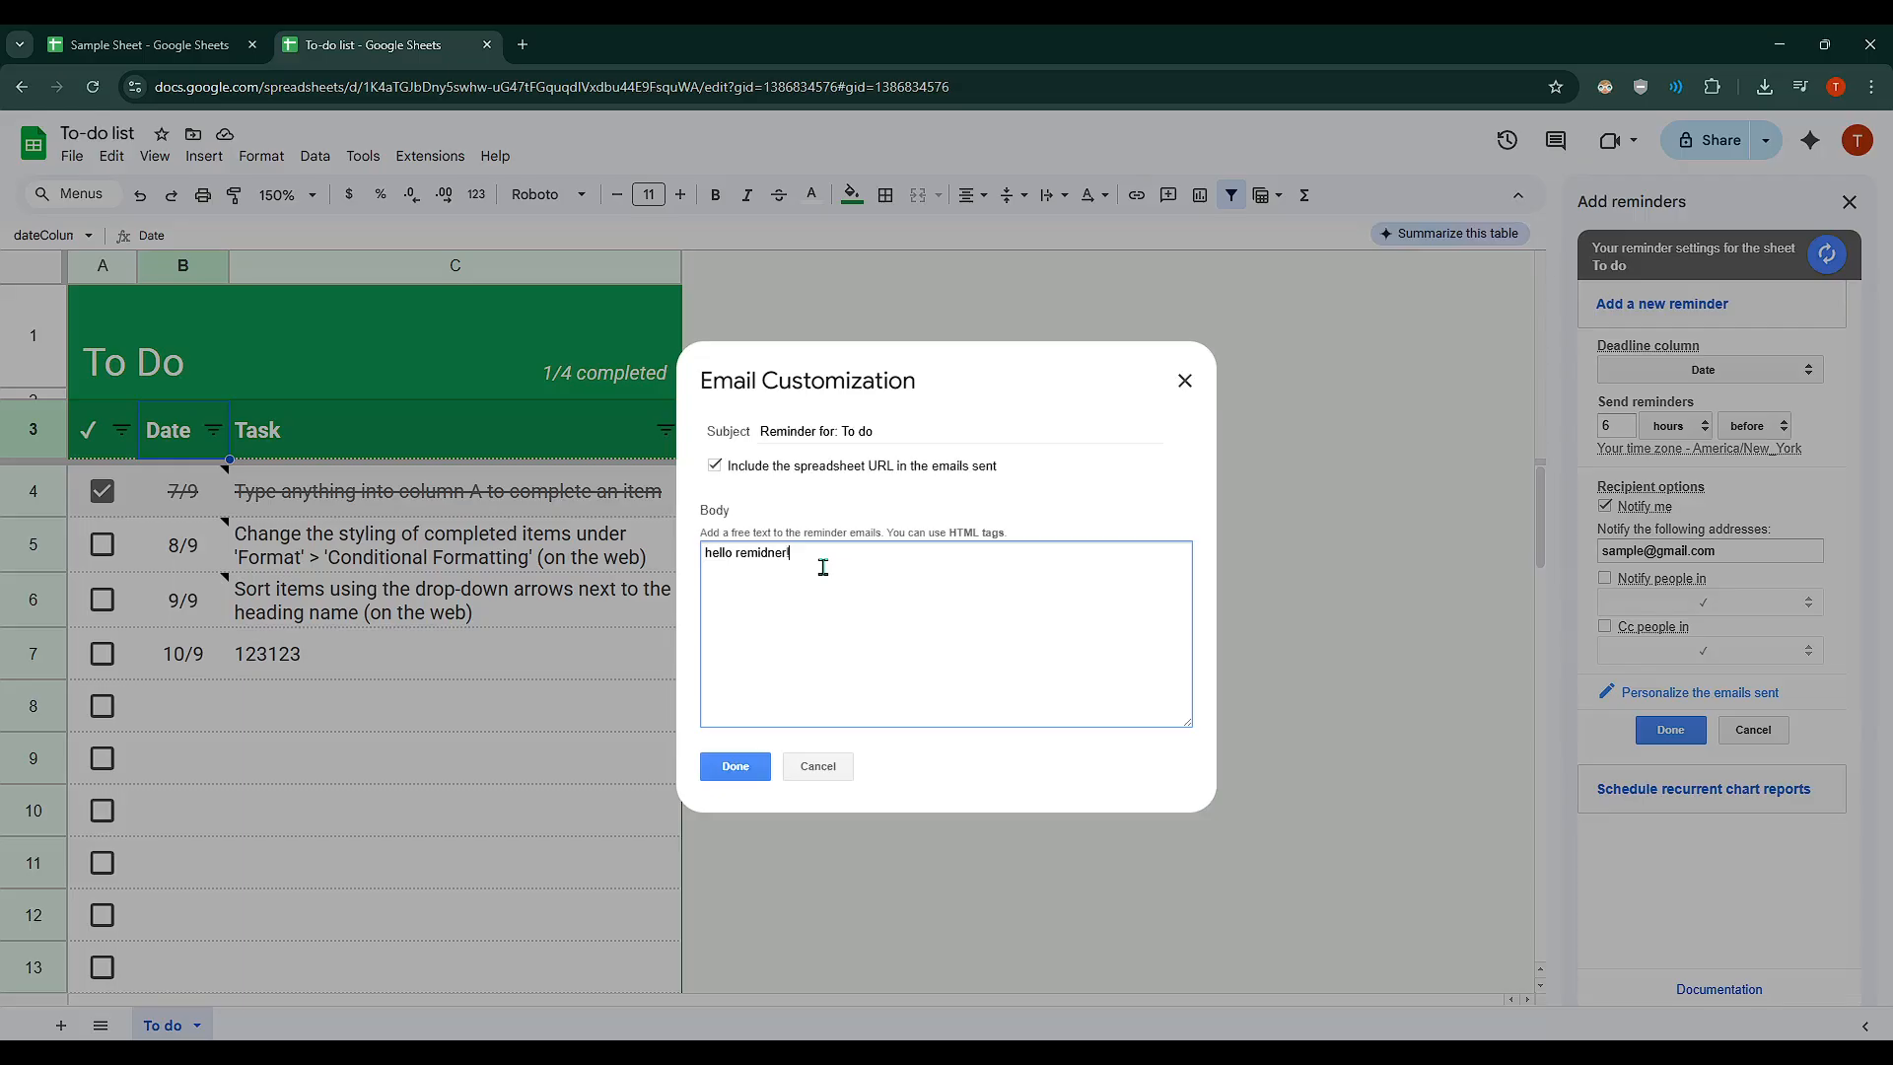
pyautogui.press('ctrl+a')
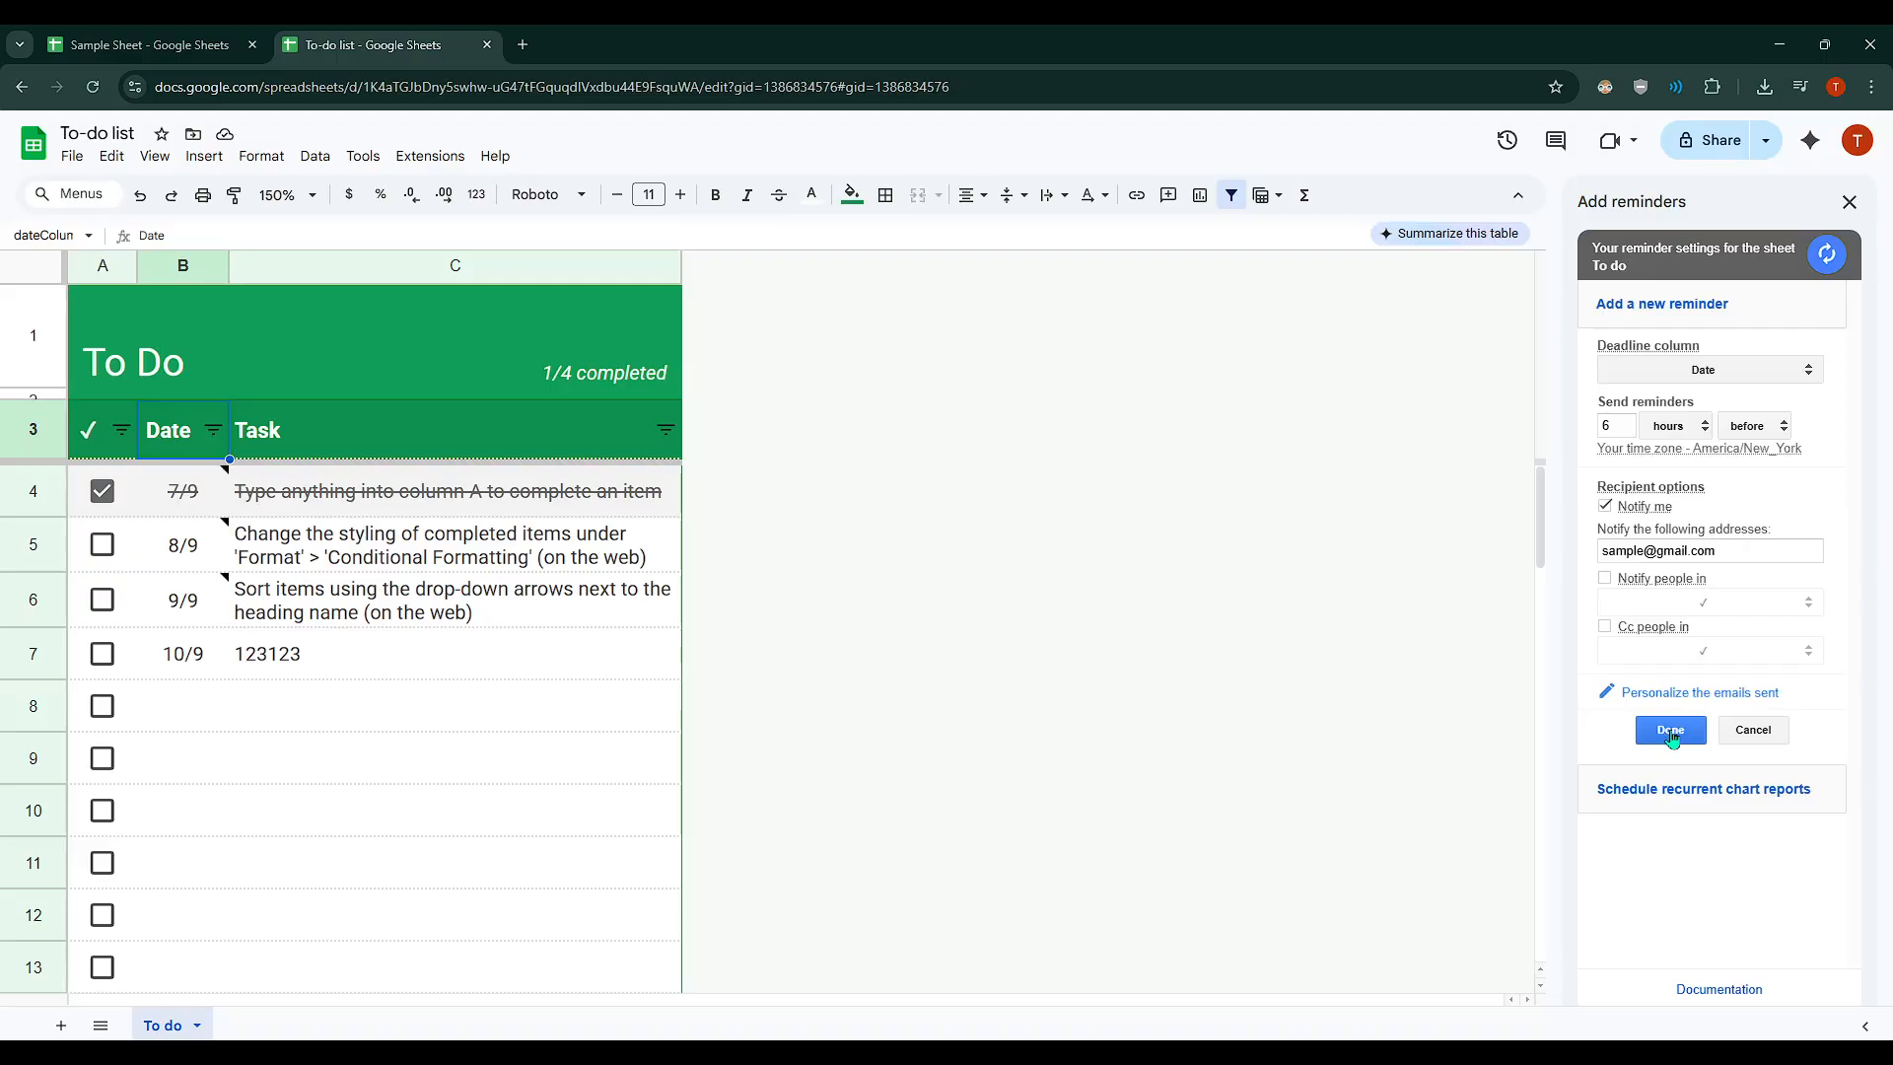
# - Save the reminder with Done in the Add Reminders sidebar
pyautogui.click(1671, 730)
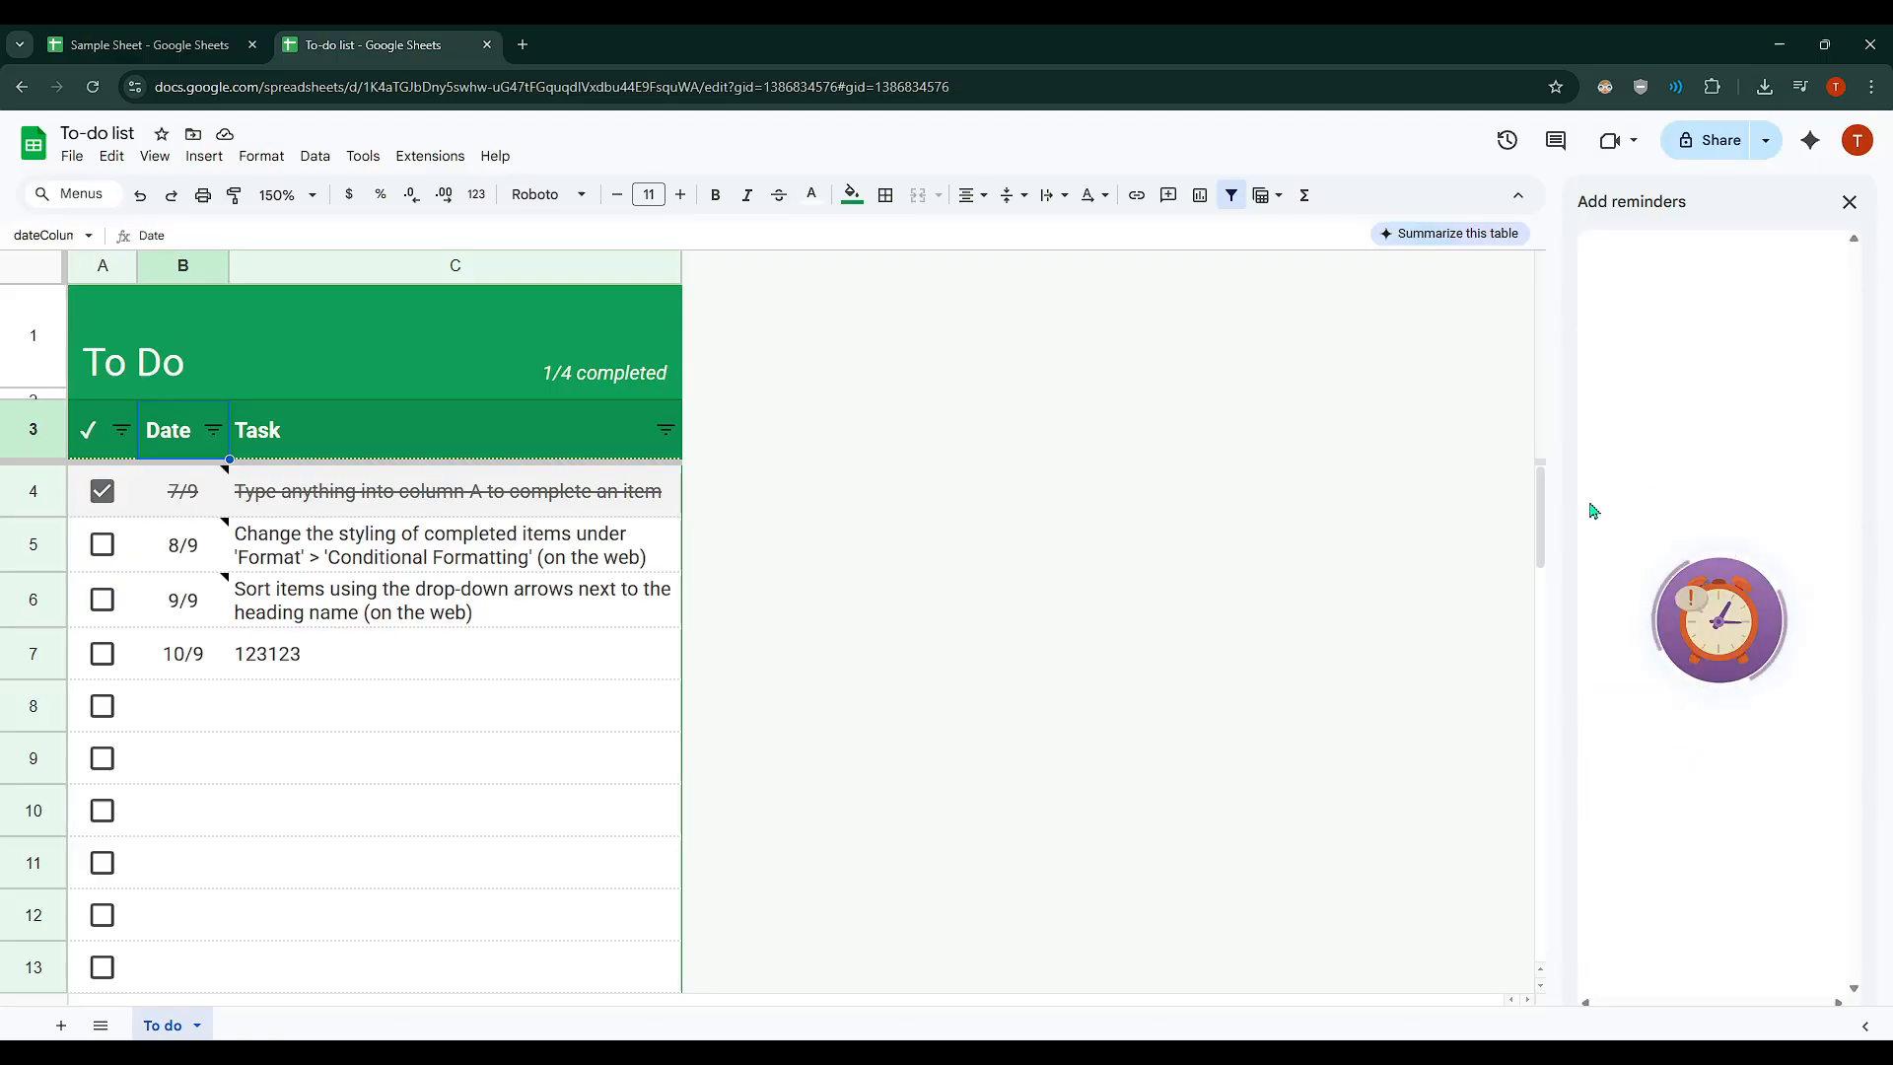
pyautogui.moveTo(1755, 558)
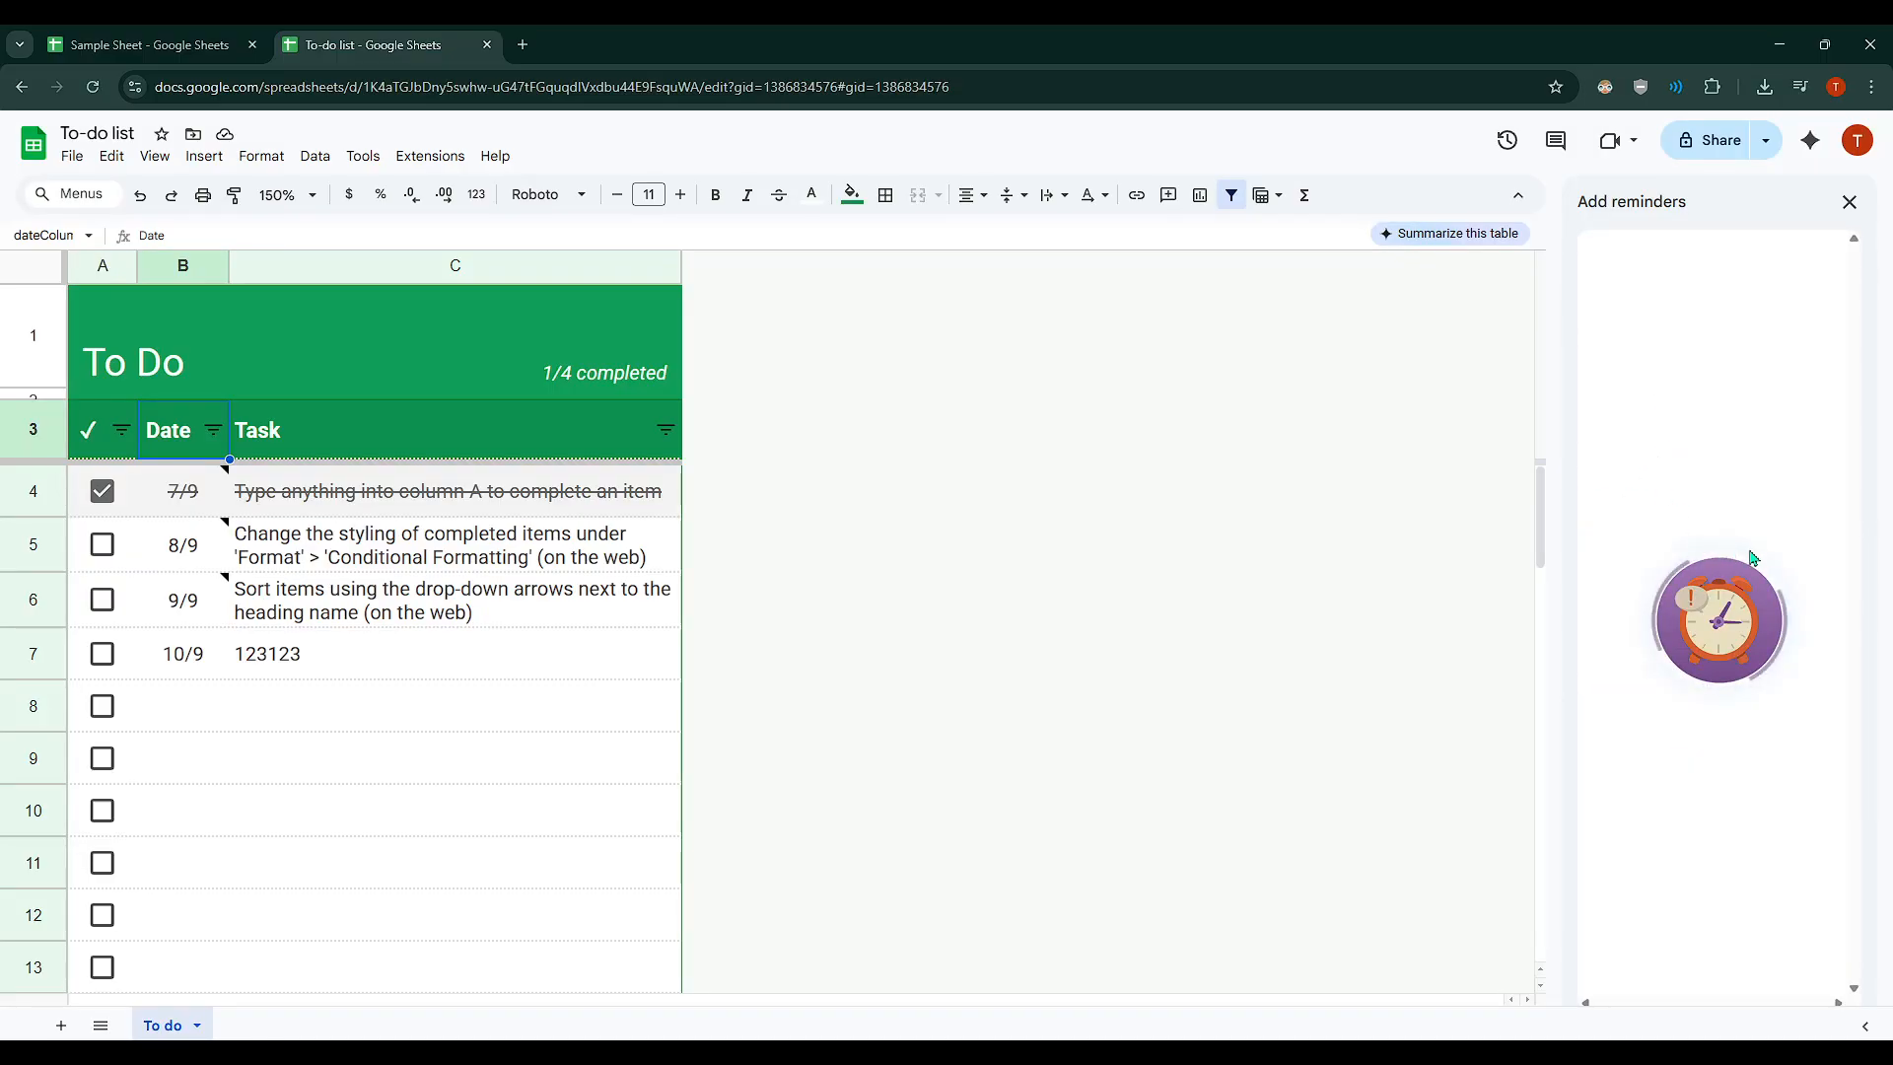
pyautogui.moveTo(1772, 483)
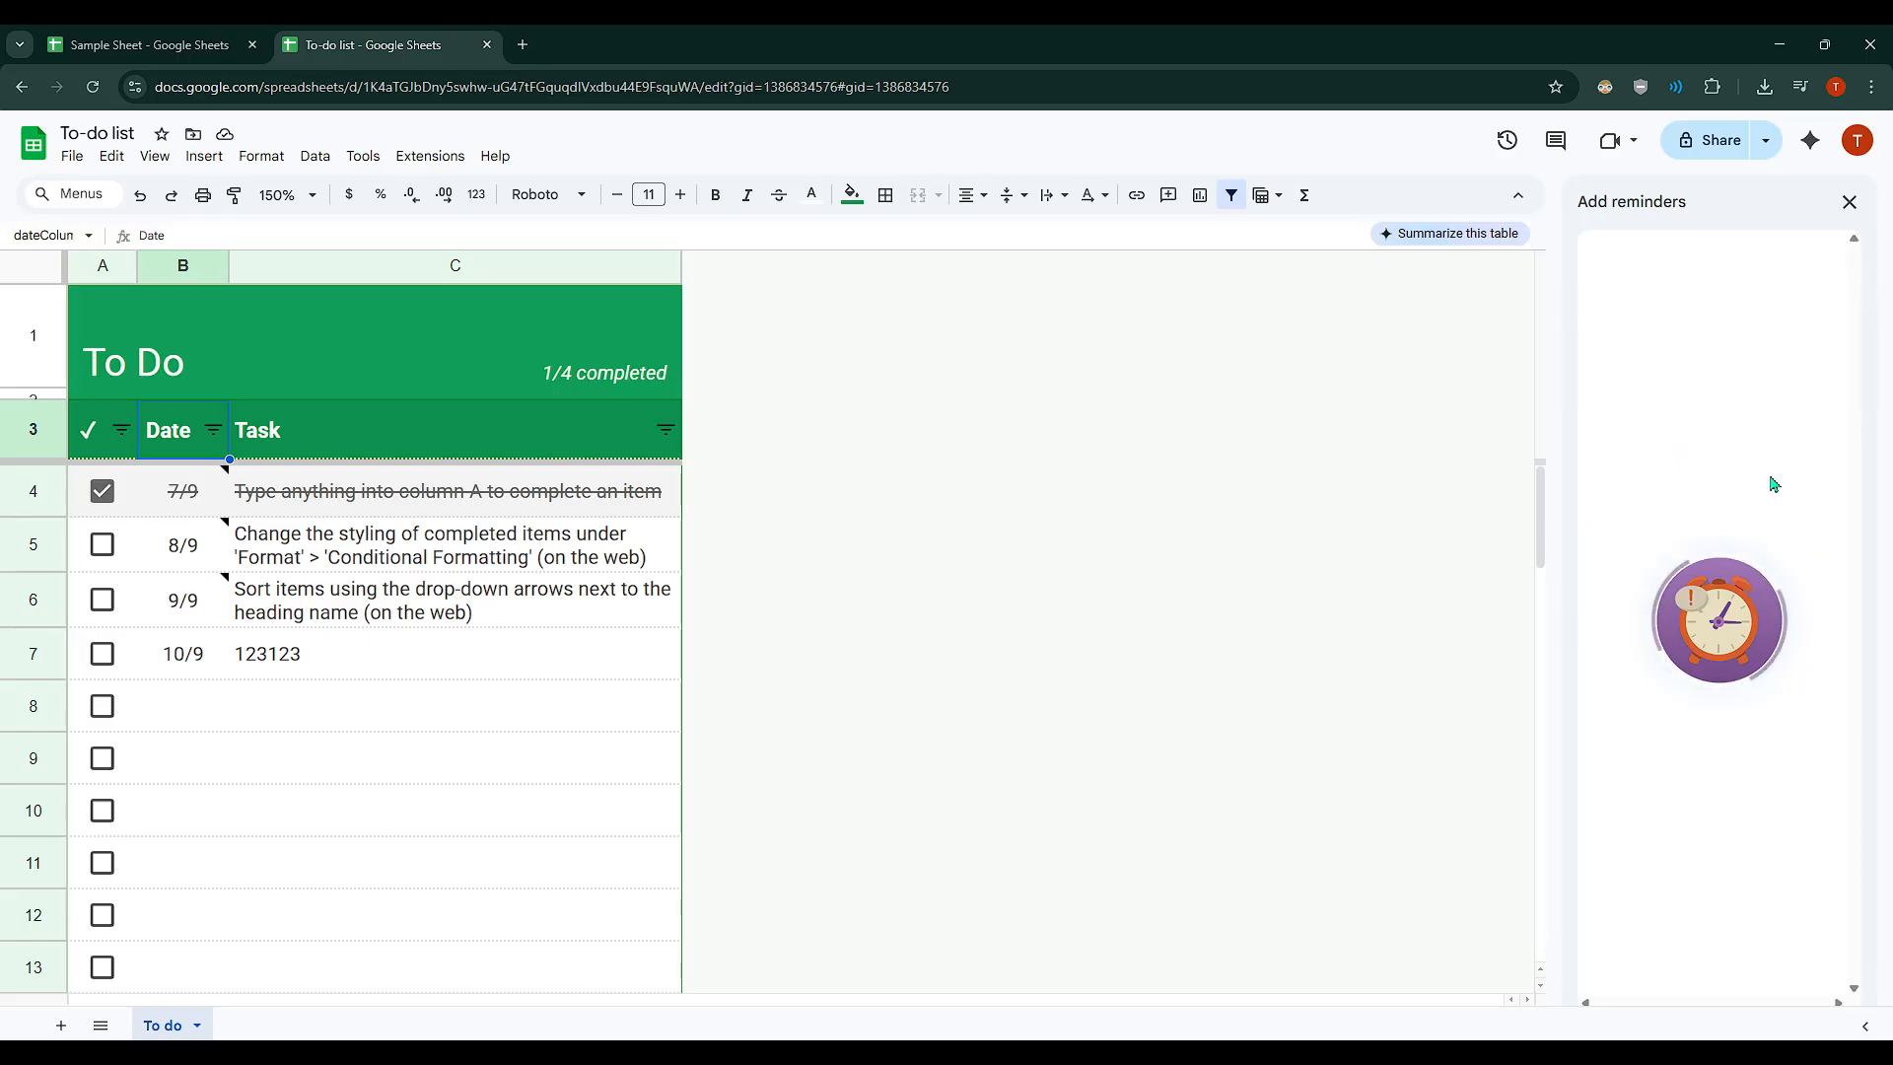
pyautogui.moveTo(1755, 426)
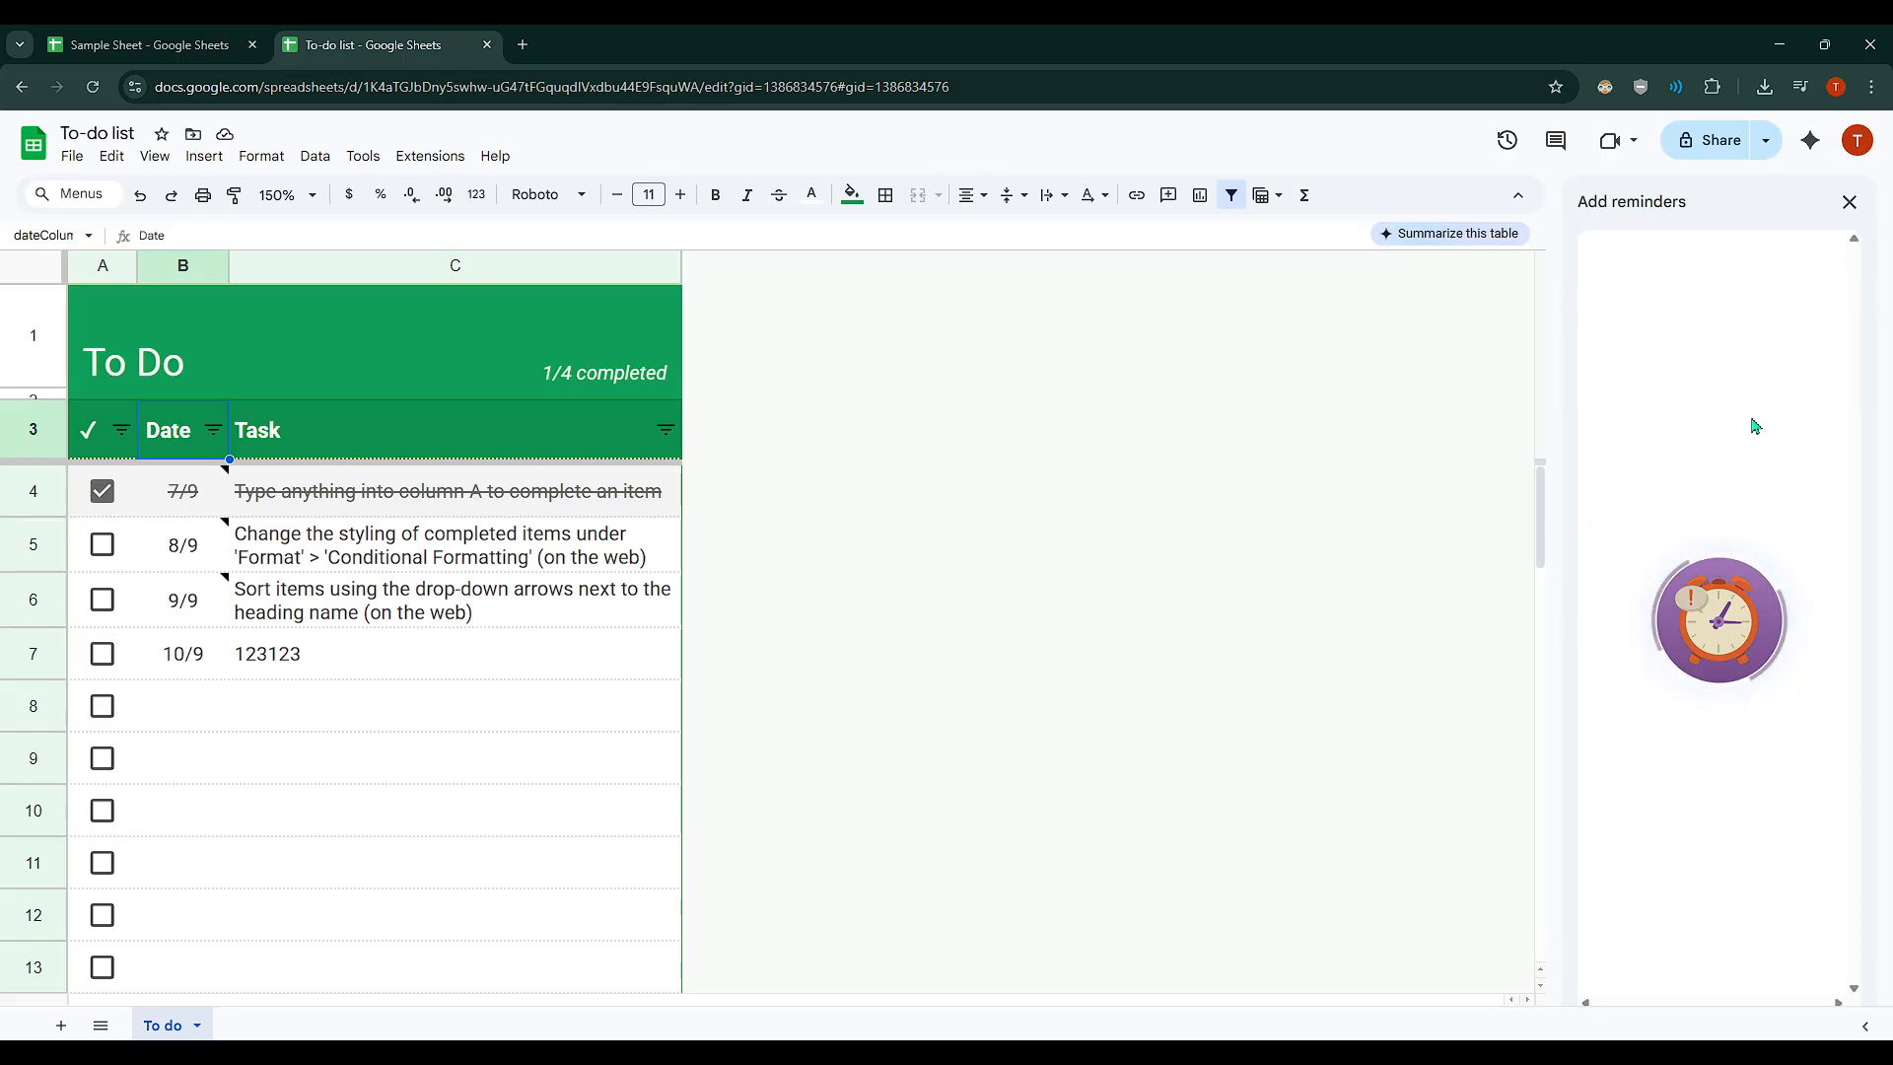
pyautogui.moveTo(1640, 375)
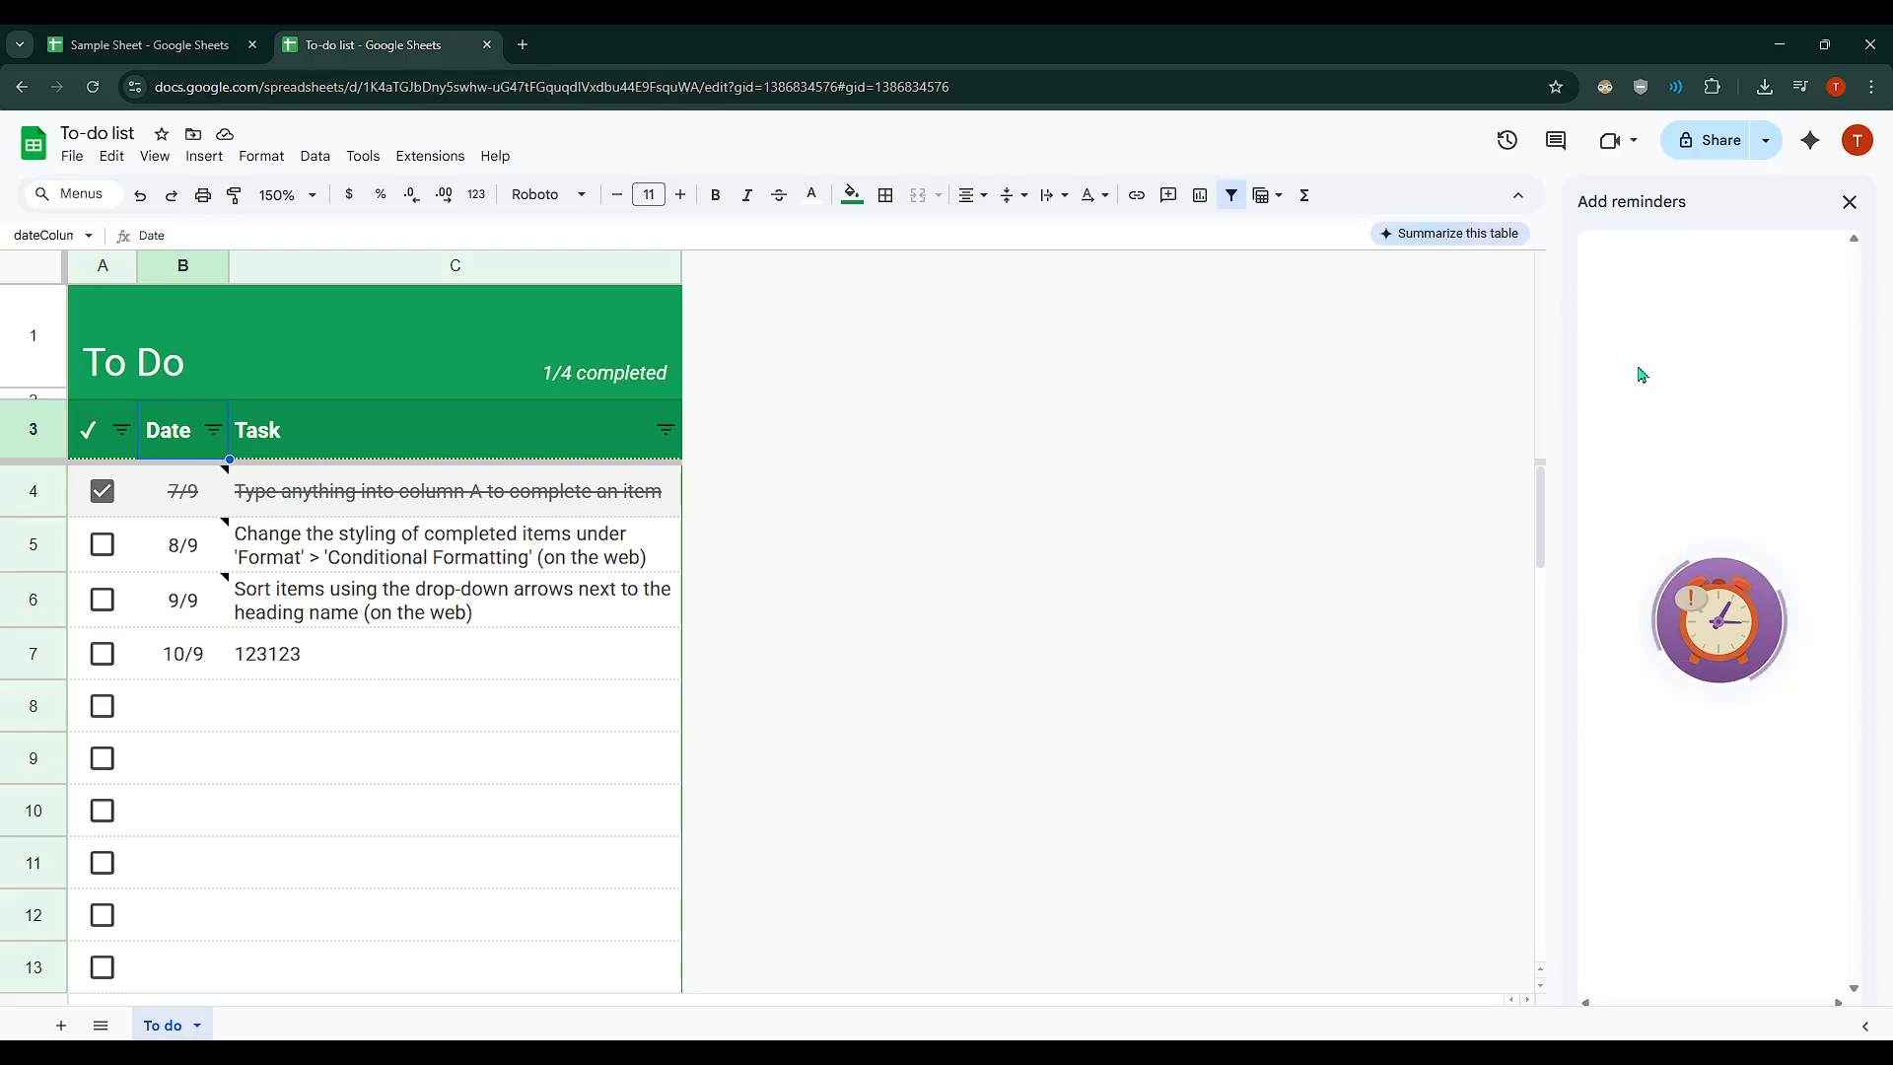